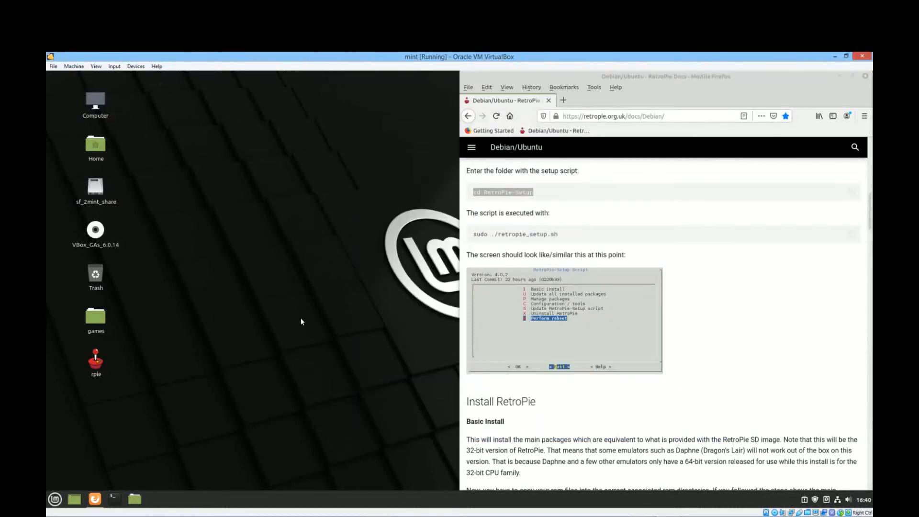
pyautogui.moveTo(707, 333)
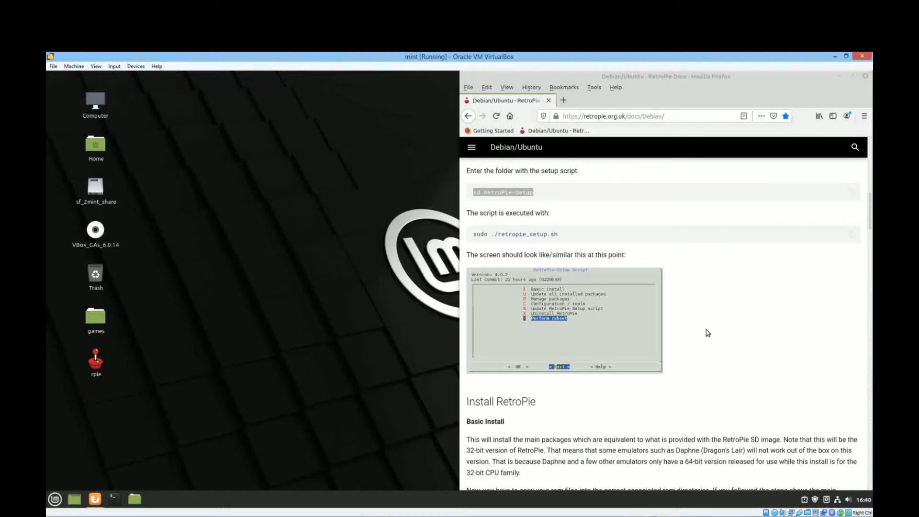
pyautogui.moveTo(870, 216)
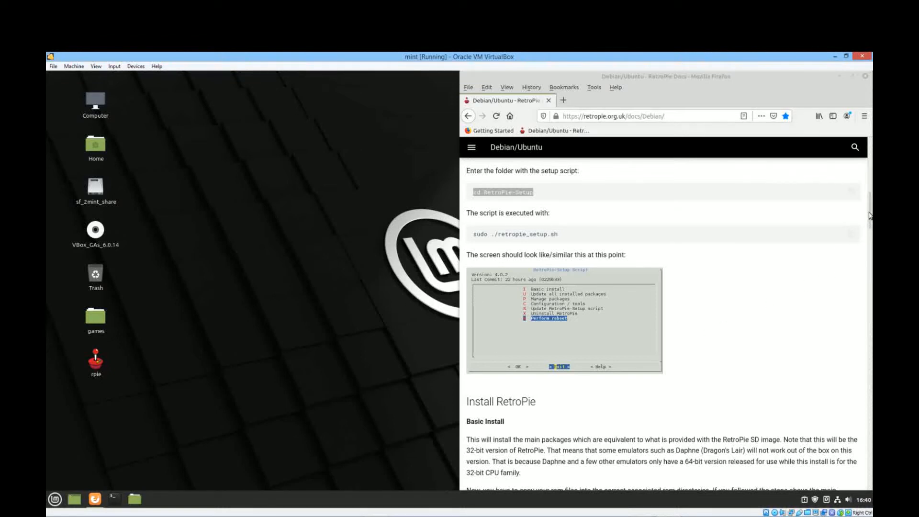
# Leave the Debian/Ubuntu guide via the download page and scroll up to reach the RetroPie home page
pyautogui.scroll(3)
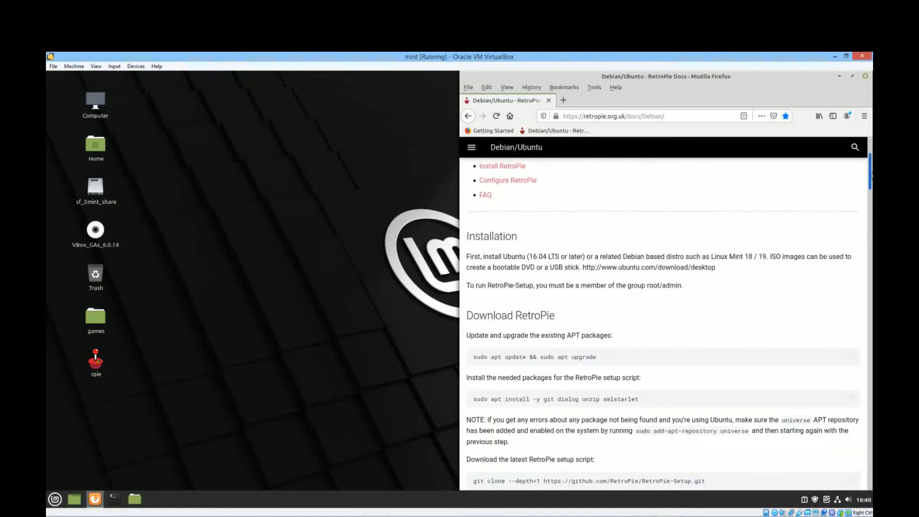
pyautogui.scroll(3)
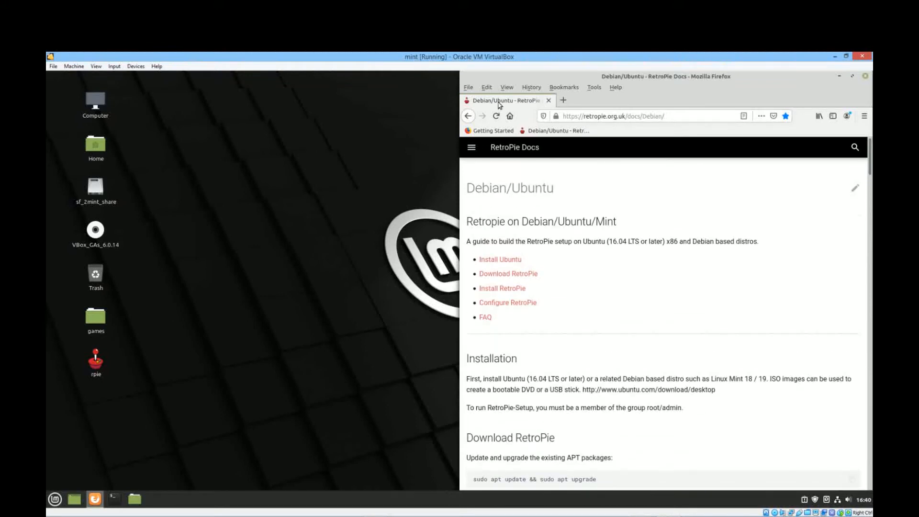
pyautogui.moveTo(469, 116)
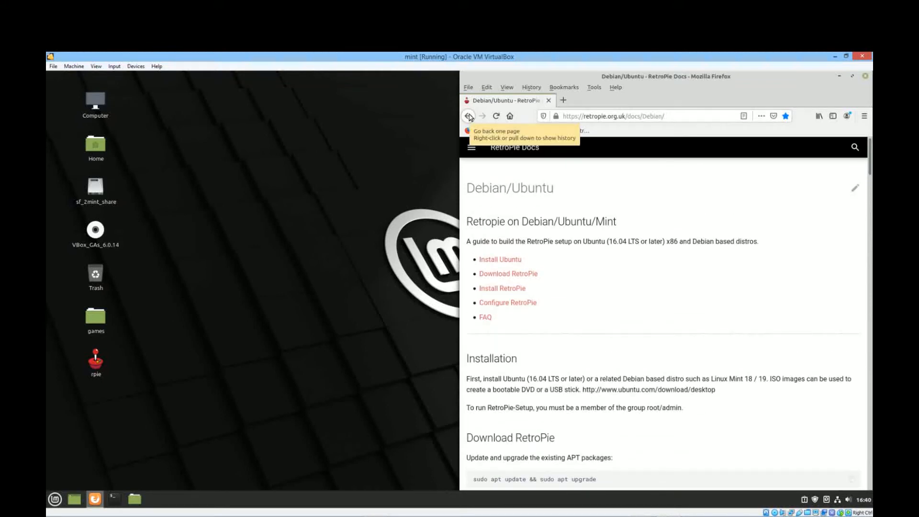
pyautogui.click(468, 115)
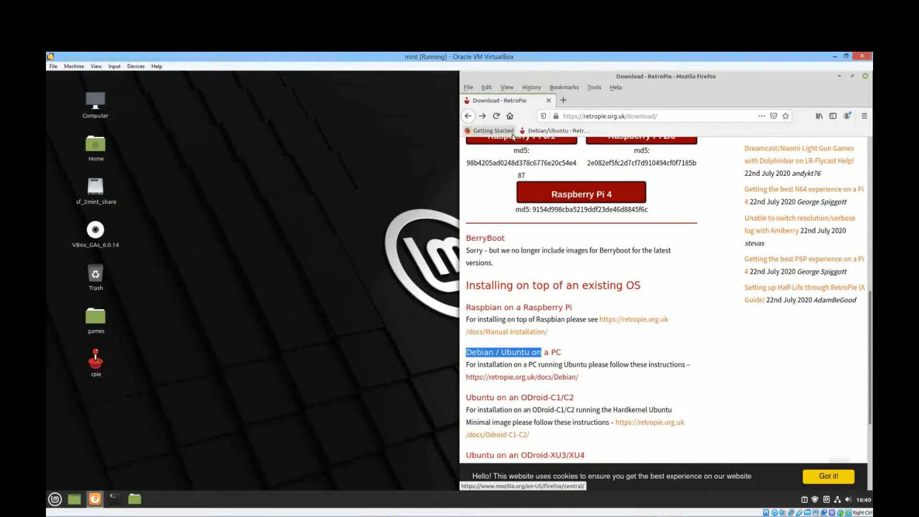
pyautogui.scroll(3)
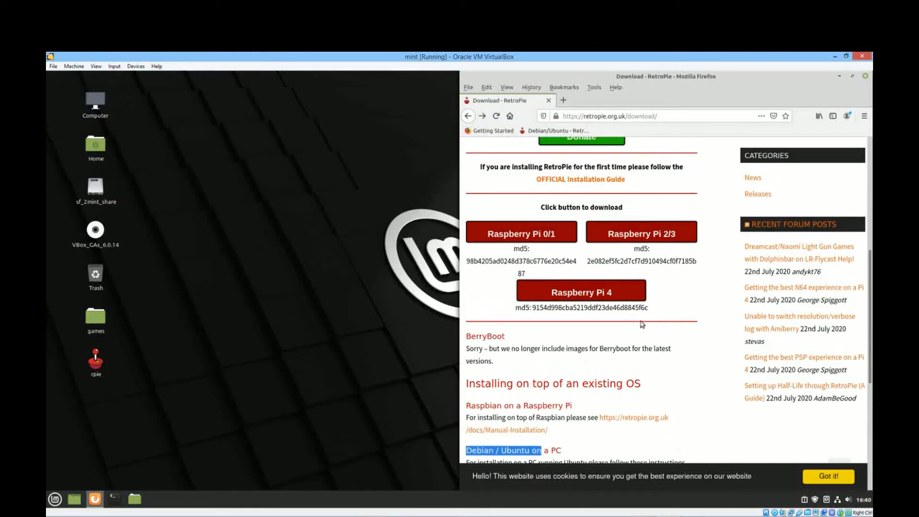
pyautogui.scroll(3)
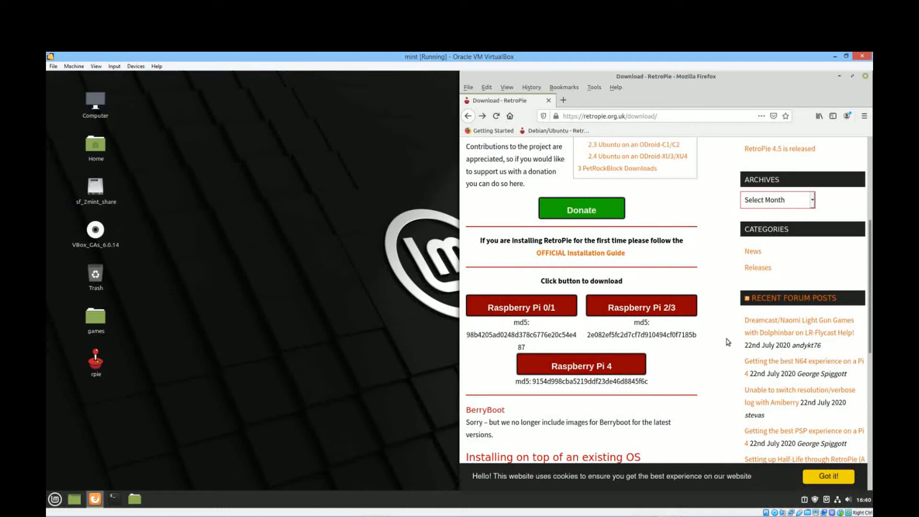
pyautogui.scroll(3)
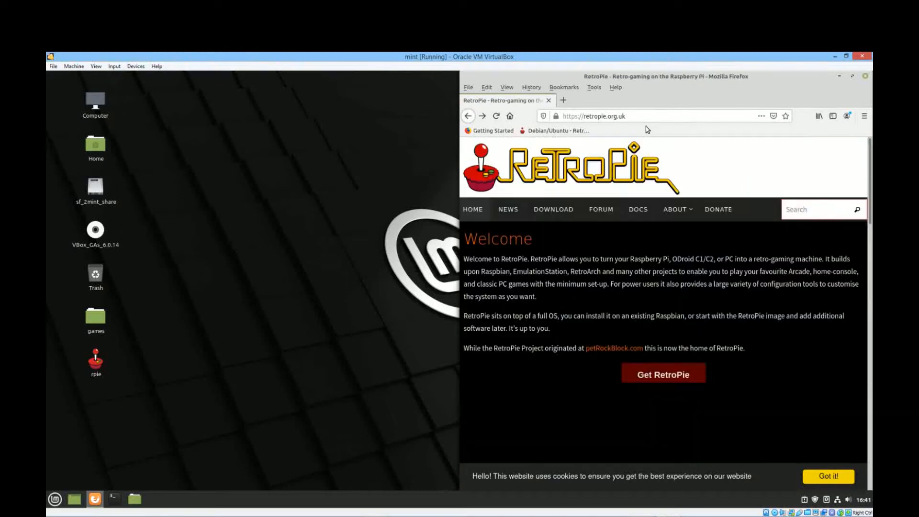
pyautogui.click(595, 115)
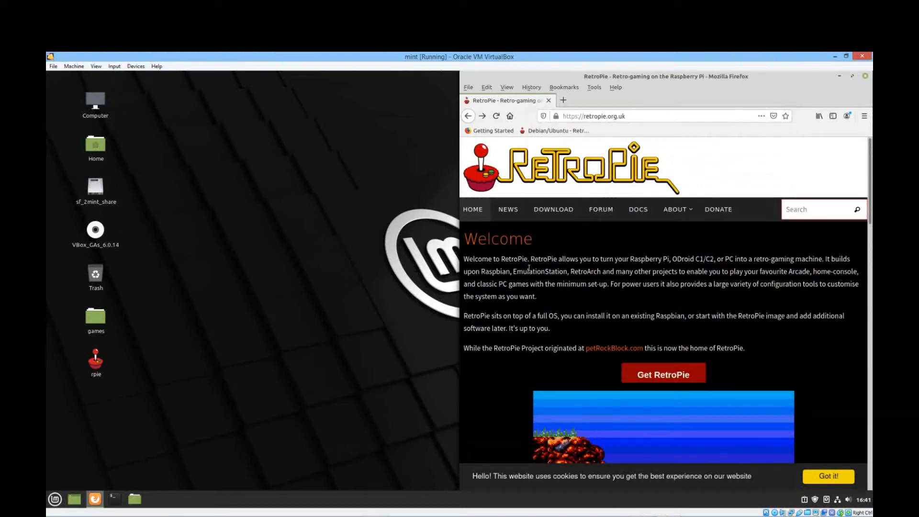
pyautogui.scroll(-3)
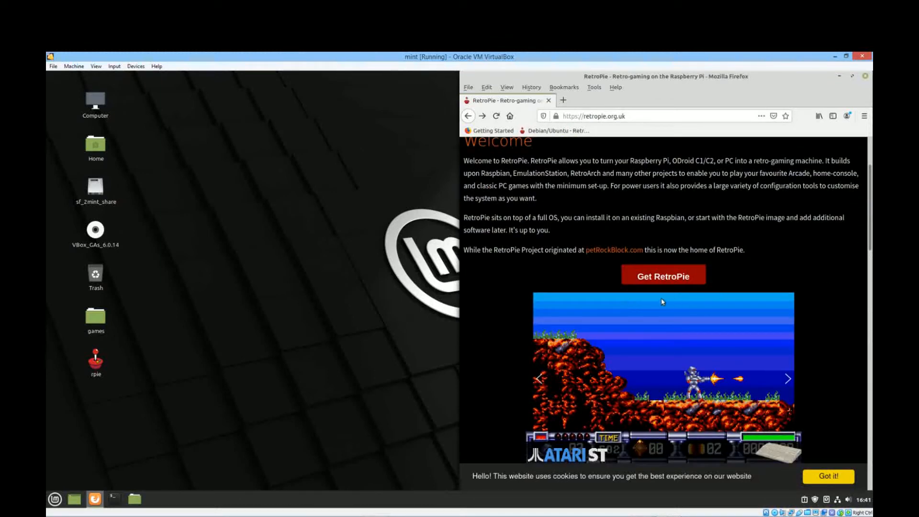
pyautogui.moveTo(533, 264)
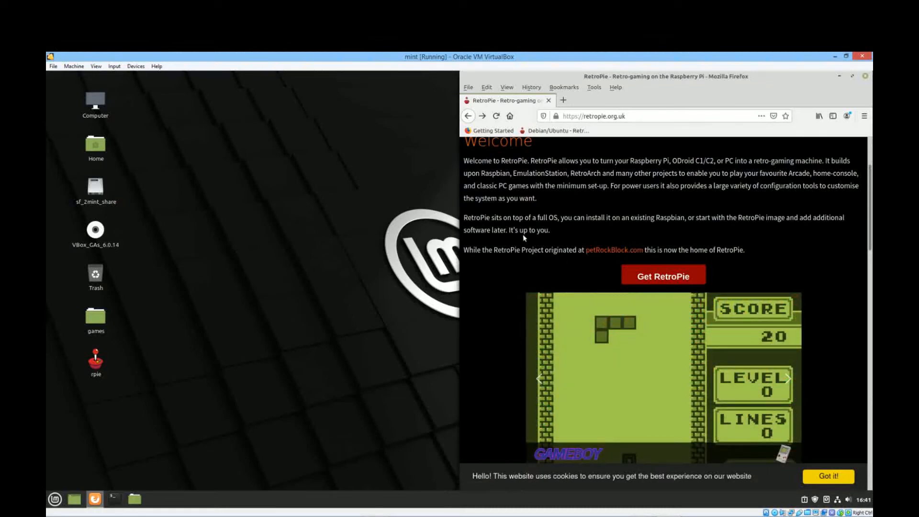
pyautogui.moveTo(531, 249)
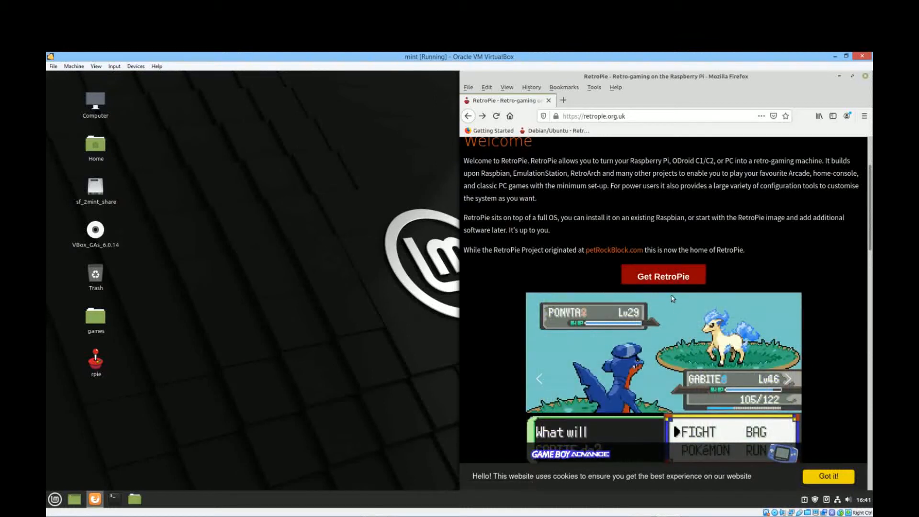
# Open the DOWNLOAD page and scroll to the 'Debian / Ubuntu on a PC' heading
pyautogui.click(663, 276)
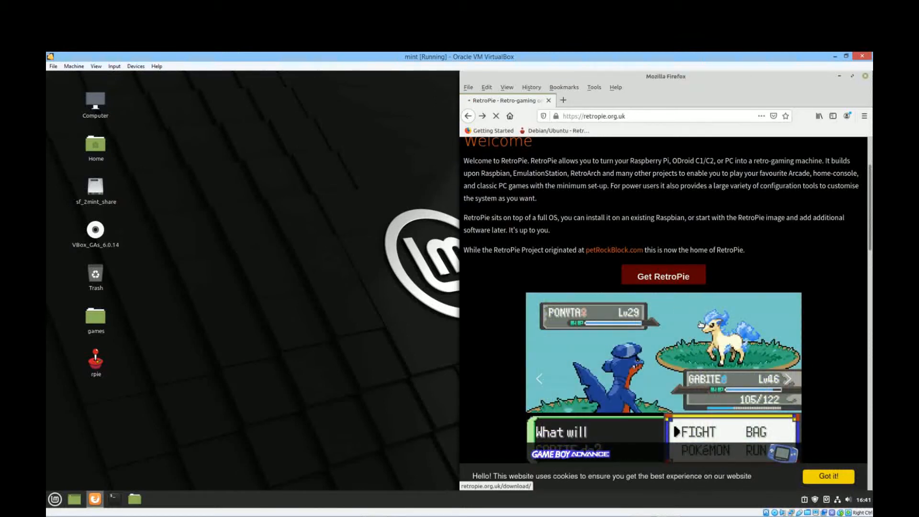
pyautogui.click(663, 276)
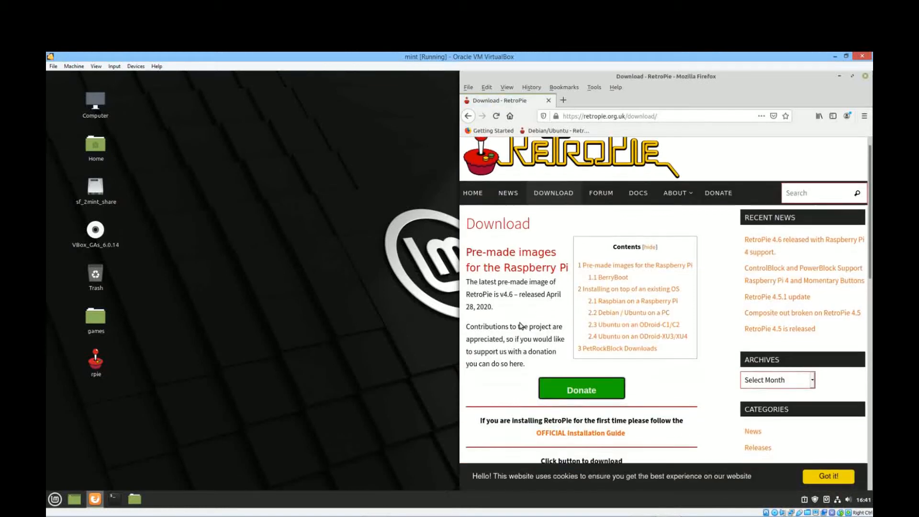
pyautogui.scroll(-3)
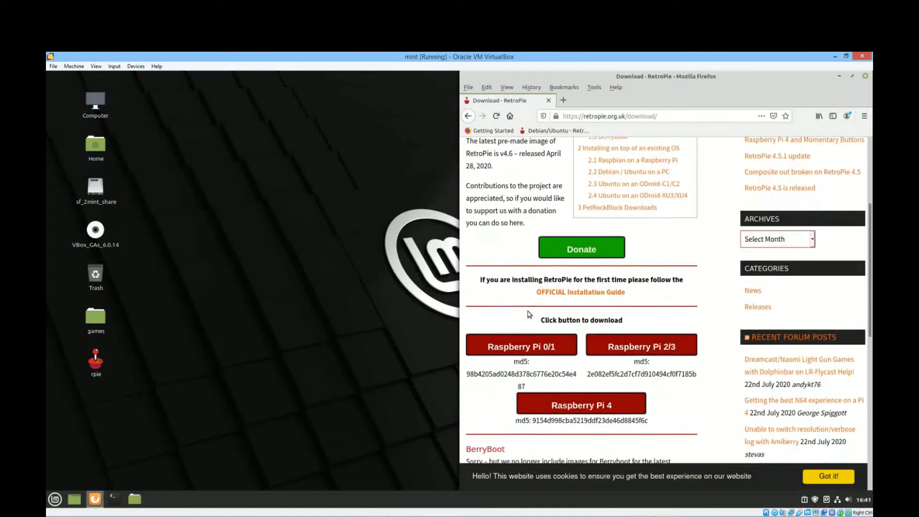
pyautogui.scroll(-3)
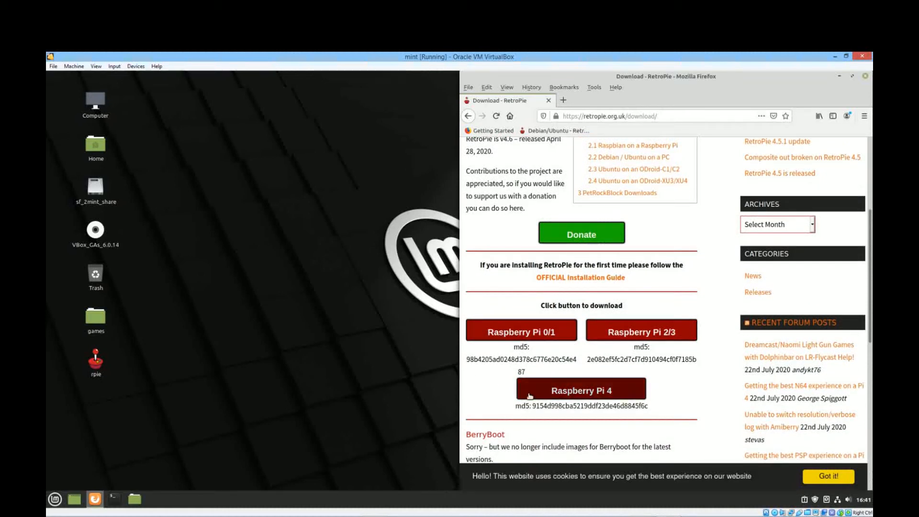
pyautogui.scroll(-3)
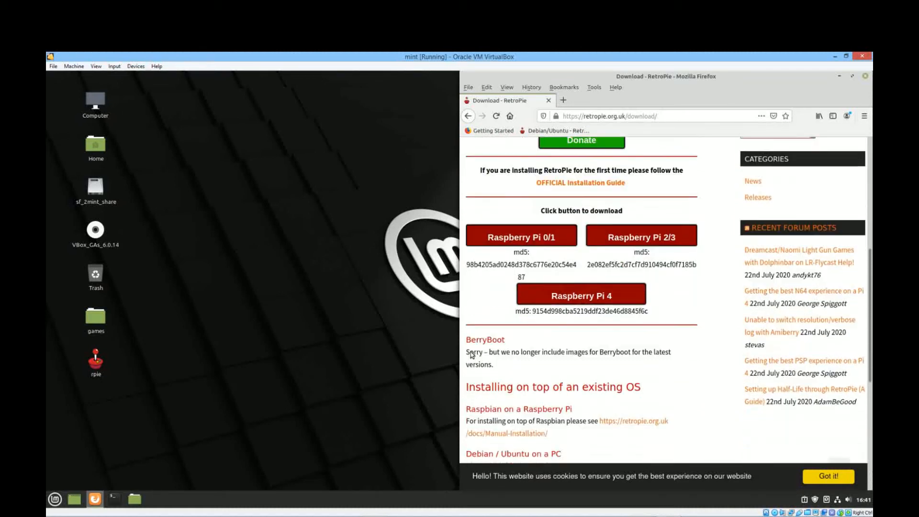
pyautogui.scroll(-3)
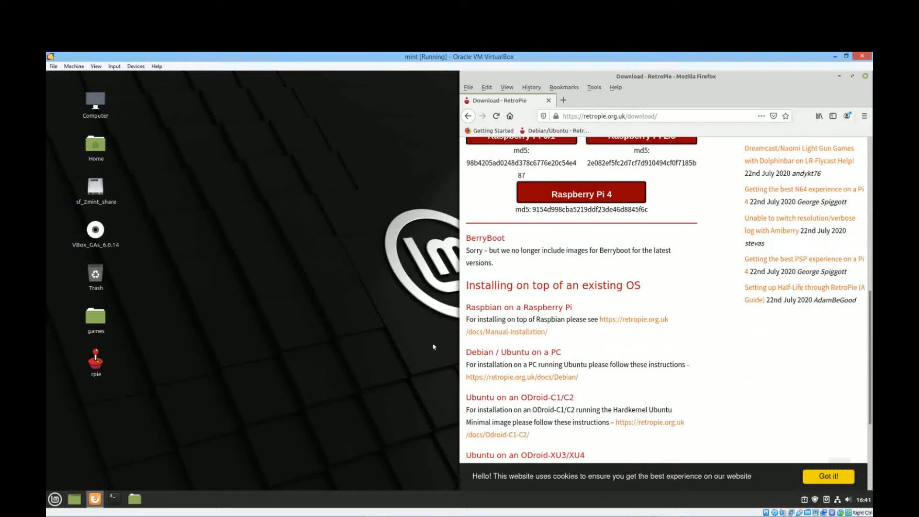
pyautogui.moveTo(532, 369)
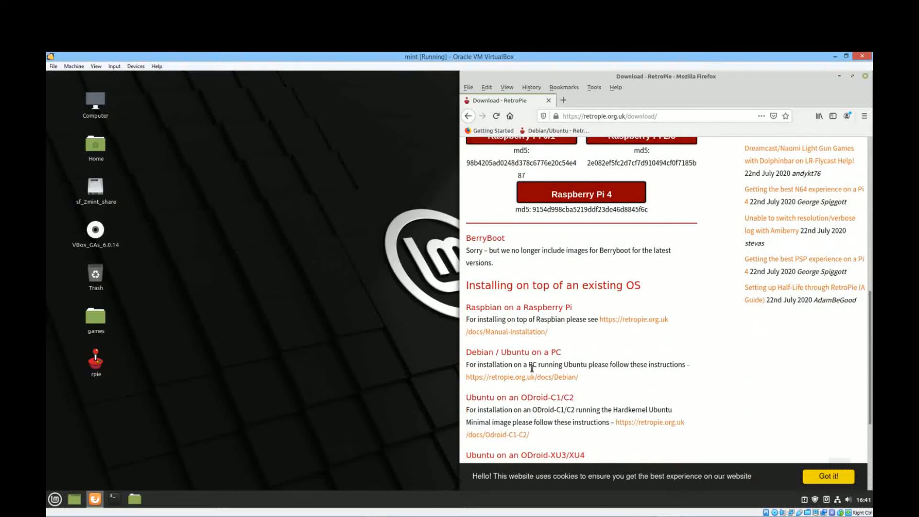
pyautogui.doubleClick(512, 352)
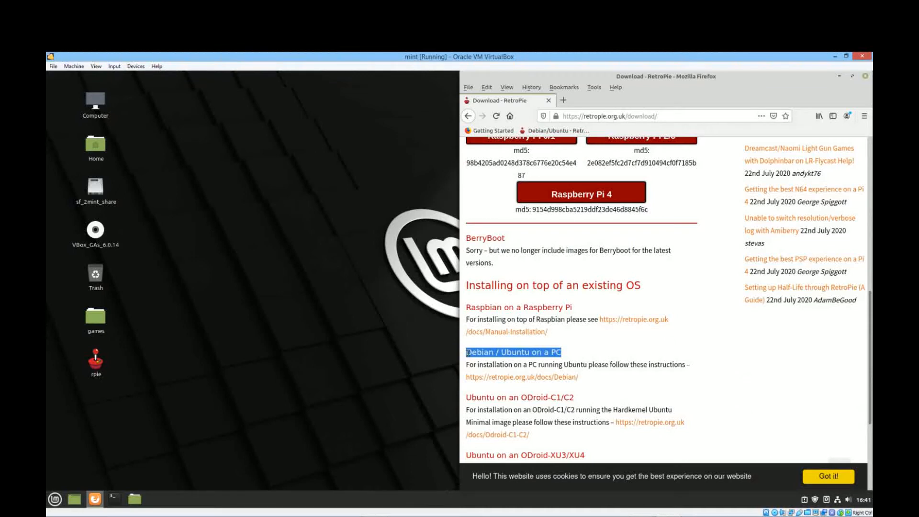
pyautogui.moveTo(363, 311)
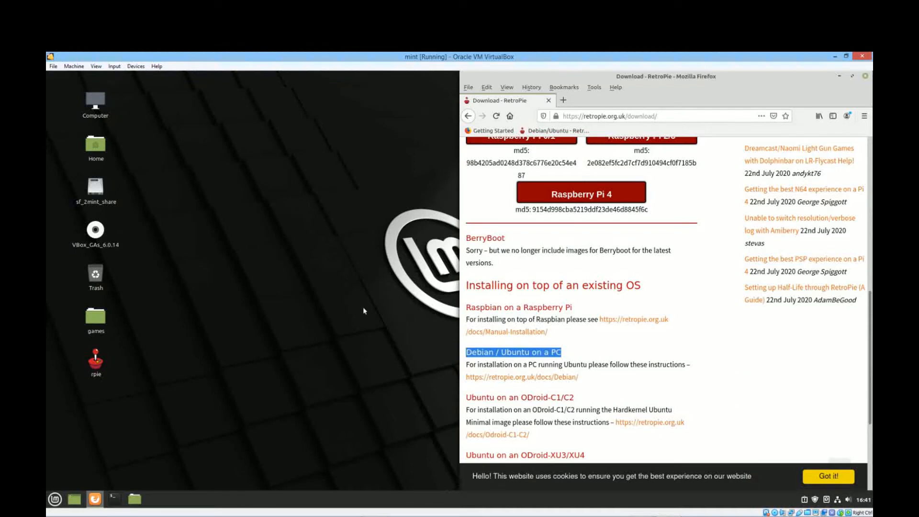
pyautogui.moveTo(326, 303)
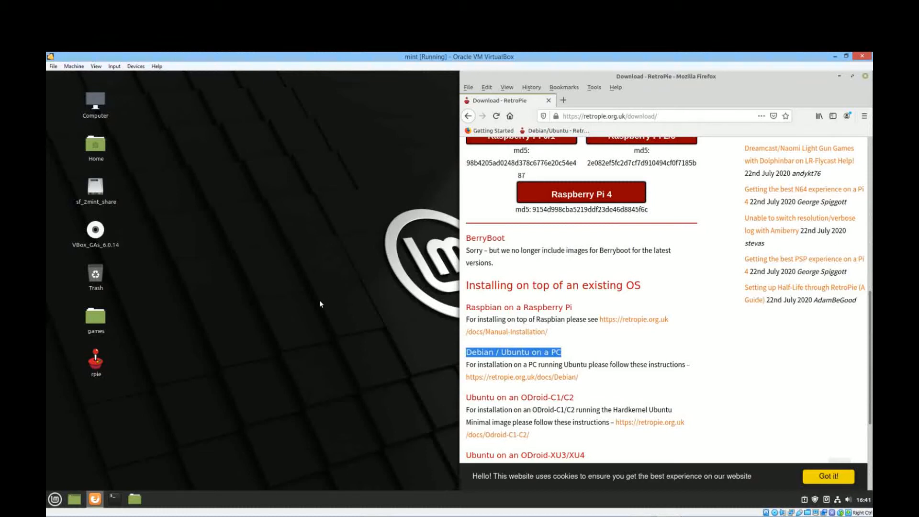
pyautogui.moveTo(248, 293)
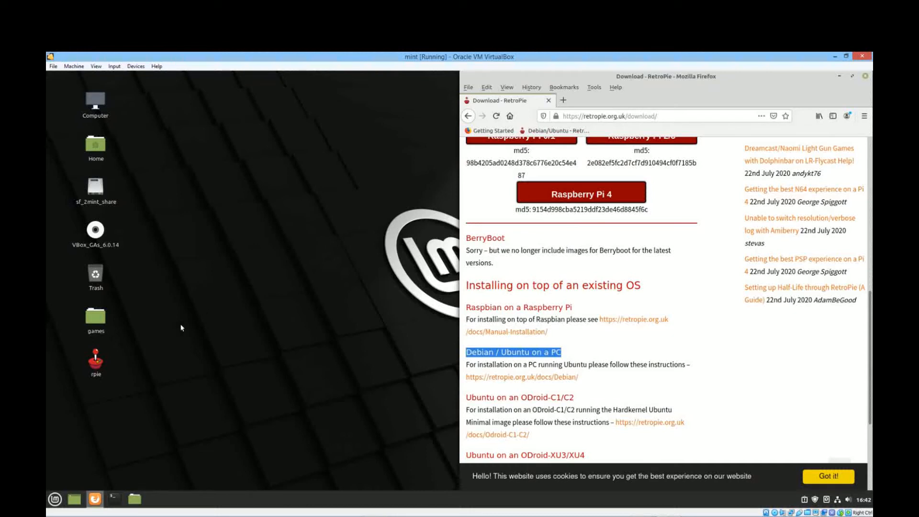
pyautogui.moveTo(134, 389)
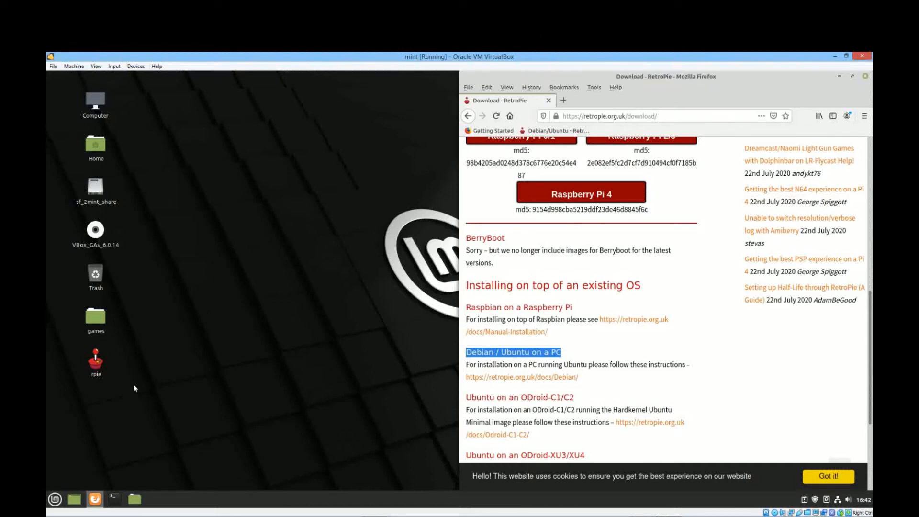
pyautogui.moveTo(215, 282)
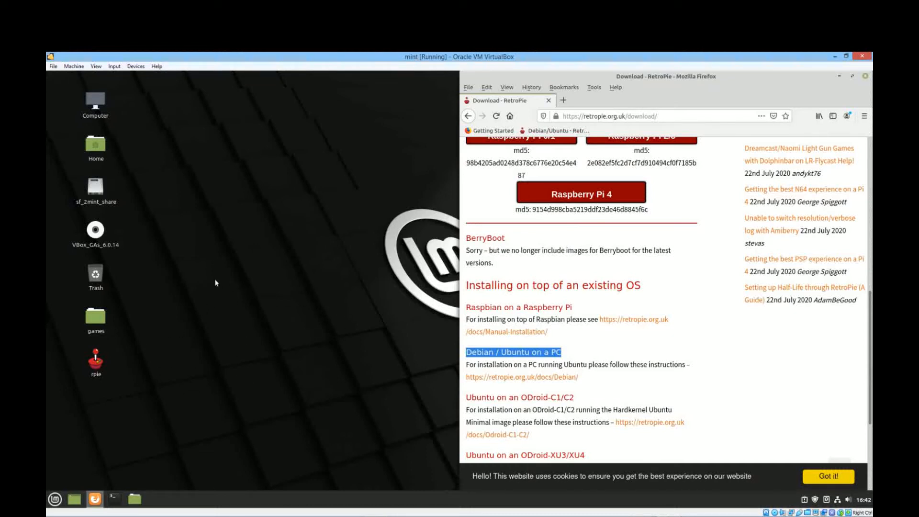
pyautogui.moveTo(111, 351)
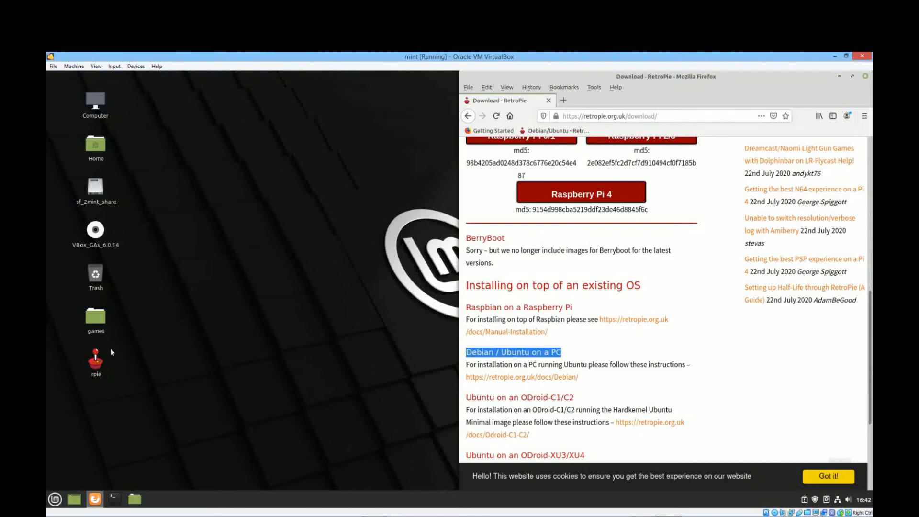
pyautogui.moveTo(343, 384)
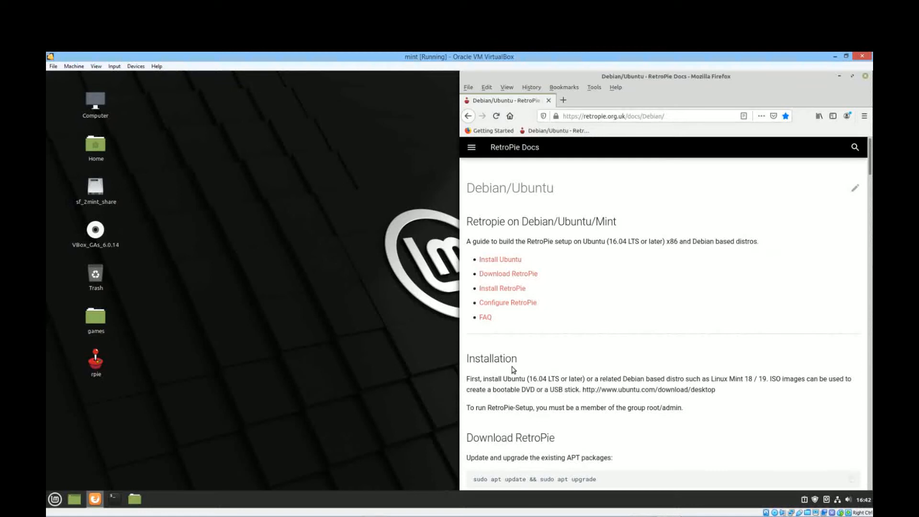
# Open a terminal, close the extra window, and select the apt update and upgrade command
pyautogui.scroll(-3)
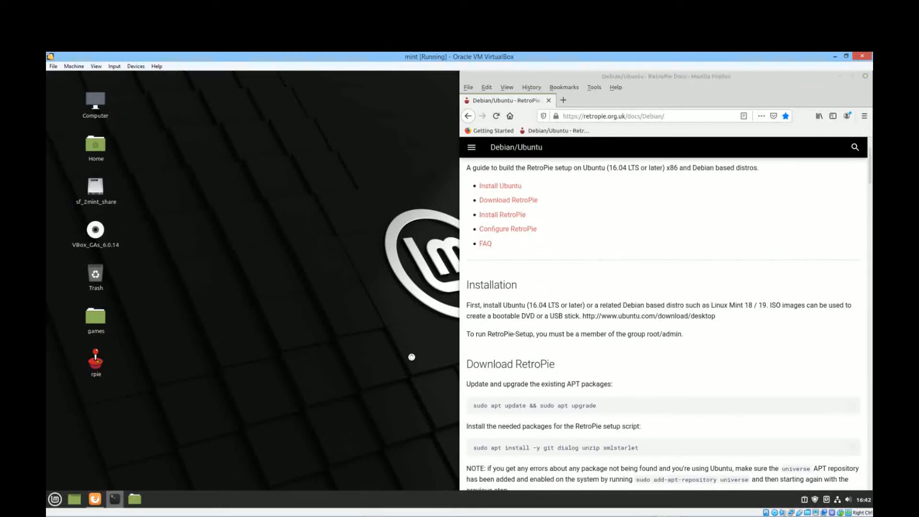
pyautogui.click(115, 499)
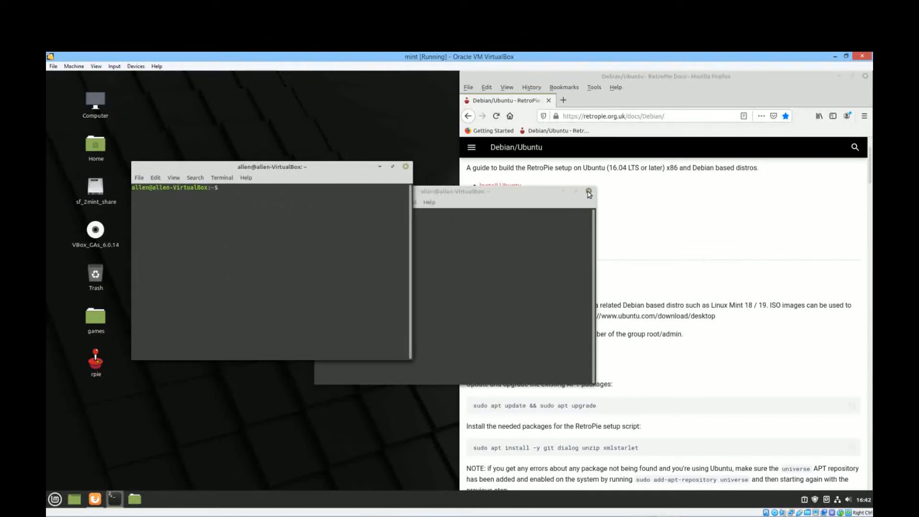
pyautogui.click(589, 193)
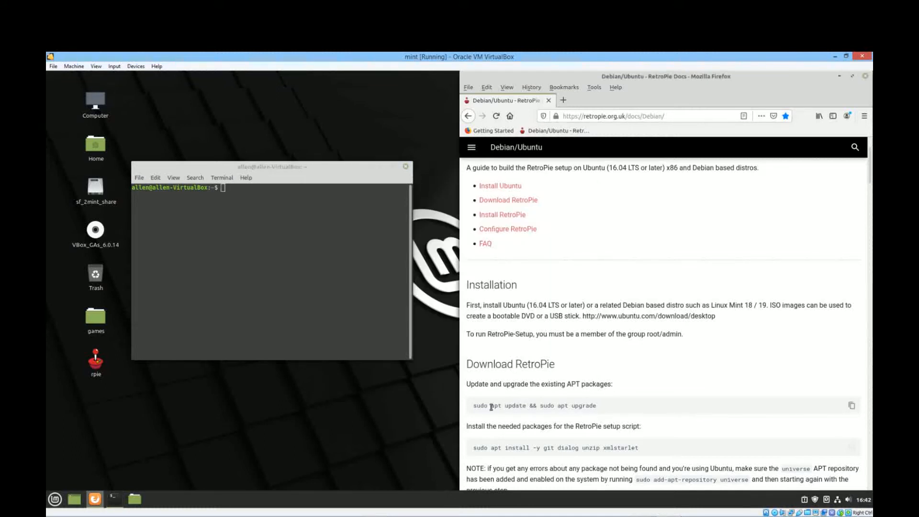
pyautogui.doubleClick(533, 405)
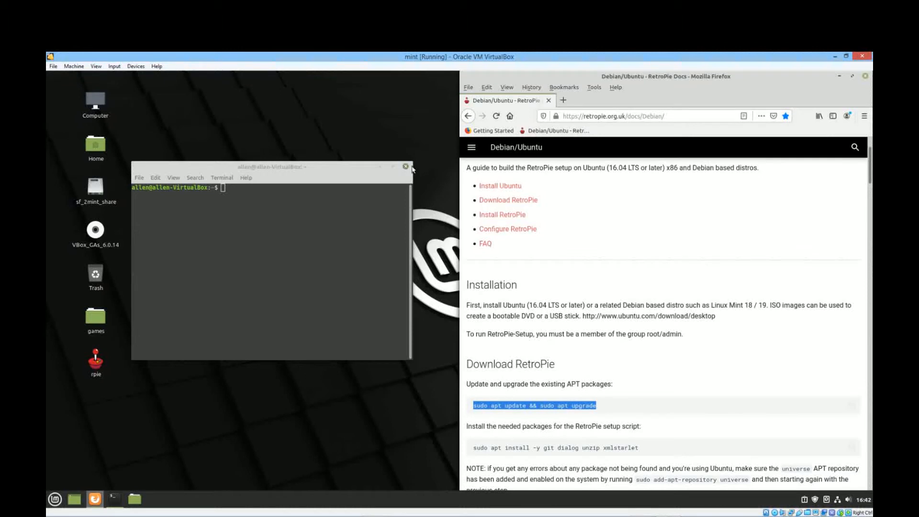
# Close the terminal and select the 'sudo ./retropie_setup.sh' command in the guide
pyautogui.click(405, 167)
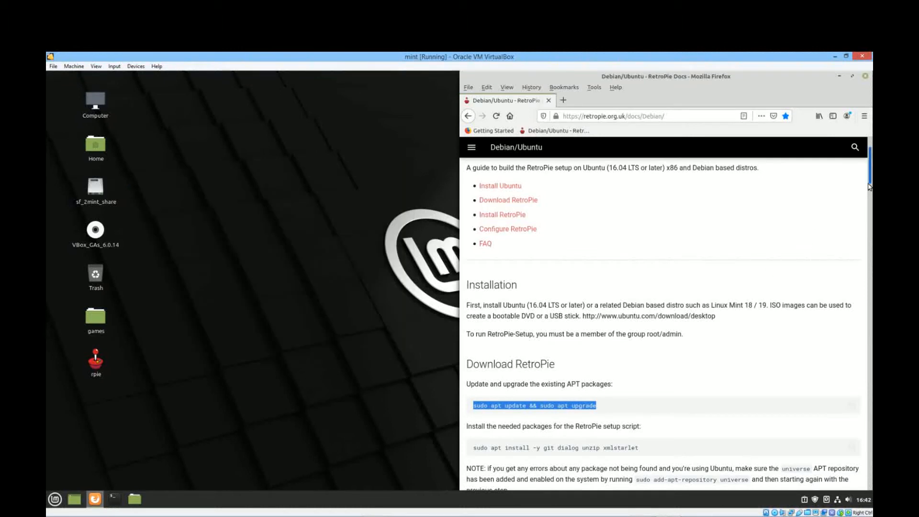
pyautogui.scroll(-3)
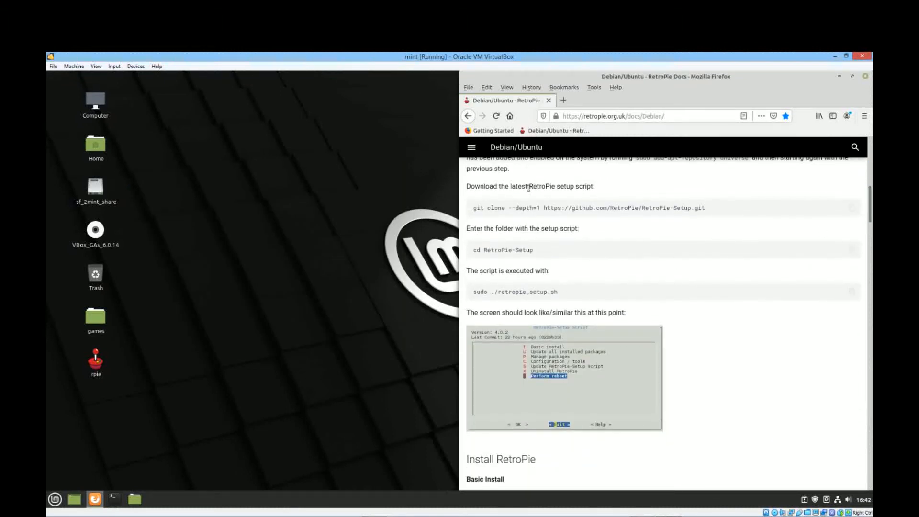
pyautogui.moveTo(566, 292)
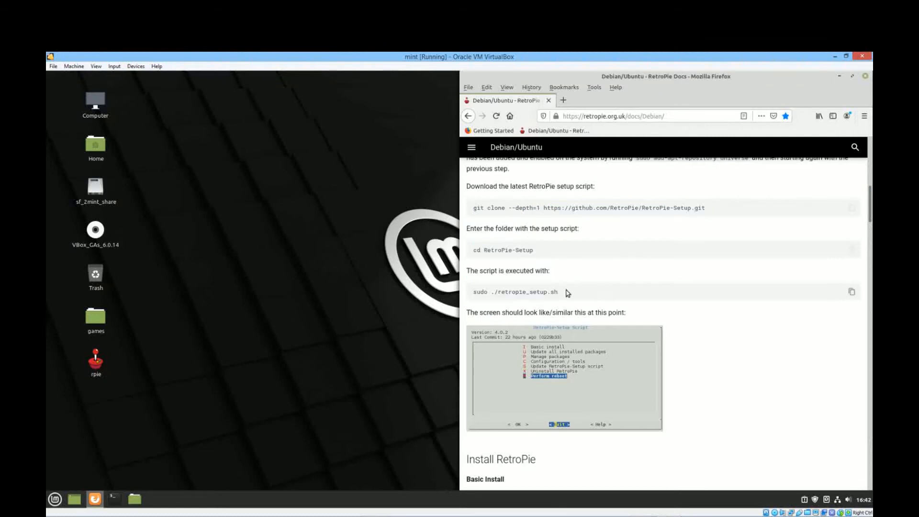
pyautogui.doubleClick(514, 291)
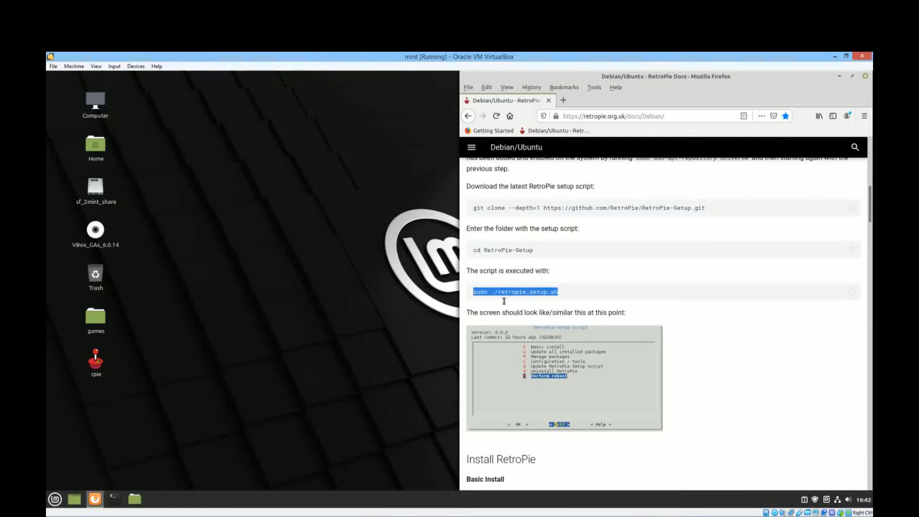
pyautogui.moveTo(579, 357)
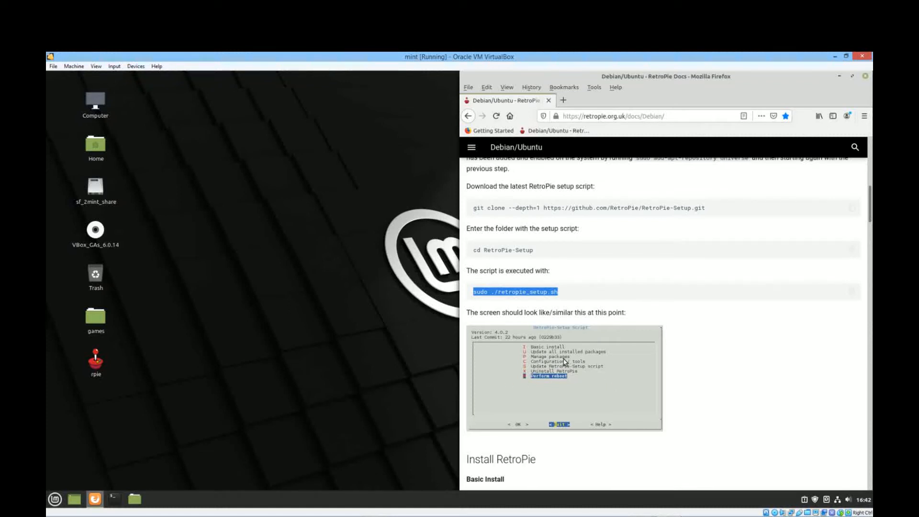
pyautogui.moveTo(535, 352)
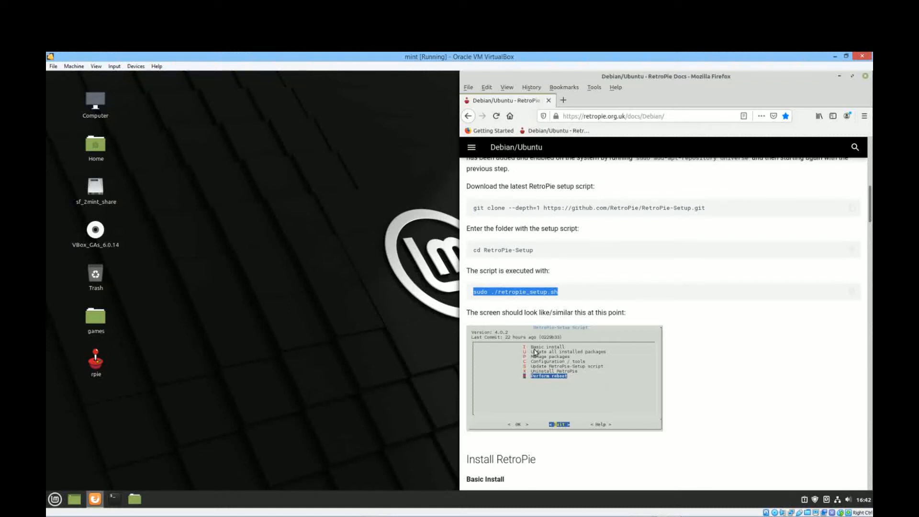
pyautogui.scroll(-3)
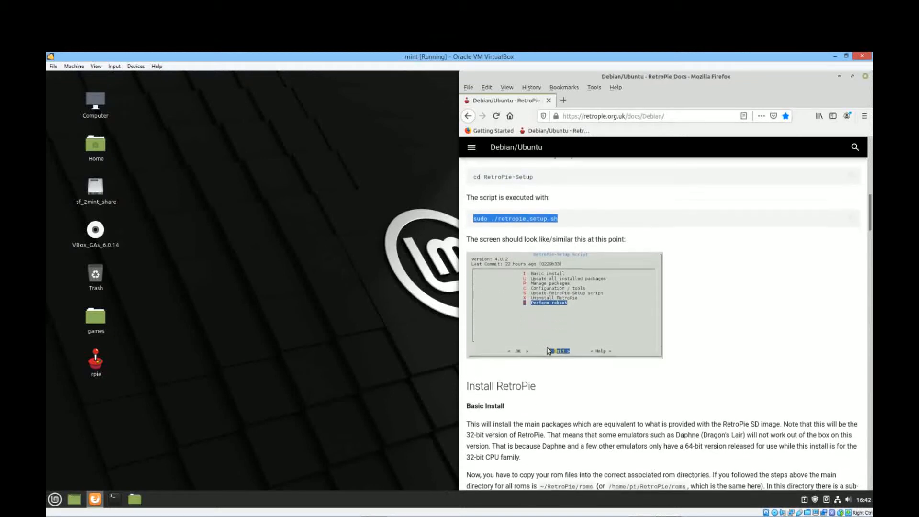
pyautogui.moveTo(266, 350)
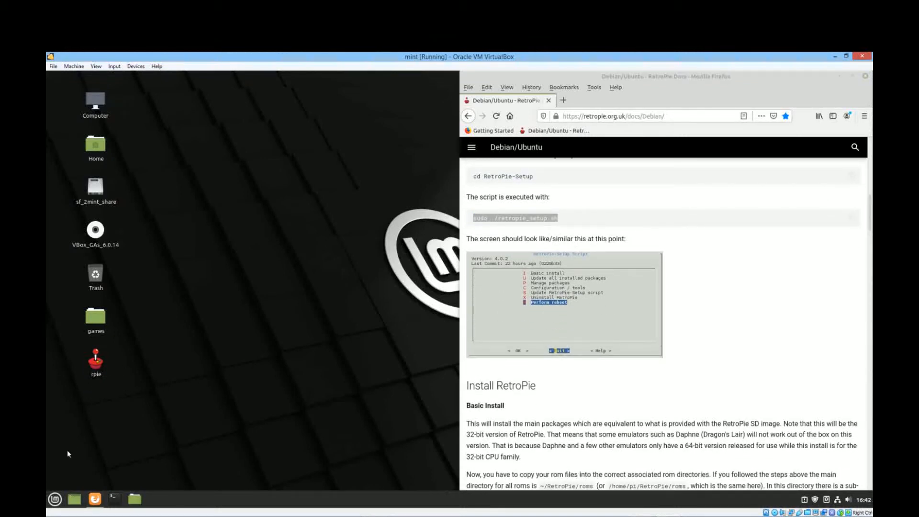
# Dismiss the Mint applications menu and launch RetroPie from the rpie desktop icon
pyautogui.click(54, 499)
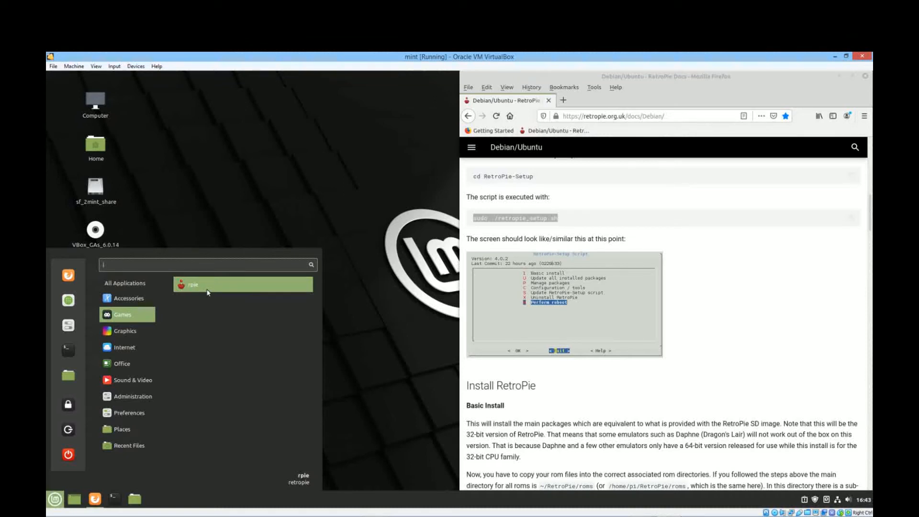
pyautogui.rightClick(192, 284)
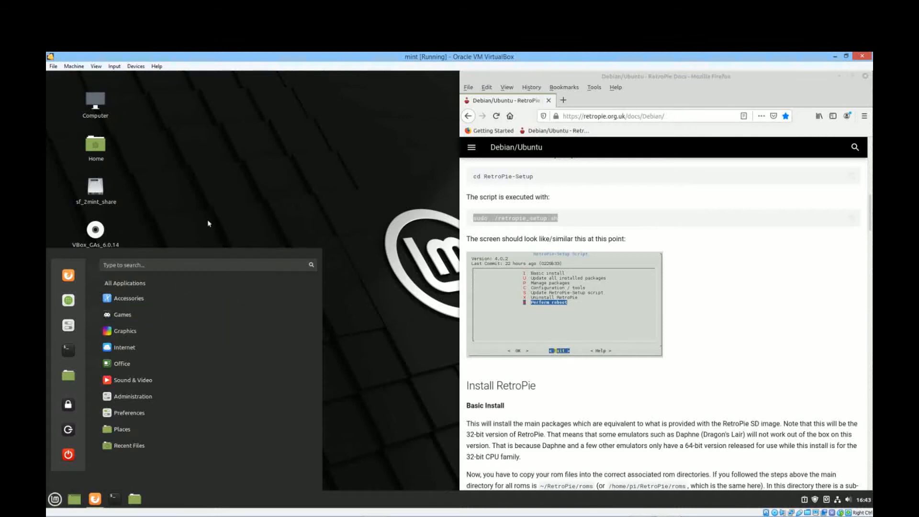
pyautogui.click(235, 223)
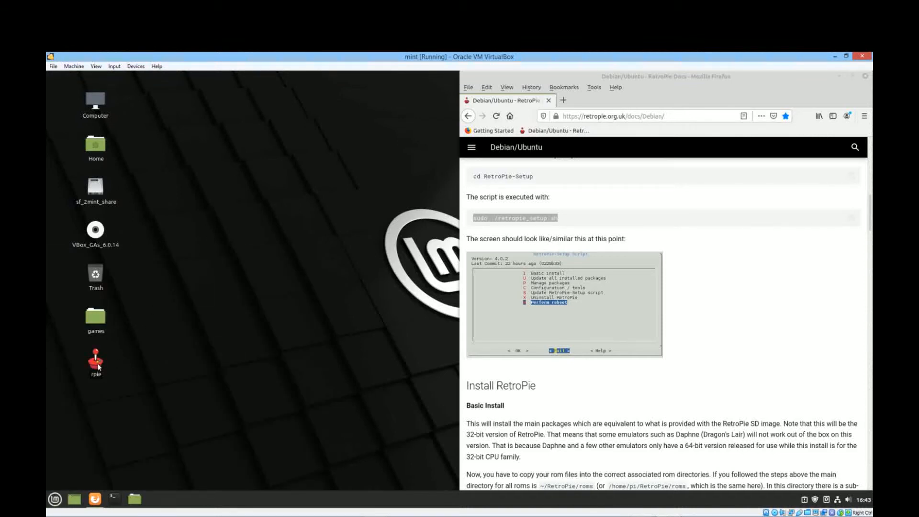
pyautogui.doubleClick(95, 358)
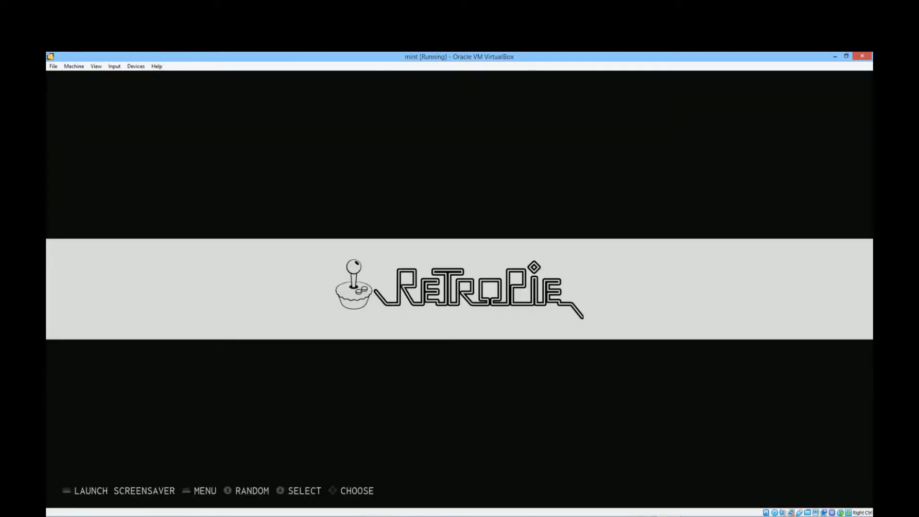
# Run Configure Input and map every gamepad 1 control, including right analog and hotkey
pyautogui.press('Return')
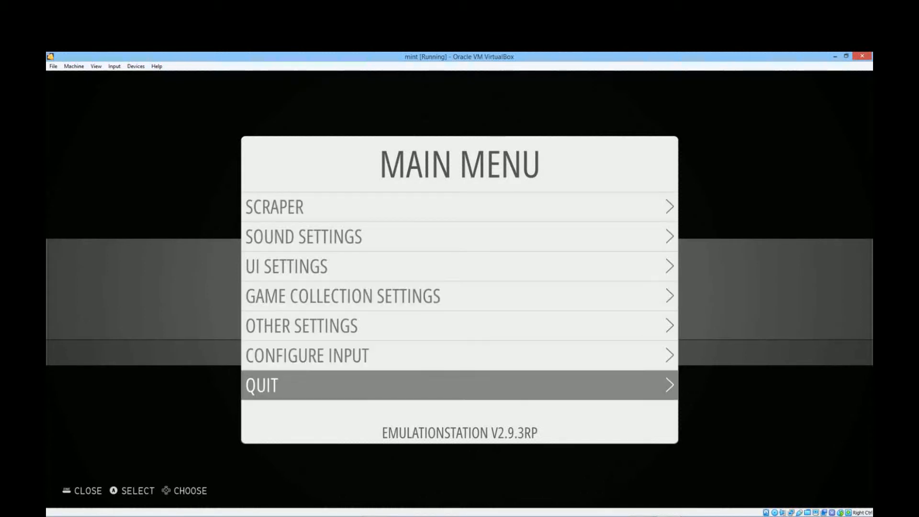
pyautogui.press('Up')
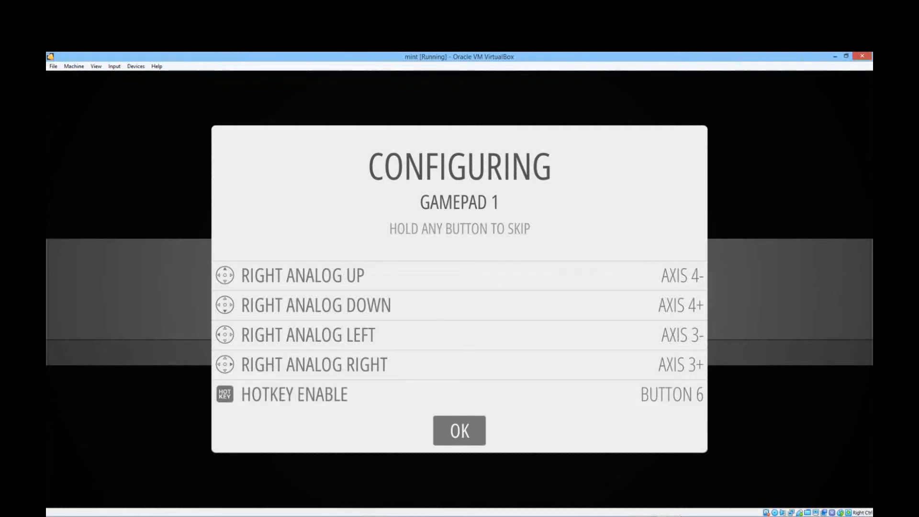
pyautogui.click(459, 431)
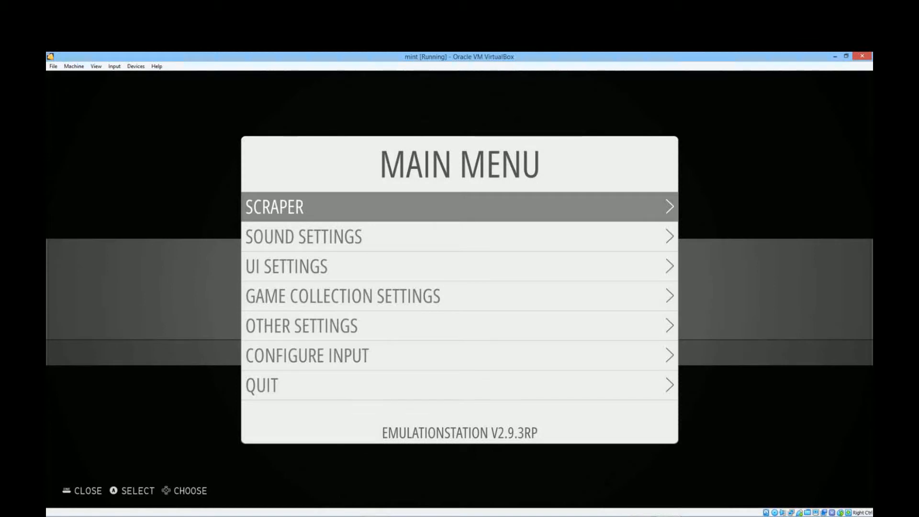
# In UI Settings, switch the theme set from IO to Comicbook and open Gamelist View Style
pyautogui.press('Down')
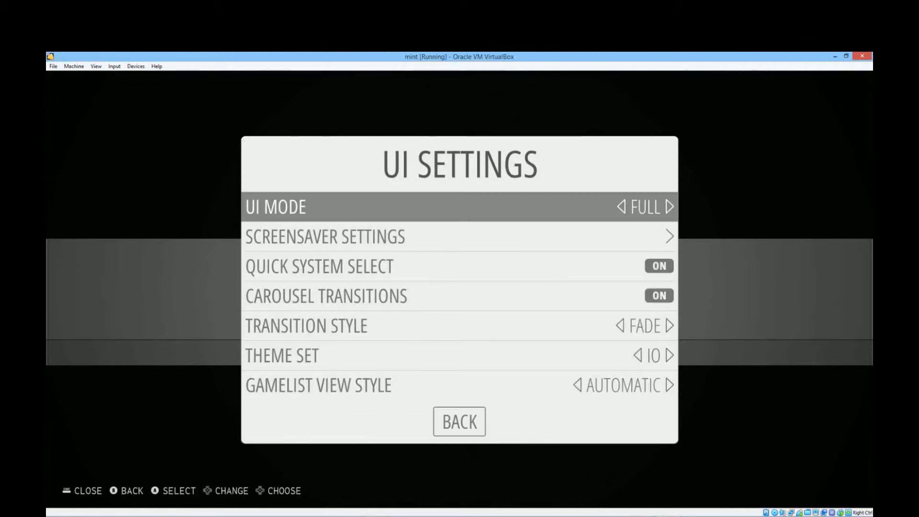
pyautogui.scroll(-3)
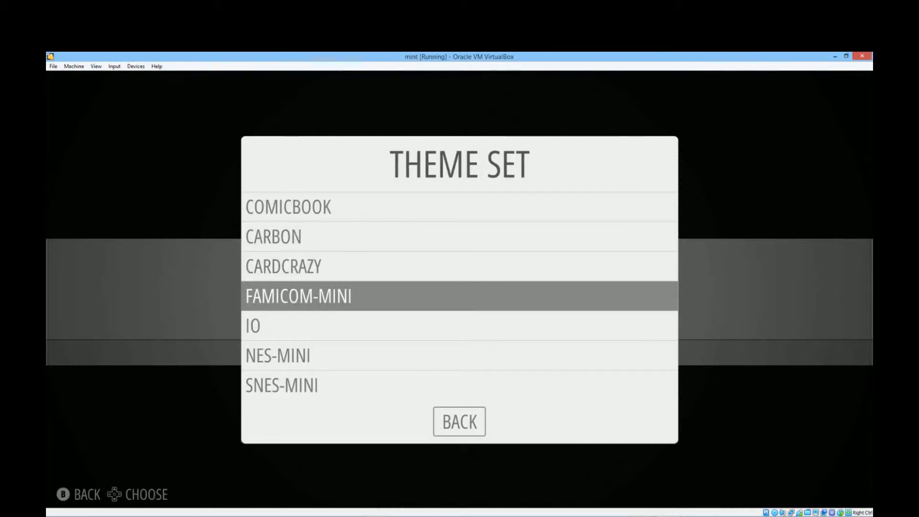
pyautogui.press('Up')
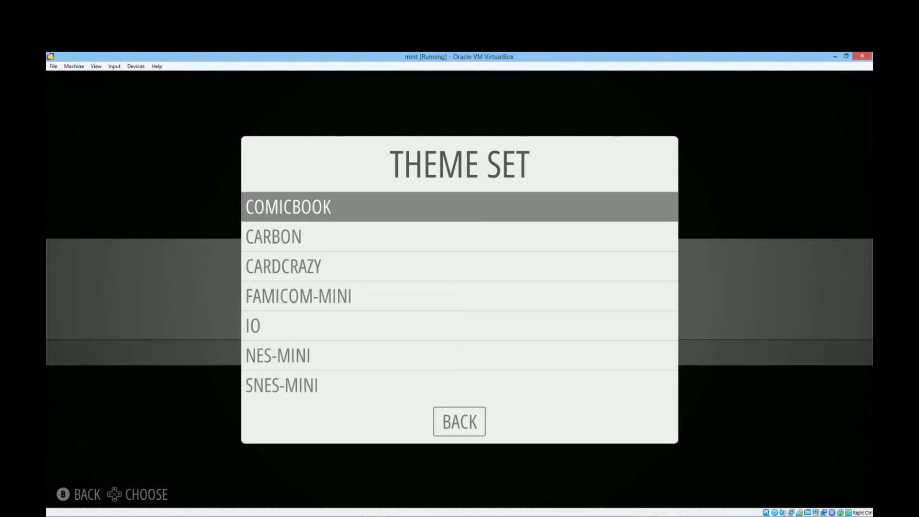
pyautogui.click(459, 422)
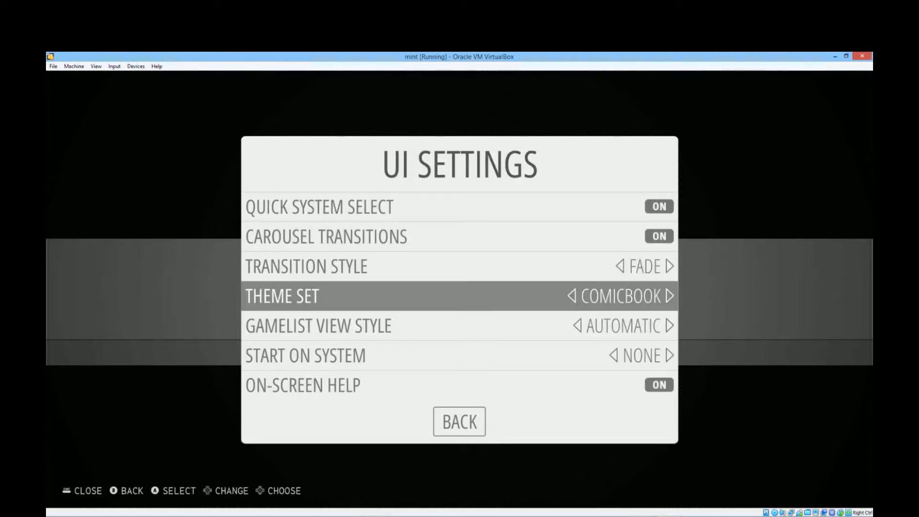
pyautogui.click(319, 325)
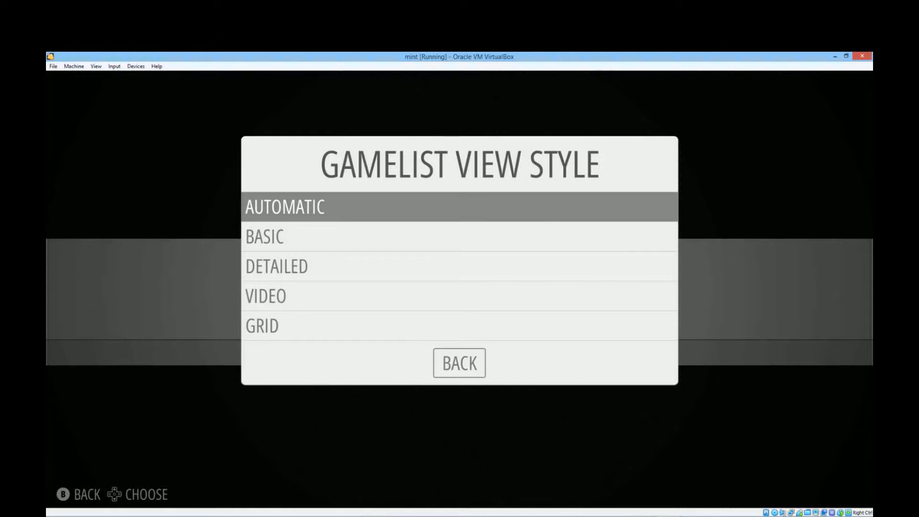
pyautogui.click(459, 363)
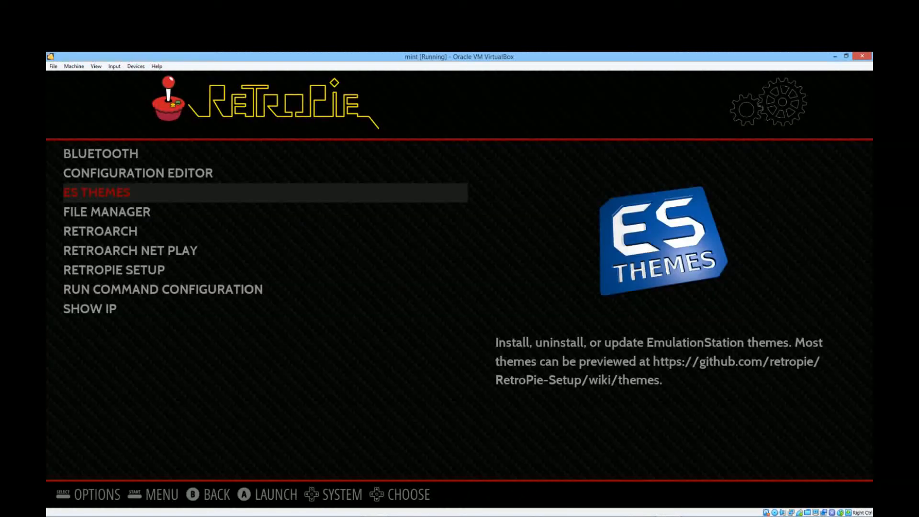
# Move down the RetroPie tools list past ES Themes and RetroArch Net Play toward RetroPie Setup
pyautogui.press('Down')
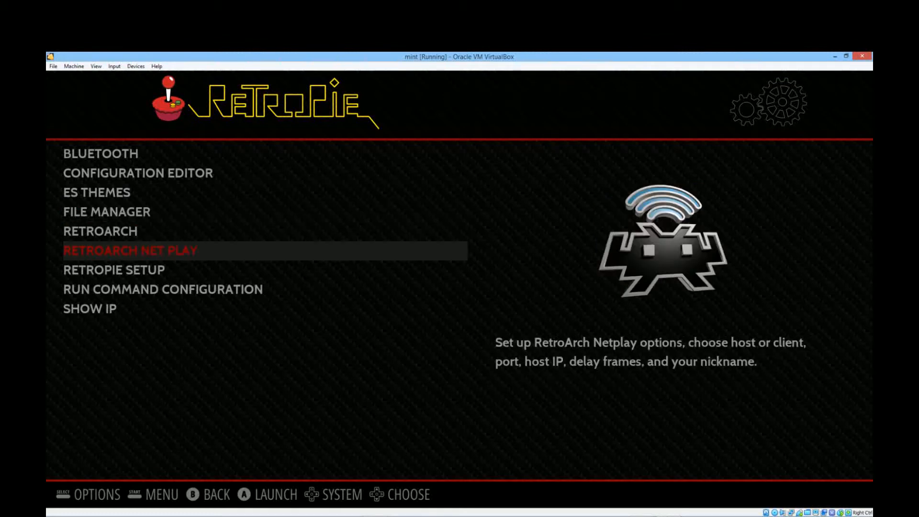
pyautogui.press('Down')
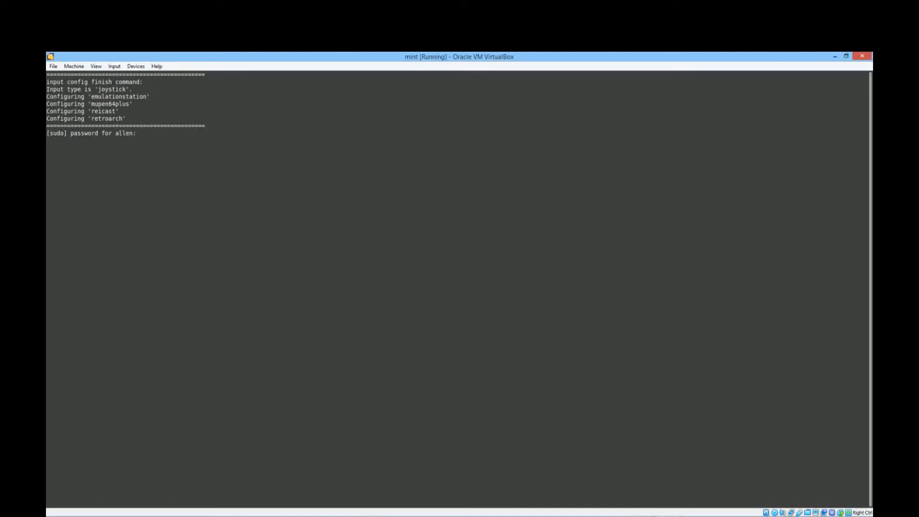
# Submit the sudo password, view the core packages list, then back out to the main menu
pyautogui.press('Return')
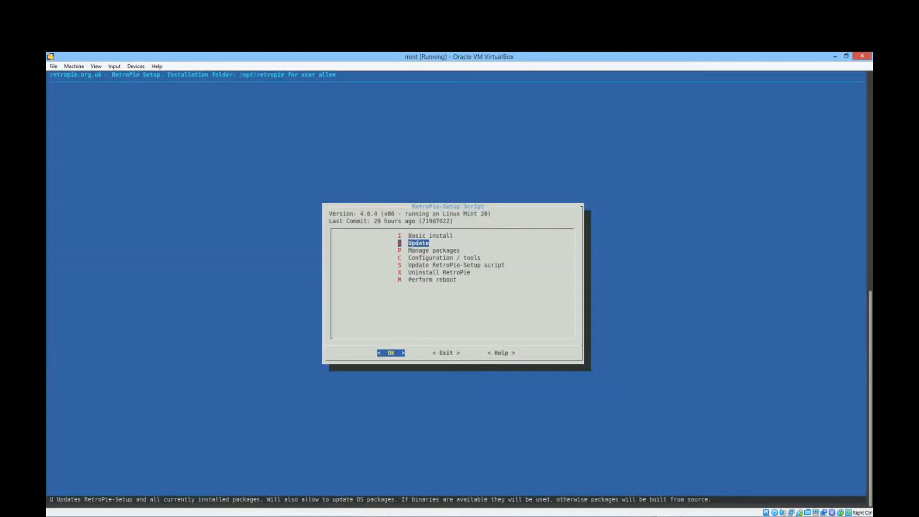
pyautogui.press('Down')
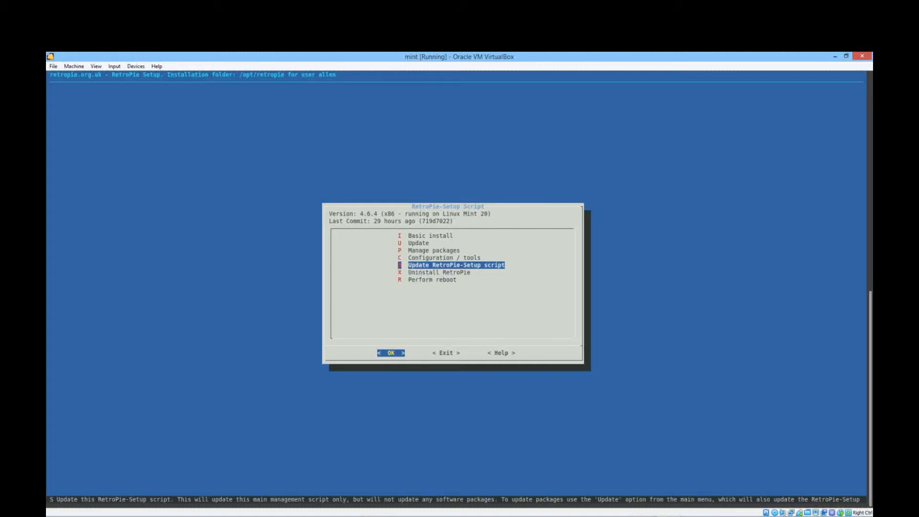
pyautogui.press('up')
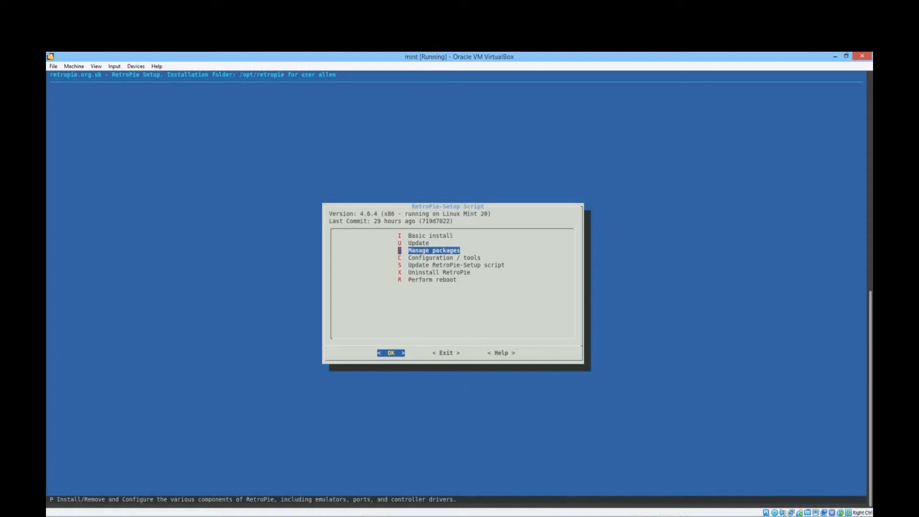
pyautogui.click(391, 352)
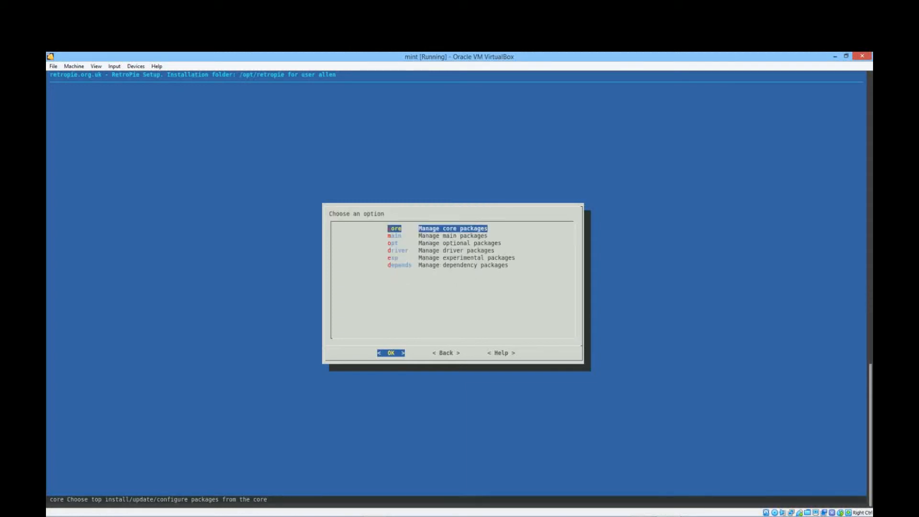
pyautogui.click(391, 352)
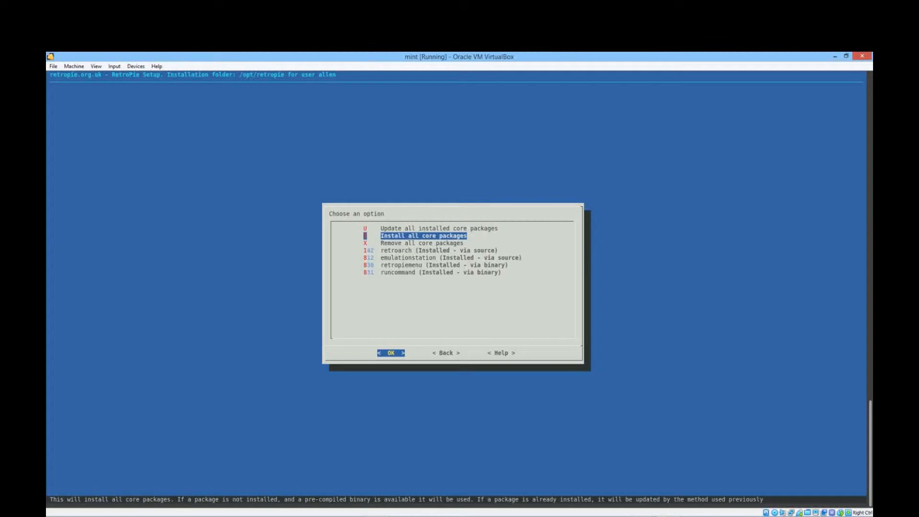
pyautogui.click(445, 353)
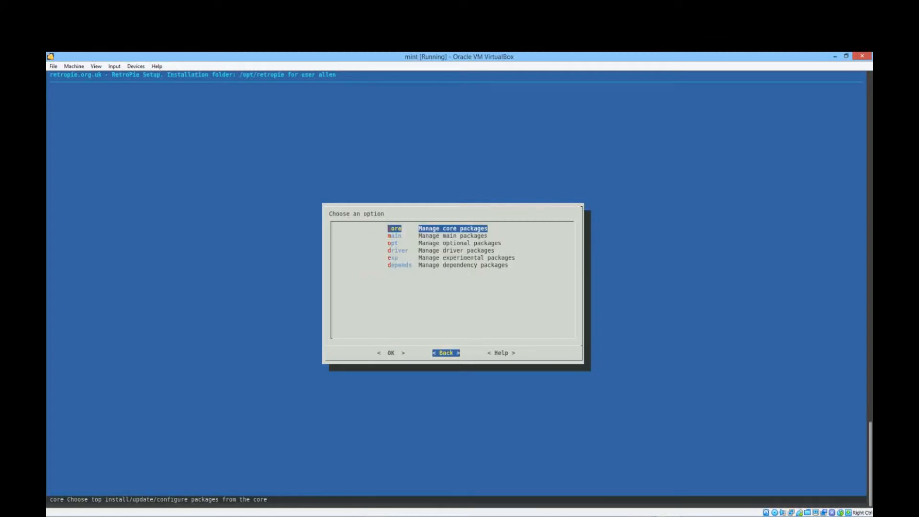
pyautogui.click(446, 352)
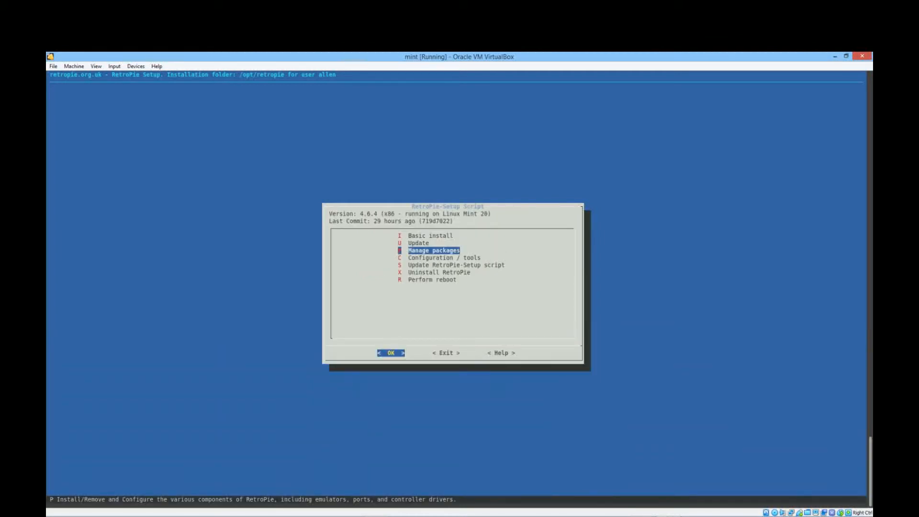
# Browse the main setup menu entries, ending near the Update option
pyautogui.press('Down')
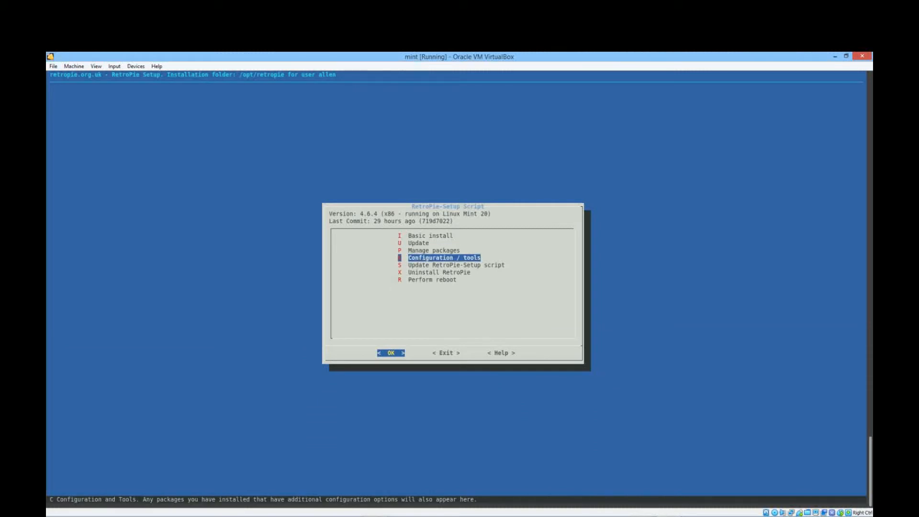
pyautogui.moveTo(445, 352)
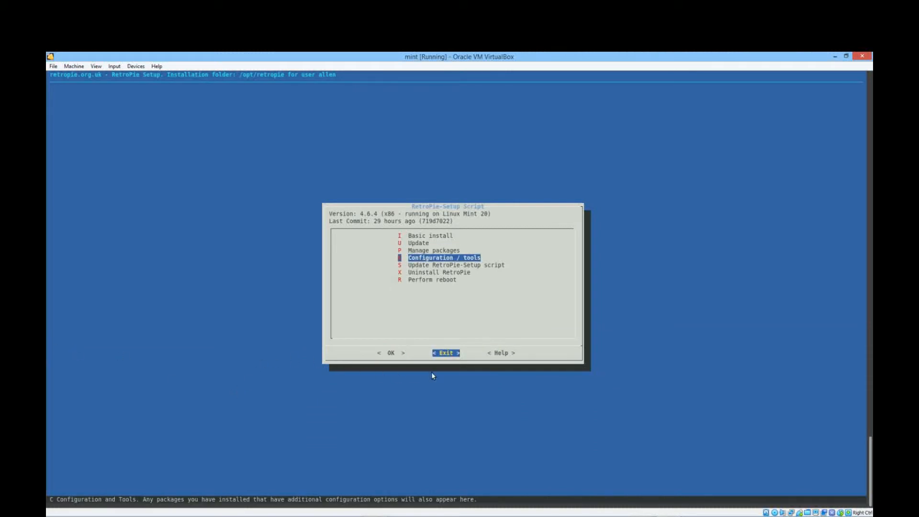
pyautogui.press('Down')
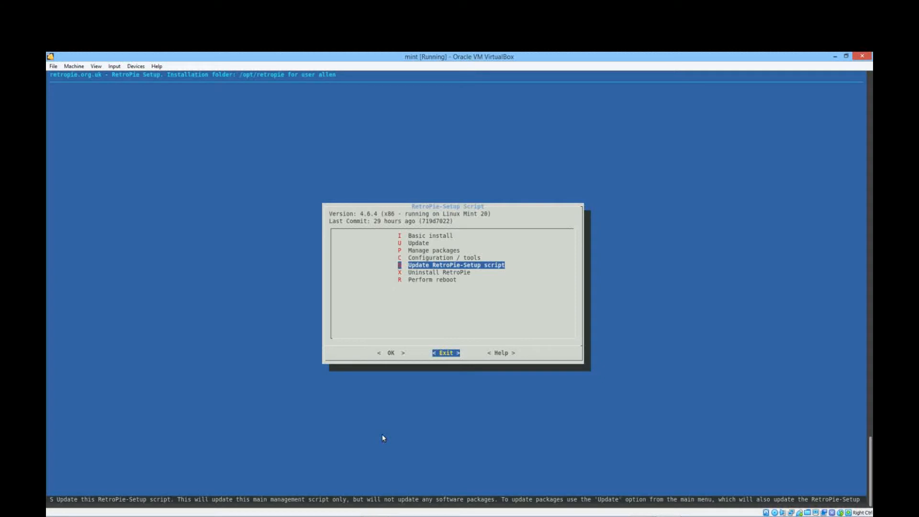
pyautogui.press('Up')
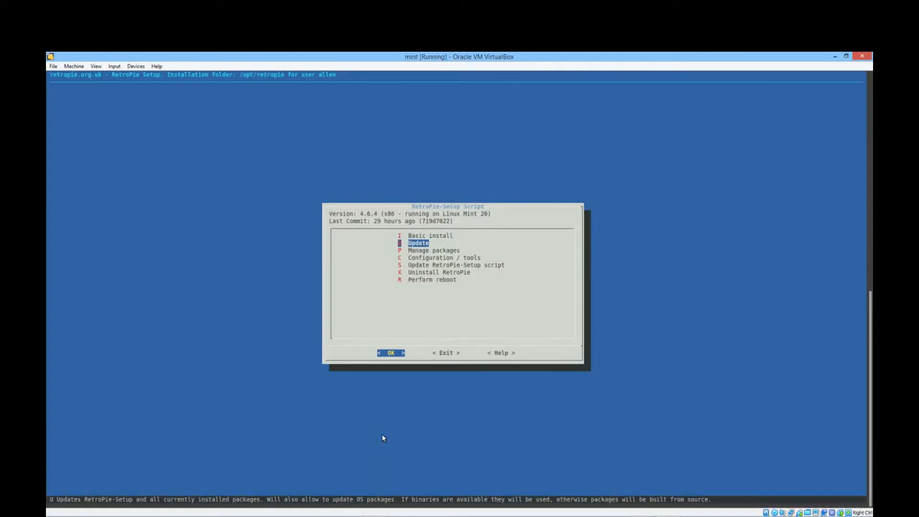
# Open Manage experimental packages and scroll through the list to its end
pyautogui.click(391, 352)
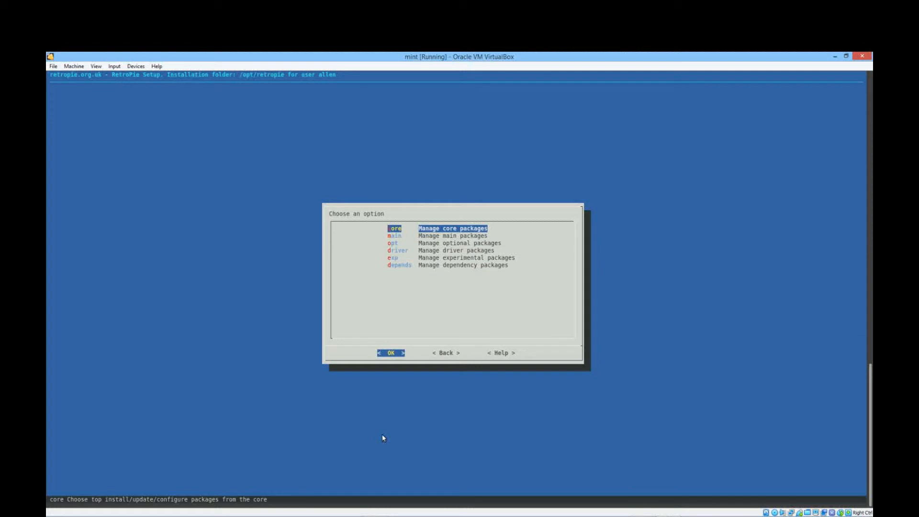
pyautogui.press('Down')
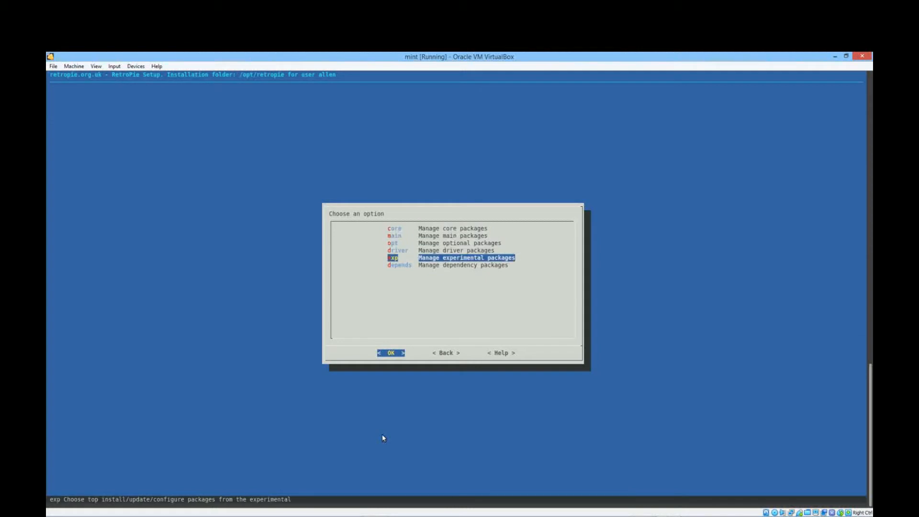
pyautogui.click(391, 352)
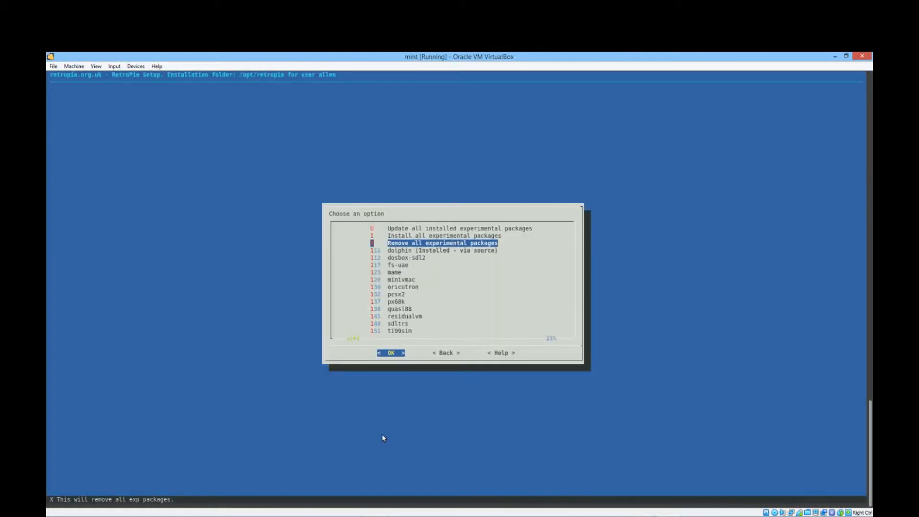
pyautogui.press('Down')
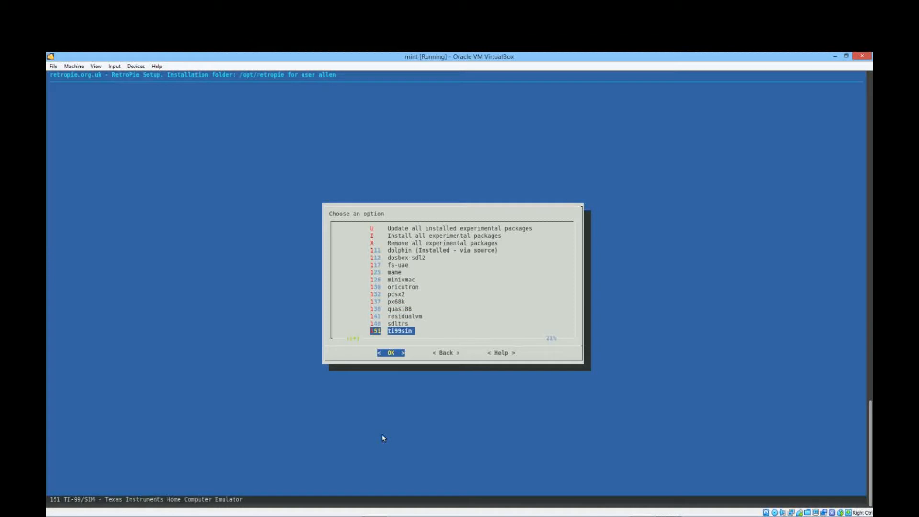
pyautogui.scroll(-3)
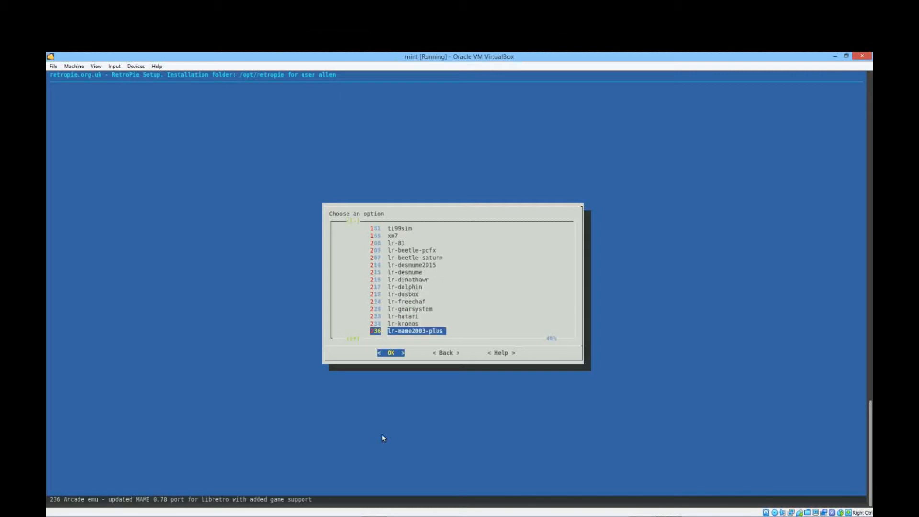
pyautogui.scroll(-3)
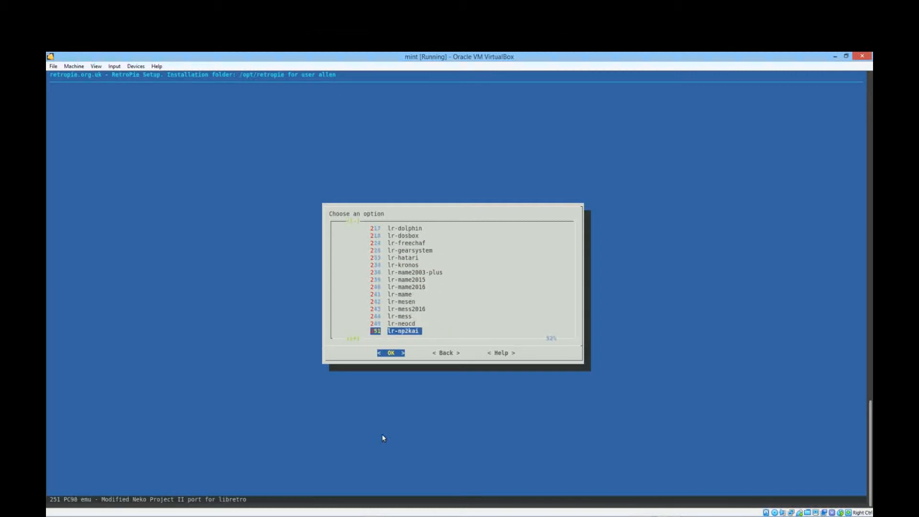
pyautogui.scroll(-3)
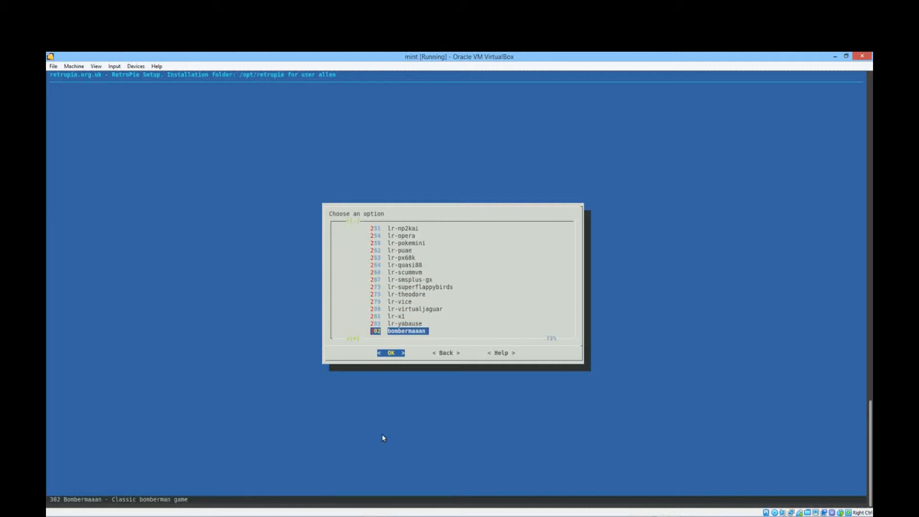
pyautogui.scroll(-3)
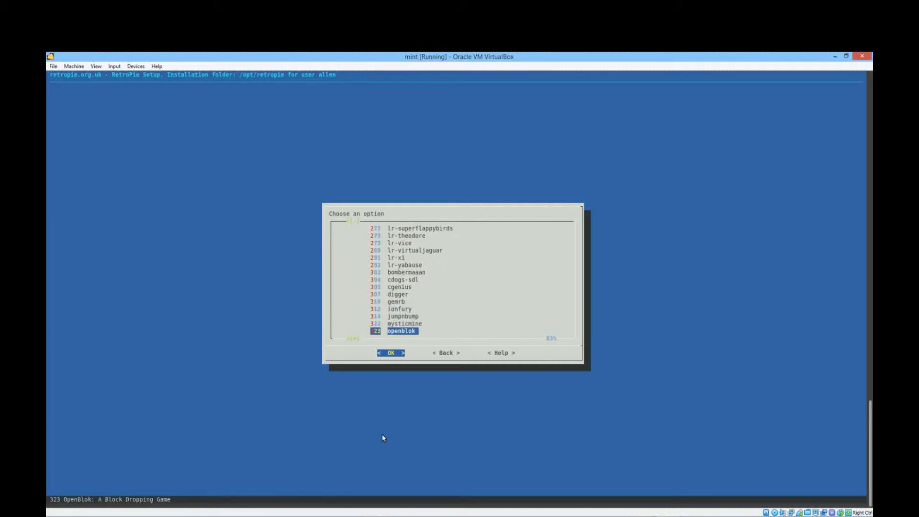
pyautogui.scroll(-3)
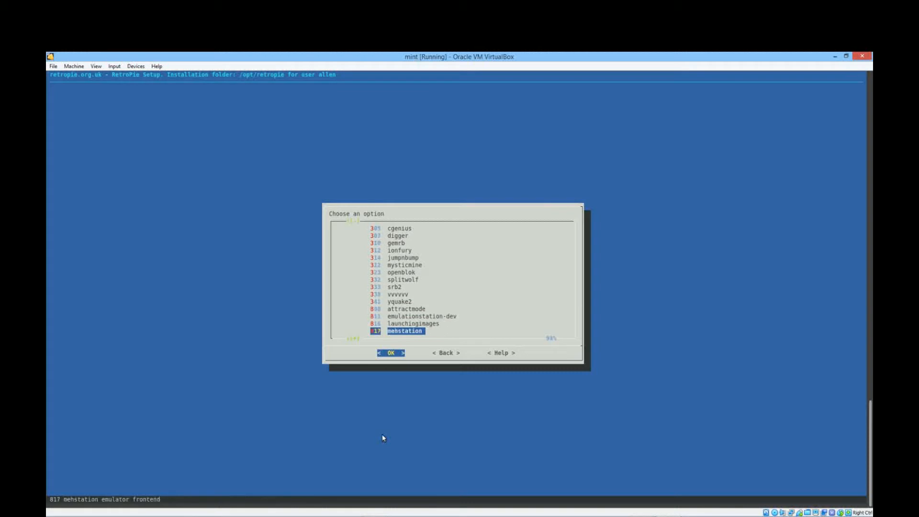
pyautogui.scroll(-3)
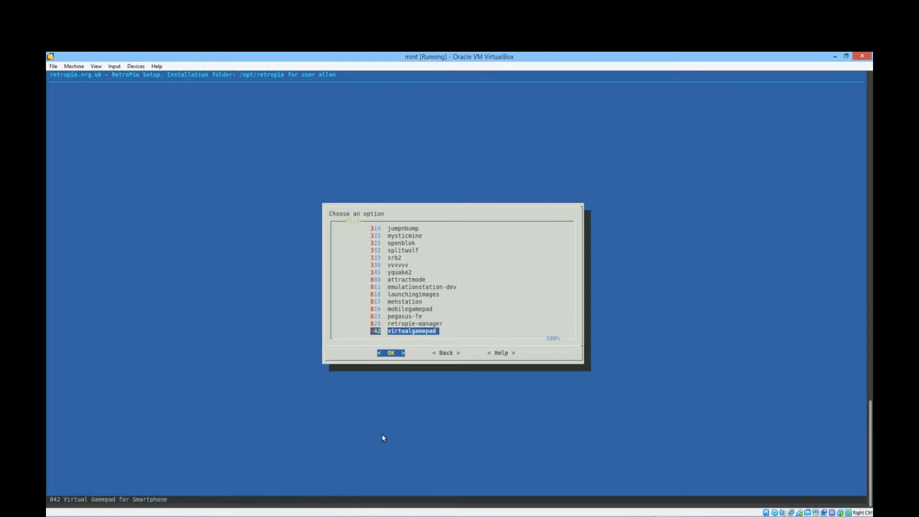
pyautogui.press('Up')
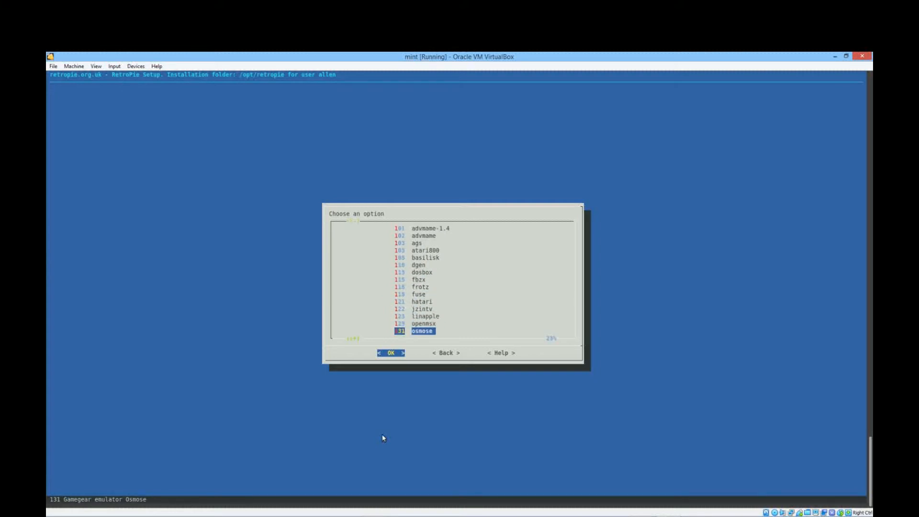
# Browse optional packages around PPSSPP and Reicast, then go back to the setup main menu
pyautogui.scroll(-3)
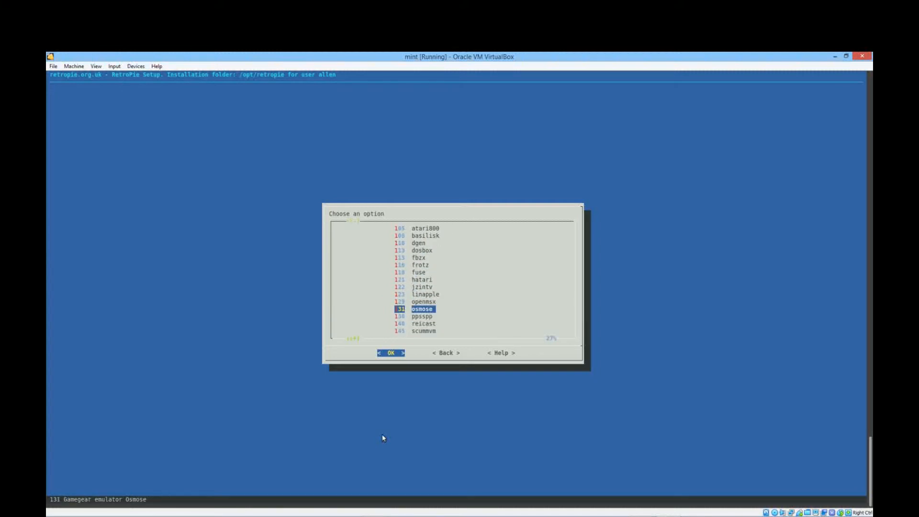
pyautogui.press('Down')
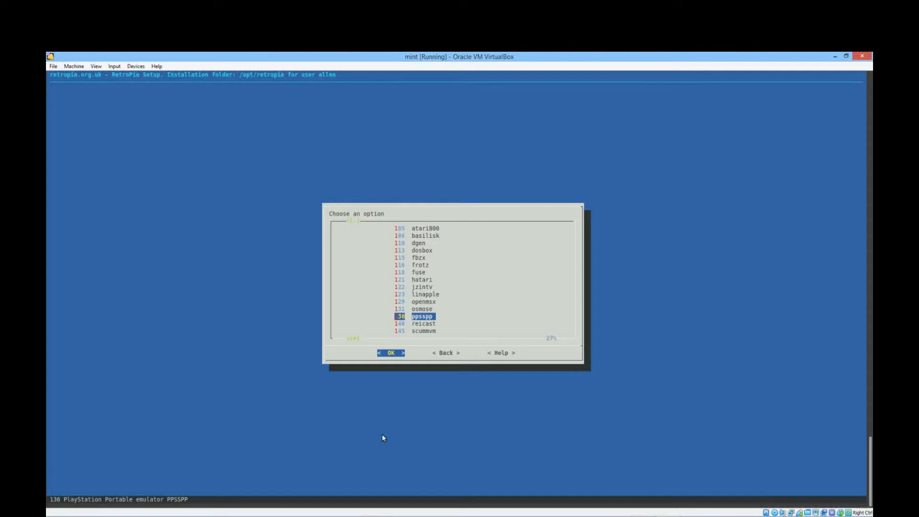
pyautogui.press('Down')
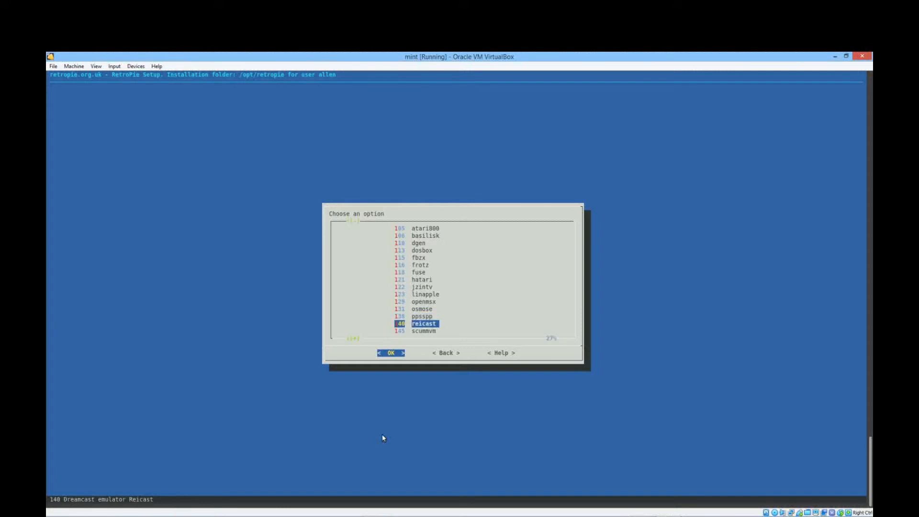
pyautogui.press('Up')
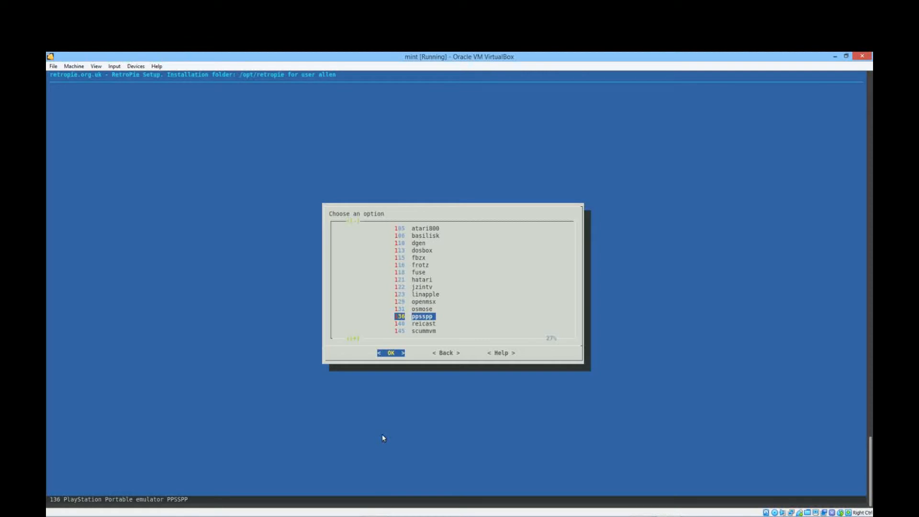
pyautogui.press('Down')
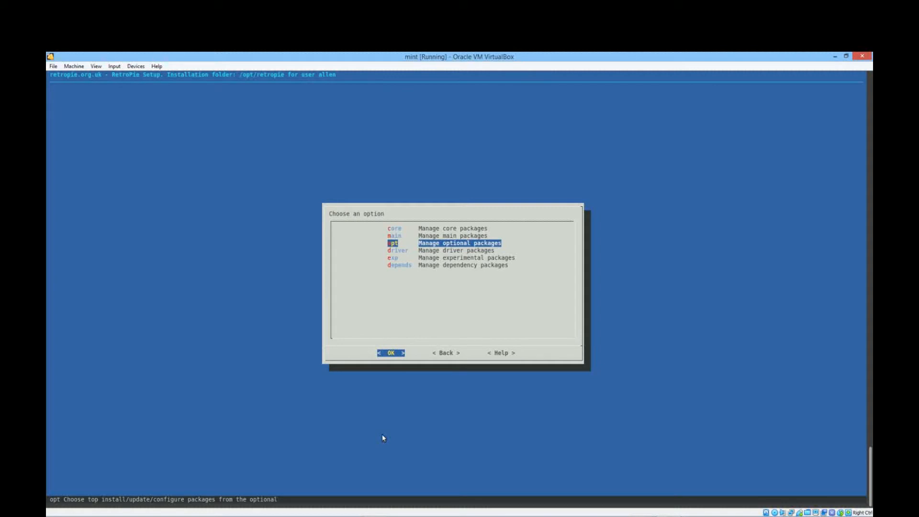
pyautogui.click(446, 352)
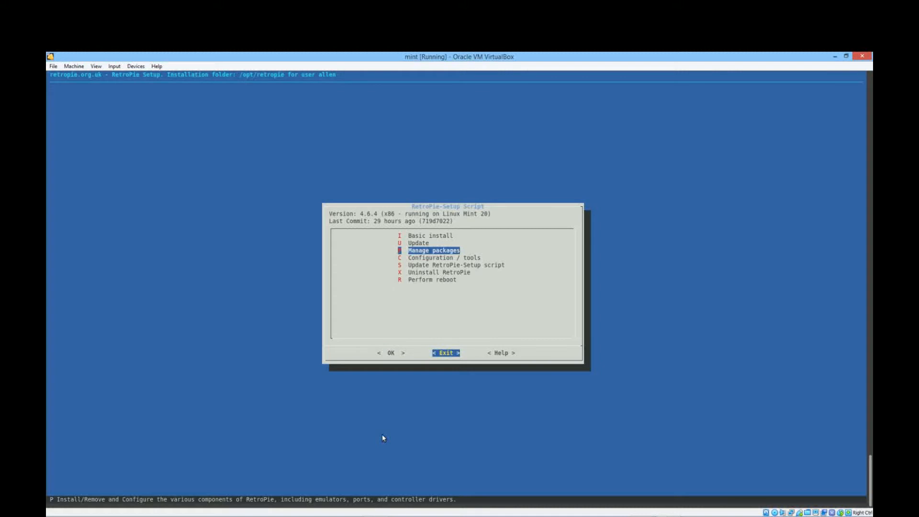
pyautogui.moveTo(381, 436)
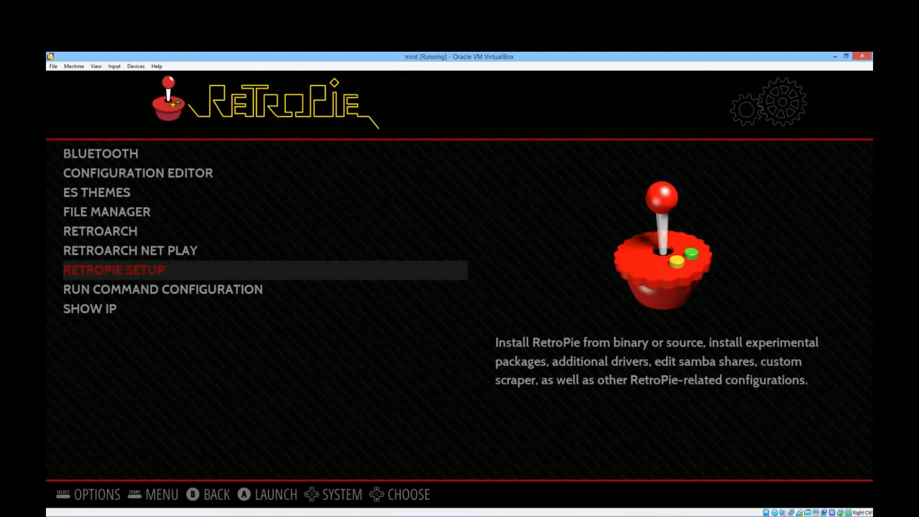
# Navigate the RetroPie menu past RetroPie Setup and File Manager to the ES Themes tool
pyautogui.press('Up')
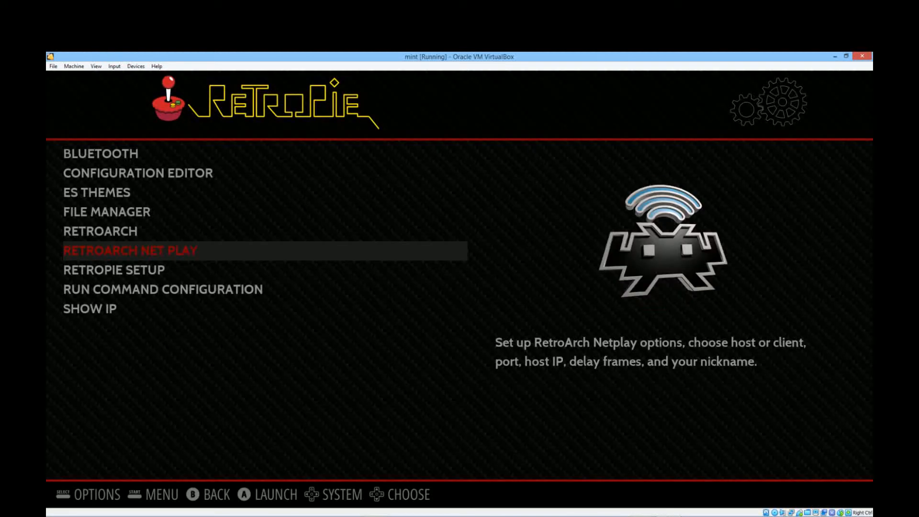
pyautogui.press('Down')
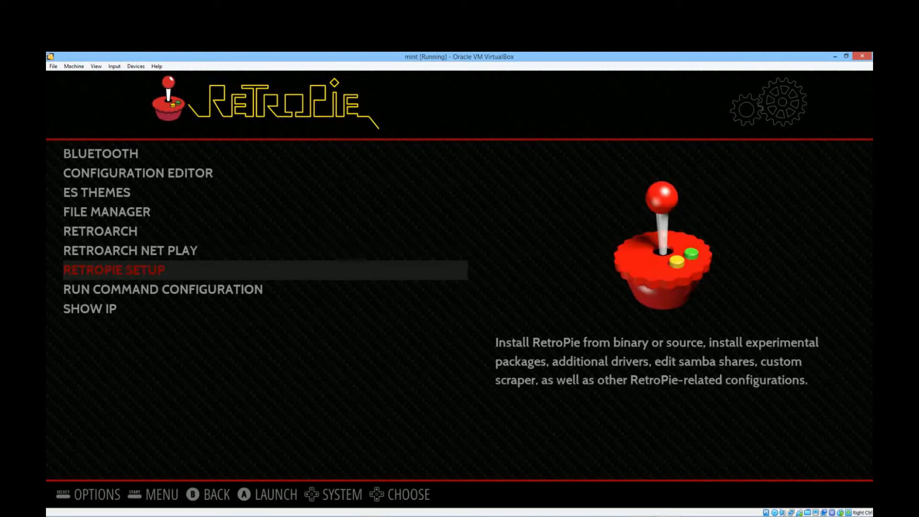
pyautogui.press('Down')
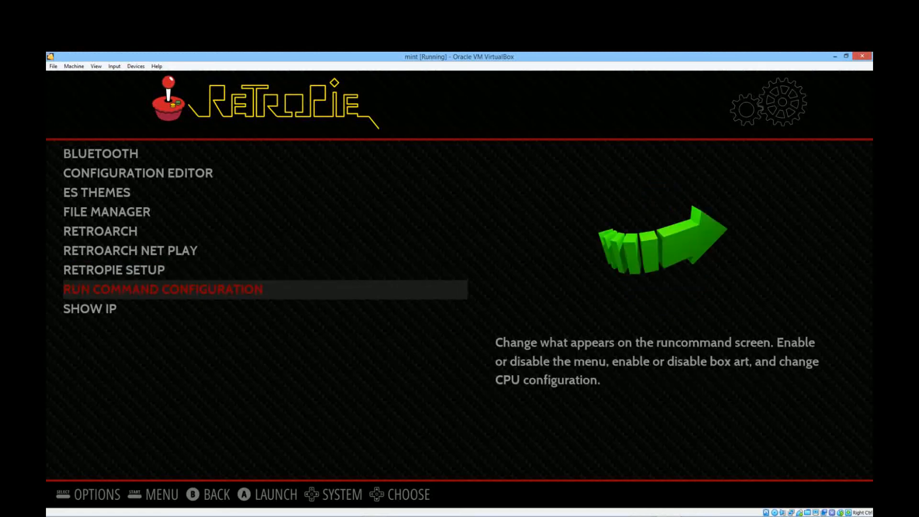
pyautogui.press('Up')
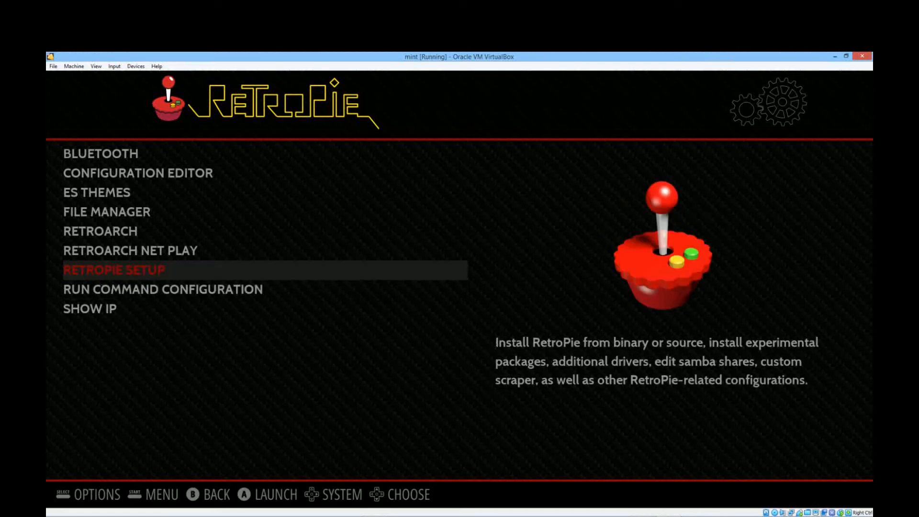
pyautogui.press('Up')
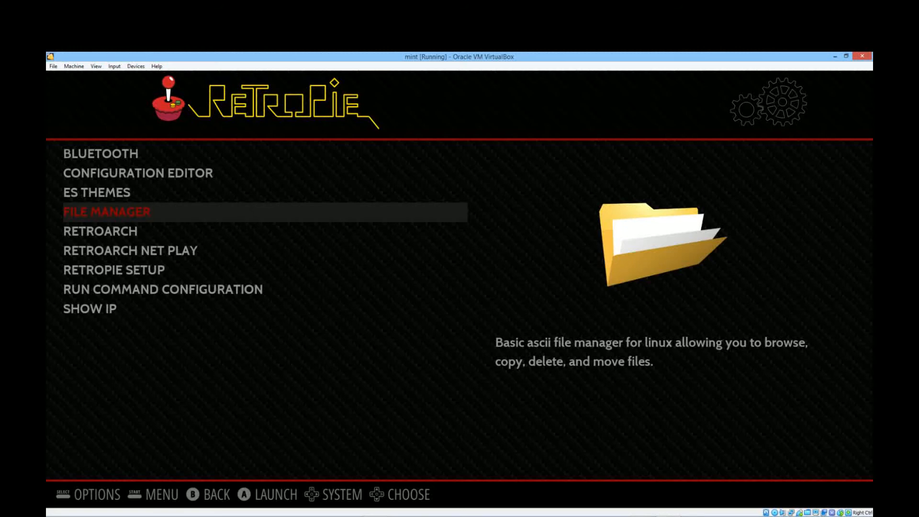
pyautogui.press('Up')
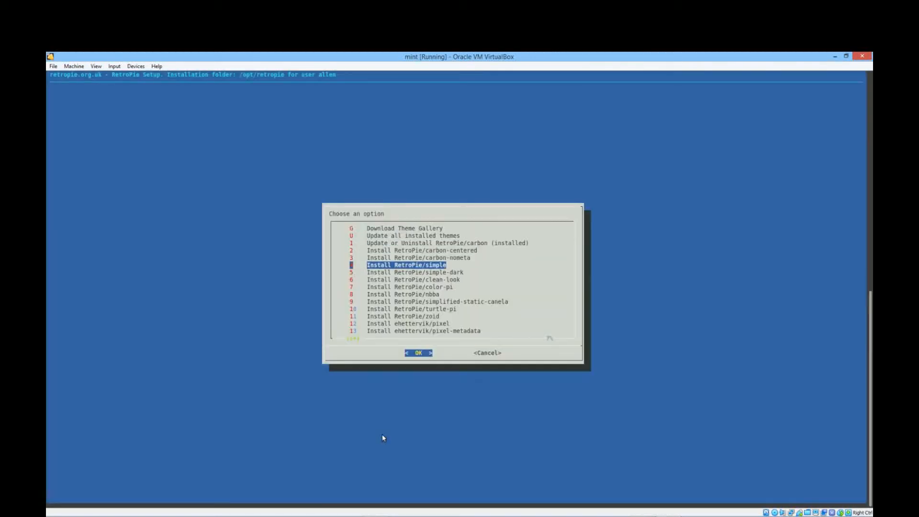
# Scroll about halfway down the theme list and install the RetroHursty69/soda theme
pyautogui.press('Down')
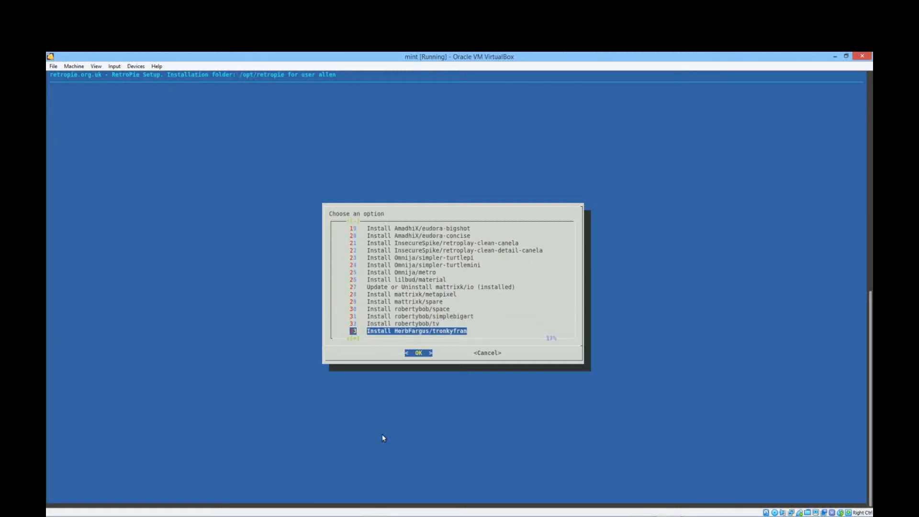
pyautogui.scroll(-3)
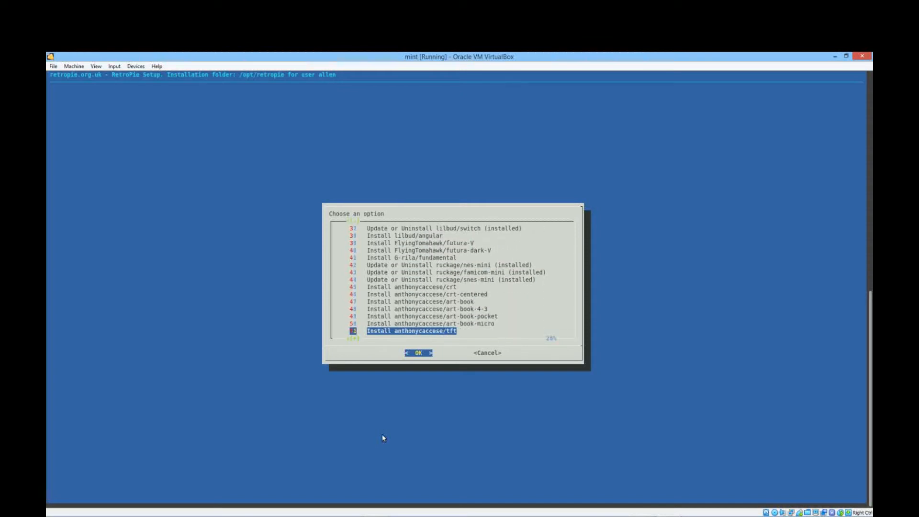
pyautogui.scroll(-3)
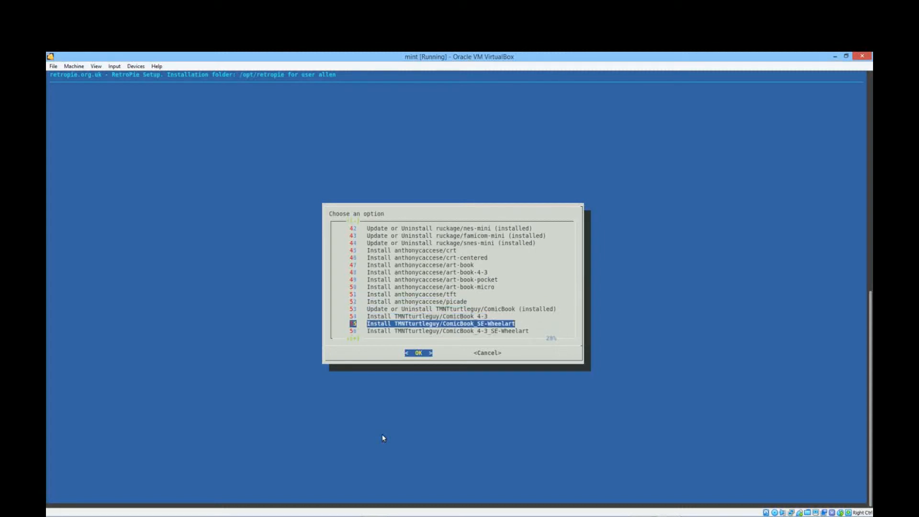
pyautogui.scroll(-3)
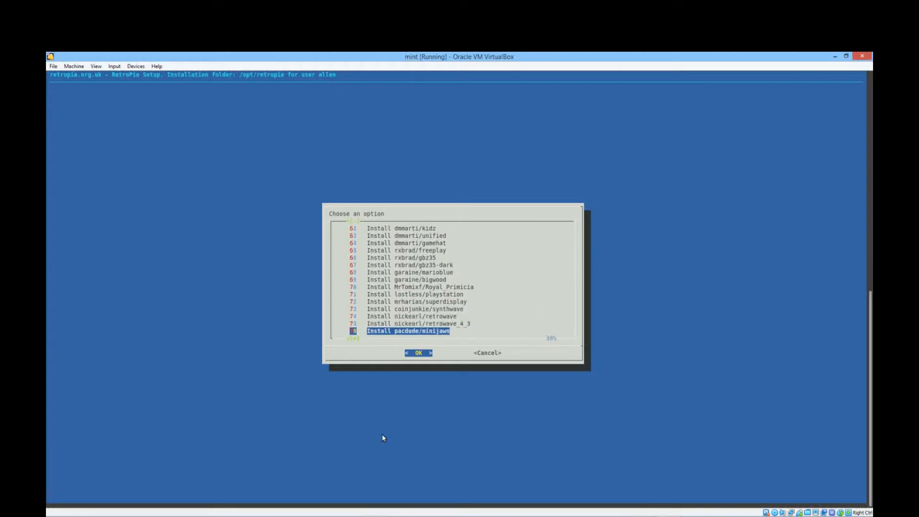
pyautogui.scroll(-3)
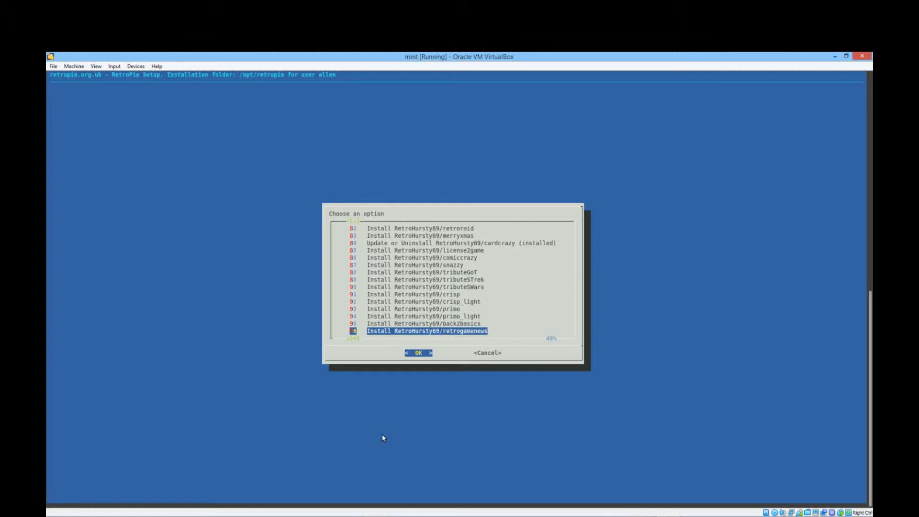
pyautogui.scroll(-3)
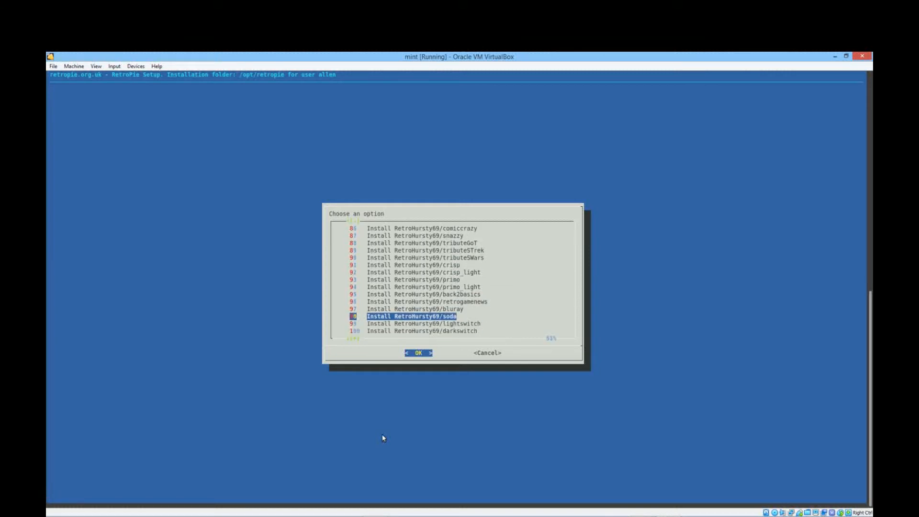
pyautogui.press('Up')
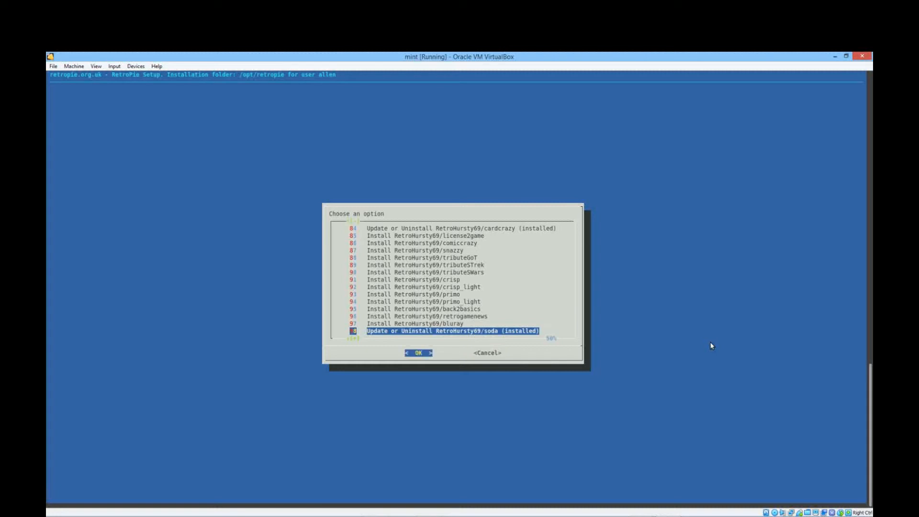
# Choose Quit EmulationStation from the Main Menu's Quit options
pyautogui.press('Tab')
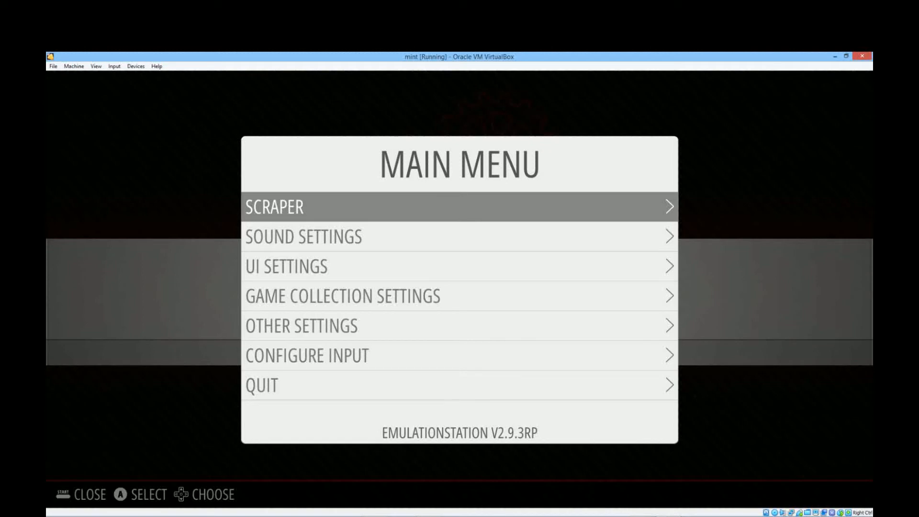
pyautogui.press('down')
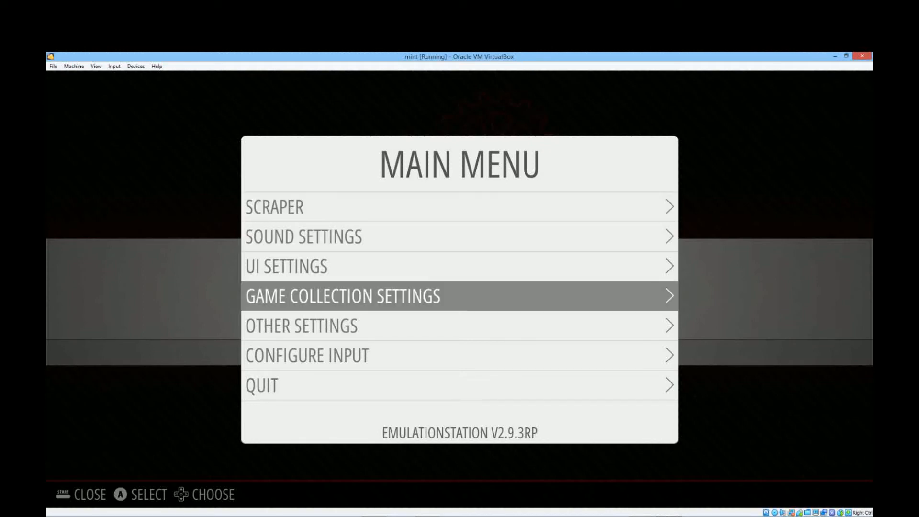
pyautogui.press('Down')
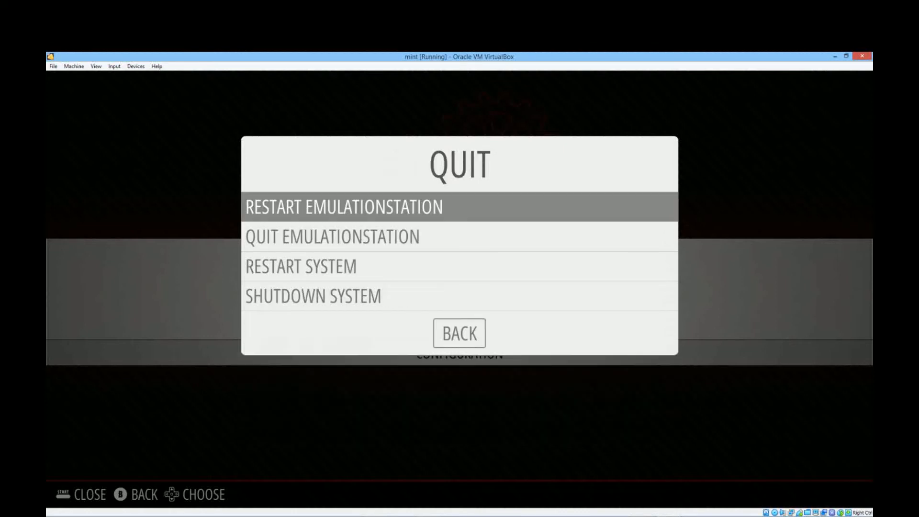
pyautogui.press('Down')
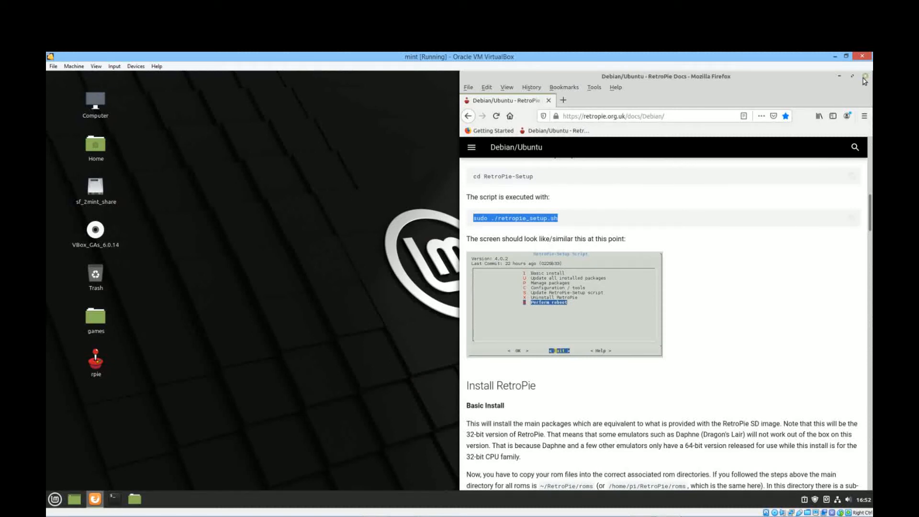
# Close the Firefox RetroPie guide window and select the Home icon on the desktop
pyautogui.click(864, 77)
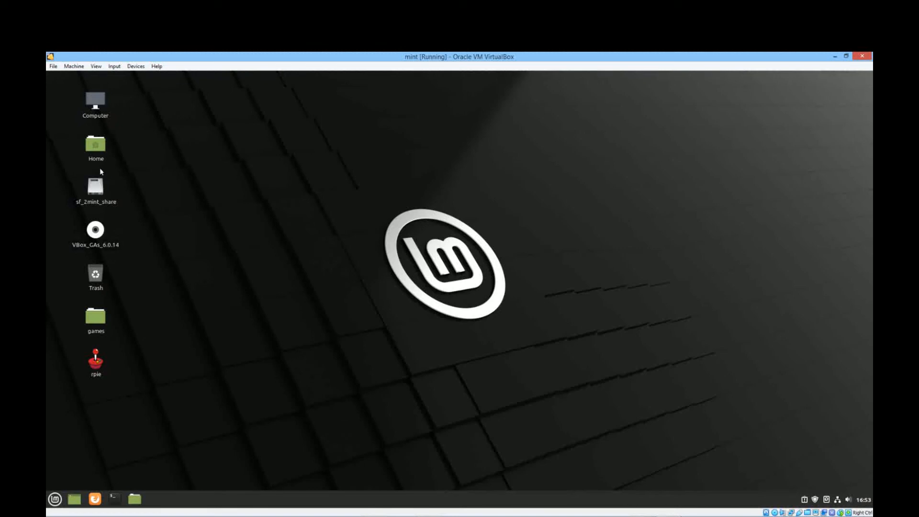
pyautogui.click(96, 147)
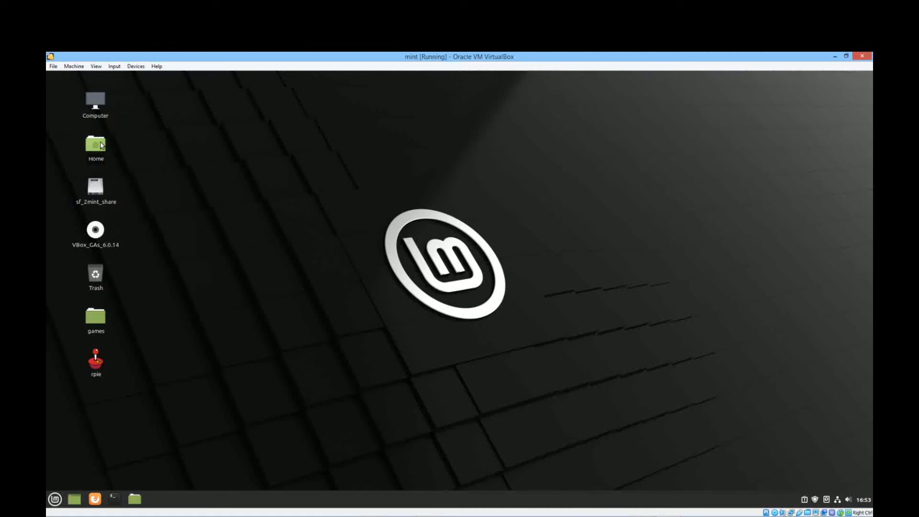
# Open the Home folder and look inside the RetroPie-Setup folder
pyautogui.doubleClick(95, 144)
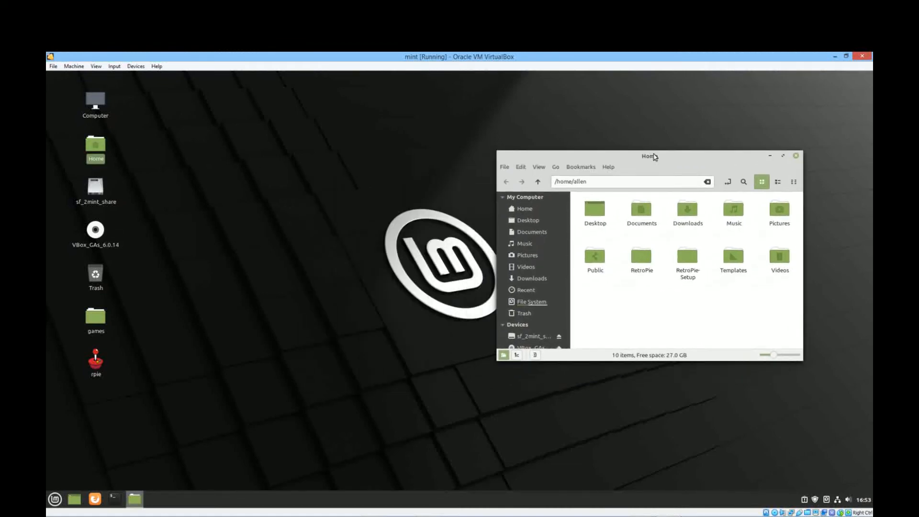
pyautogui.click(641, 258)
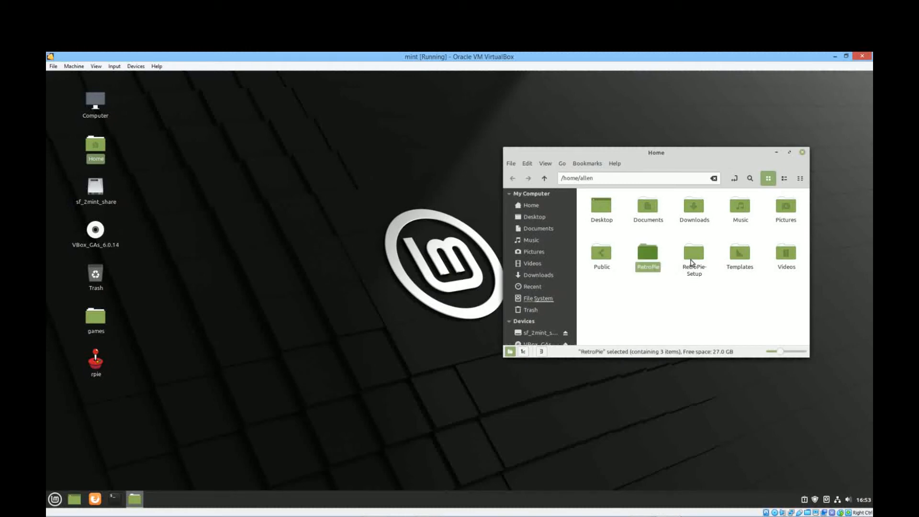
pyautogui.click(694, 255)
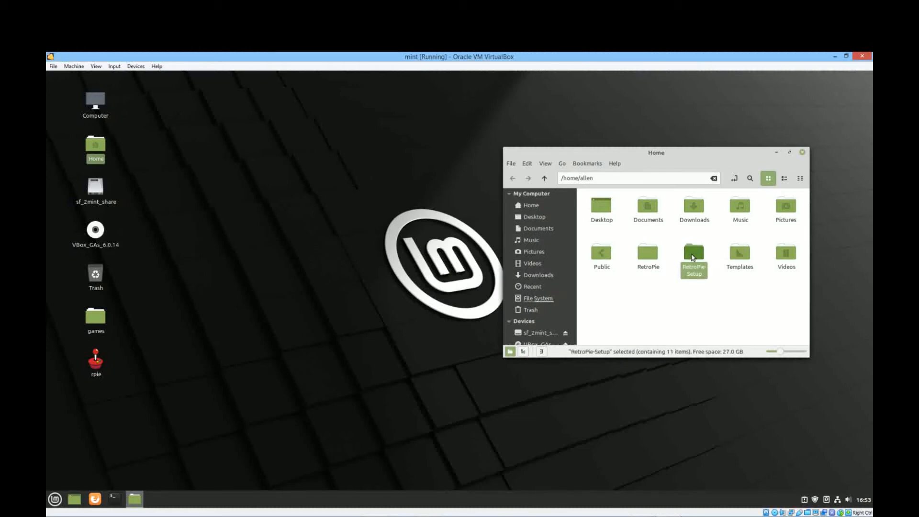
pyautogui.doubleClick(694, 253)
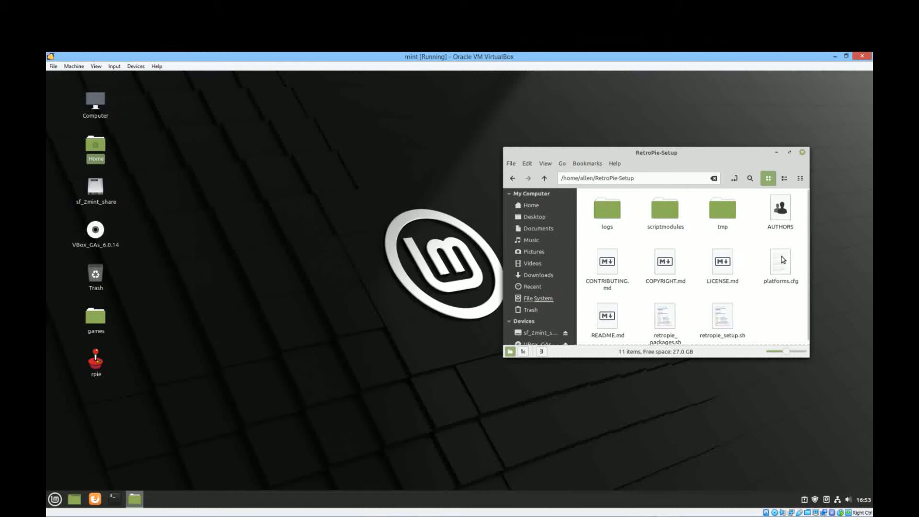
pyautogui.moveTo(512, 178)
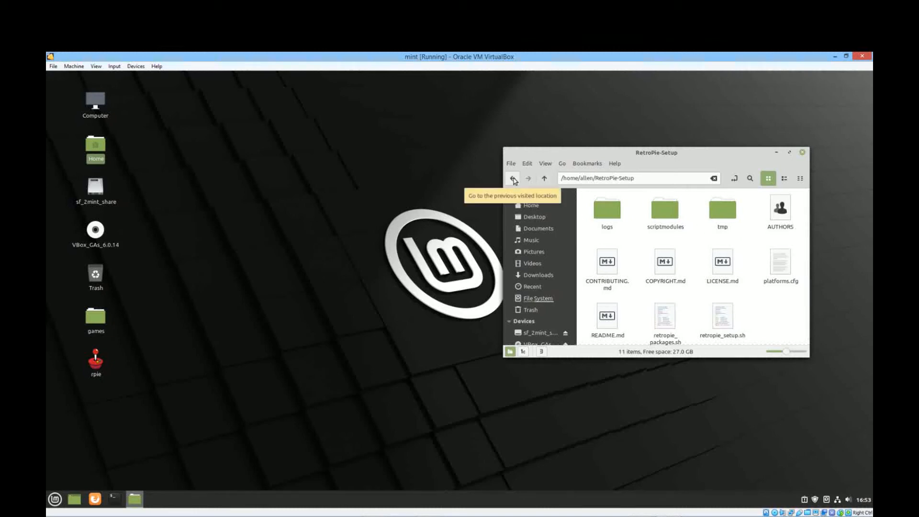
pyautogui.moveTo(729, 326)
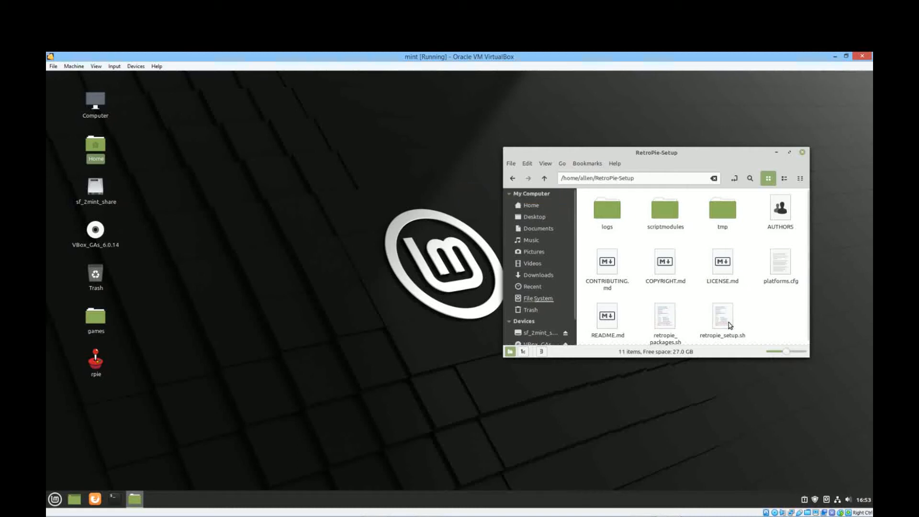
pyautogui.moveTo(582, 248)
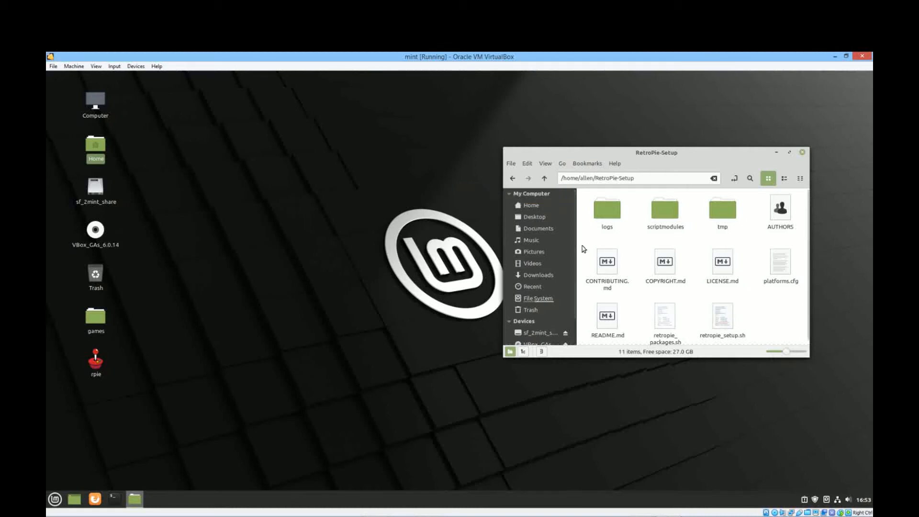
# Return home, open the RetroPie folder, and select its BIOS and roms folders
pyautogui.click(531, 205)
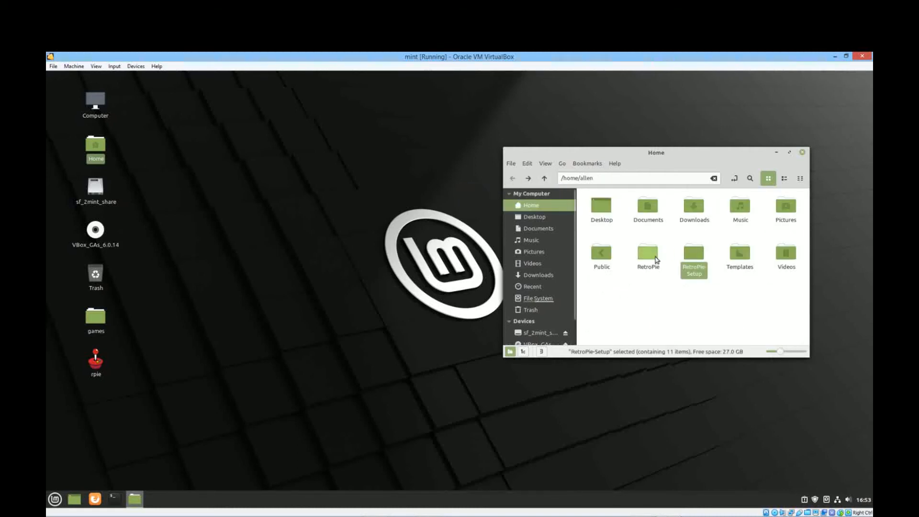
pyautogui.doubleClick(648, 253)
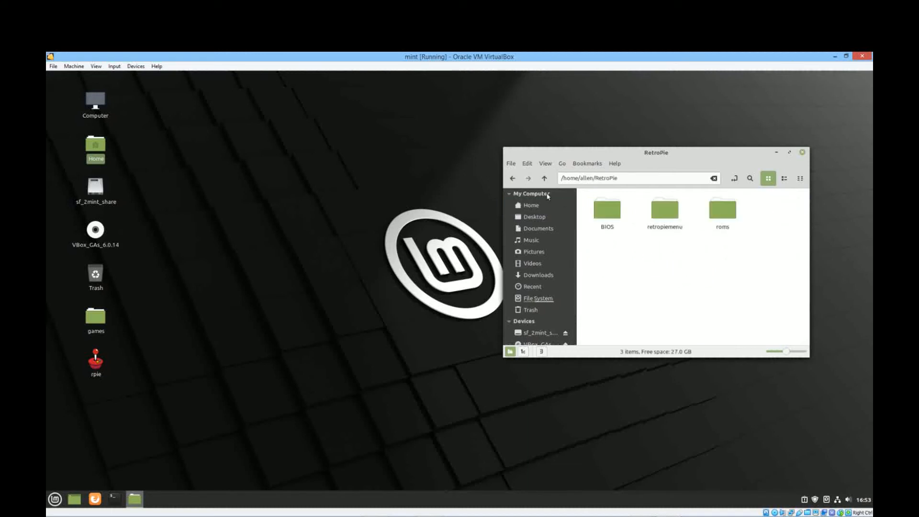
pyautogui.click(531, 206)
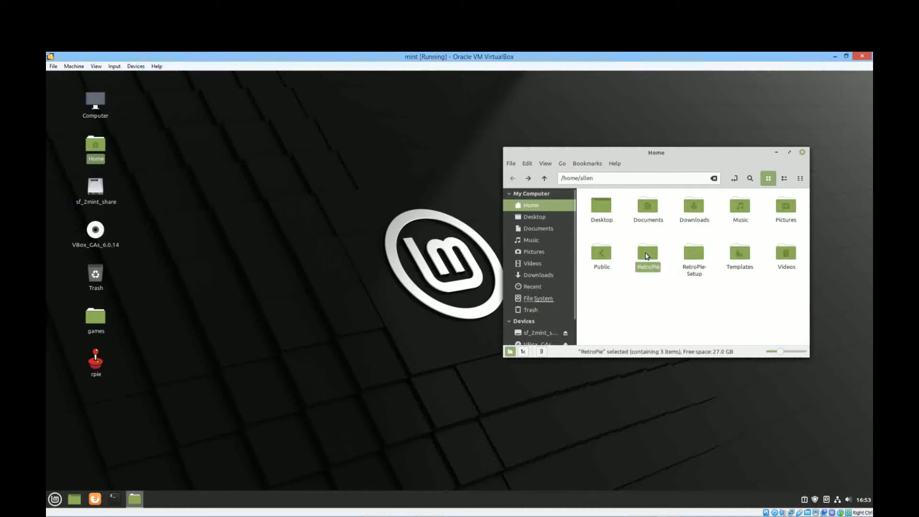
pyautogui.doubleClick(647, 254)
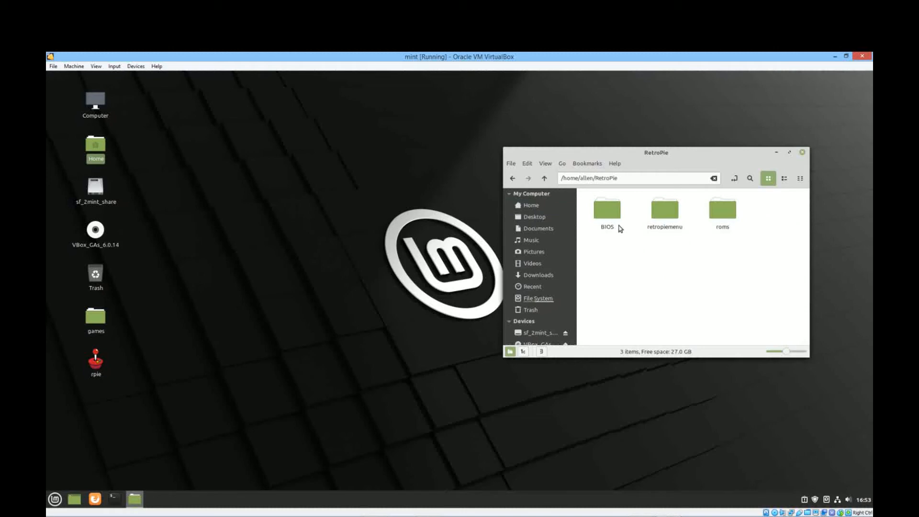
pyautogui.click(606, 210)
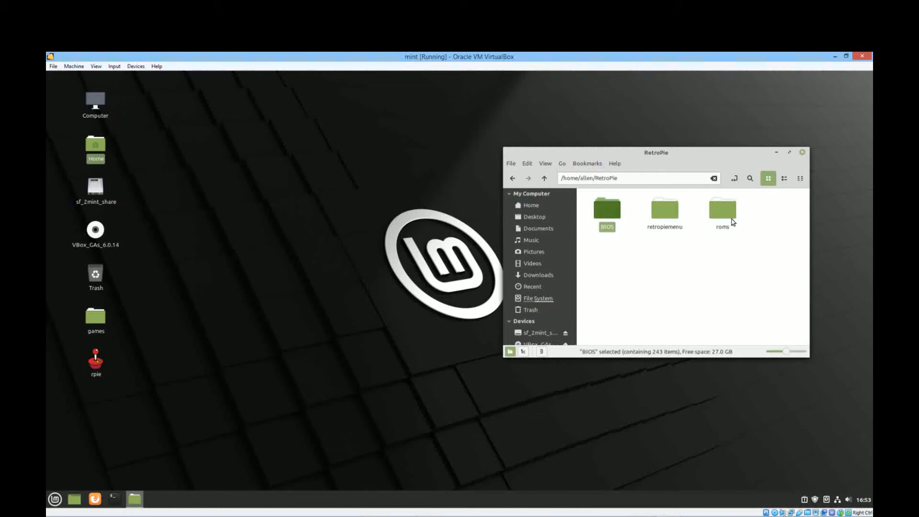
pyautogui.click(722, 211)
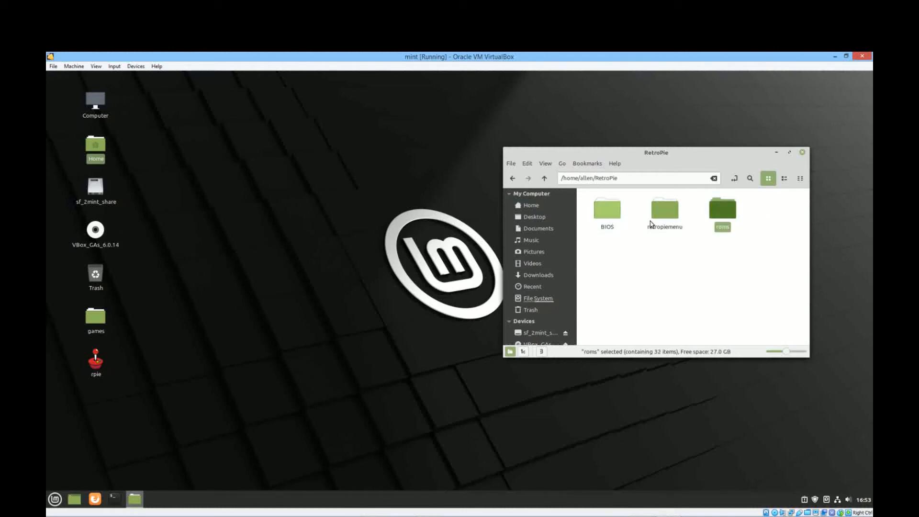
pyautogui.moveTo(402, 271)
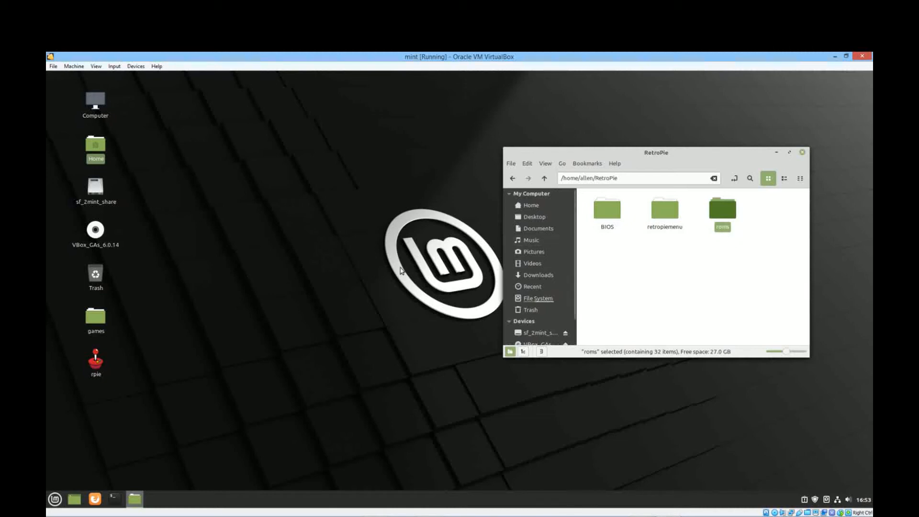
# Open the desktop games folder in a second window and browse the BIOS_2020 folder
pyautogui.click(95, 316)
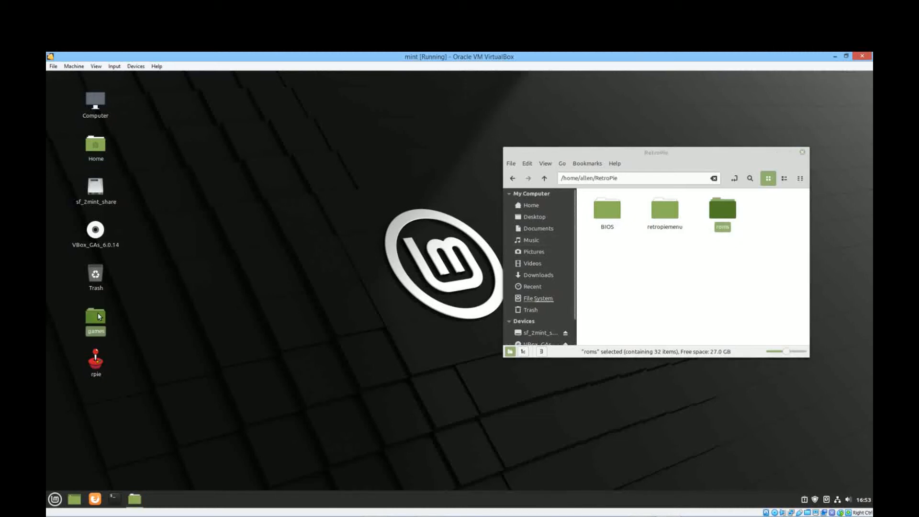
pyautogui.doubleClick(95, 317)
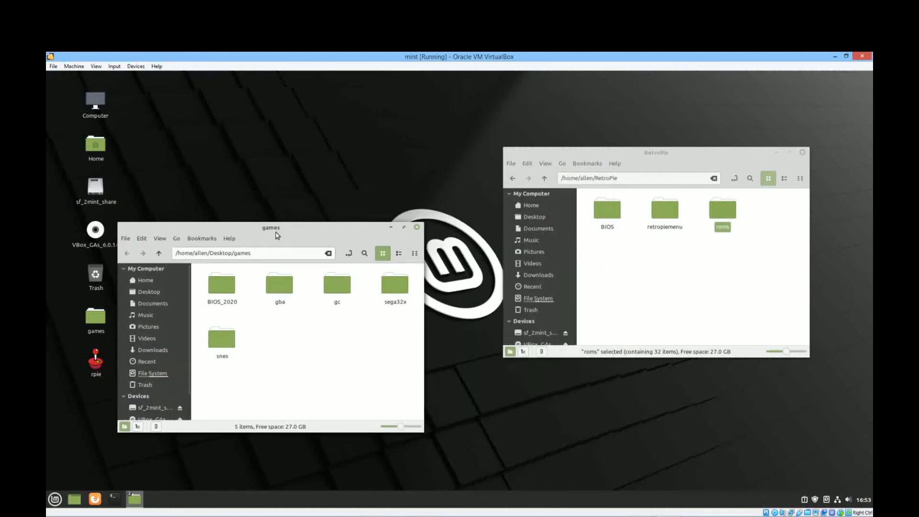
pyautogui.doubleClick(221, 281)
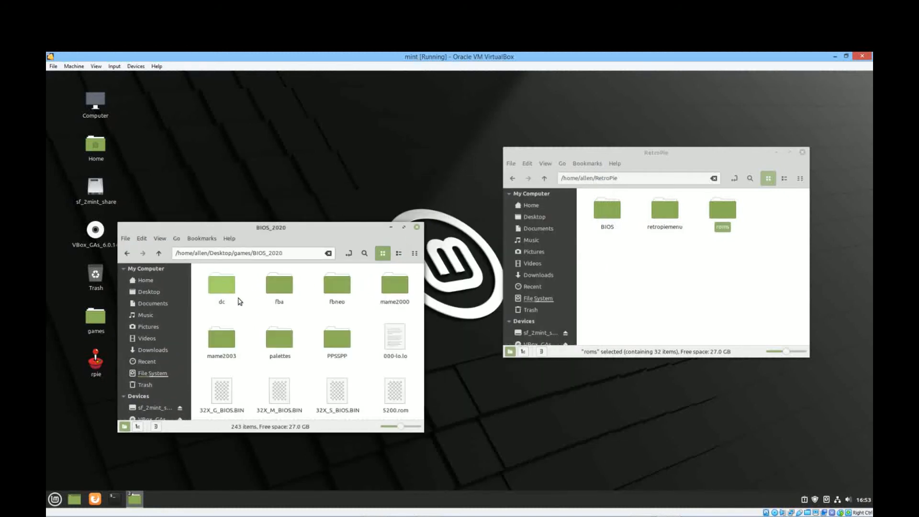
pyautogui.scroll(-3)
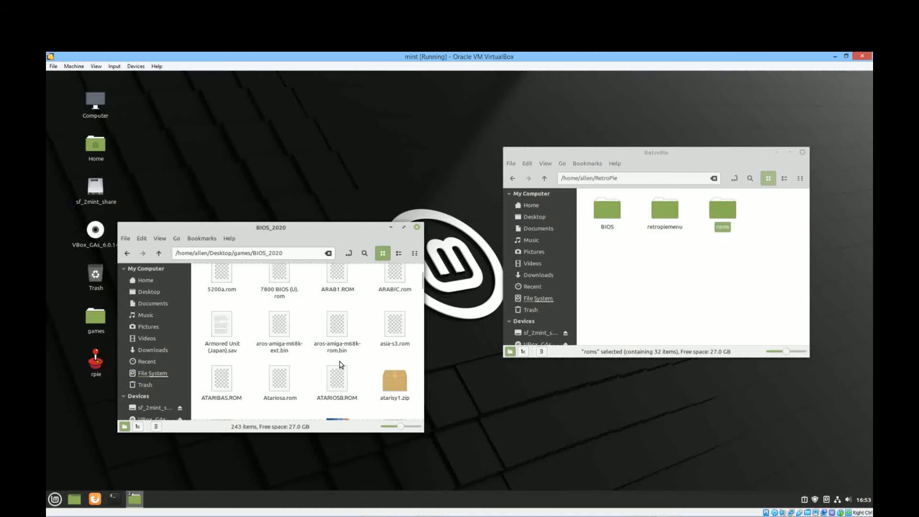
pyautogui.scroll(-3)
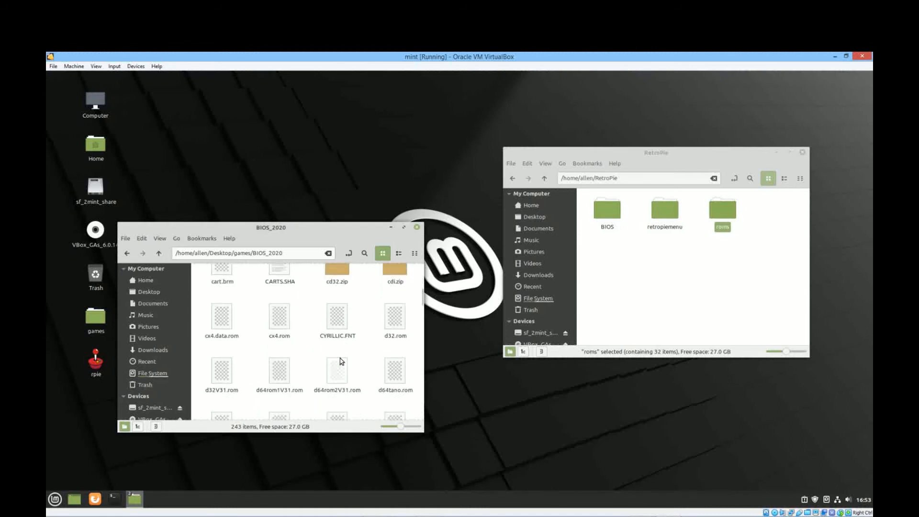
pyautogui.scroll(-3)
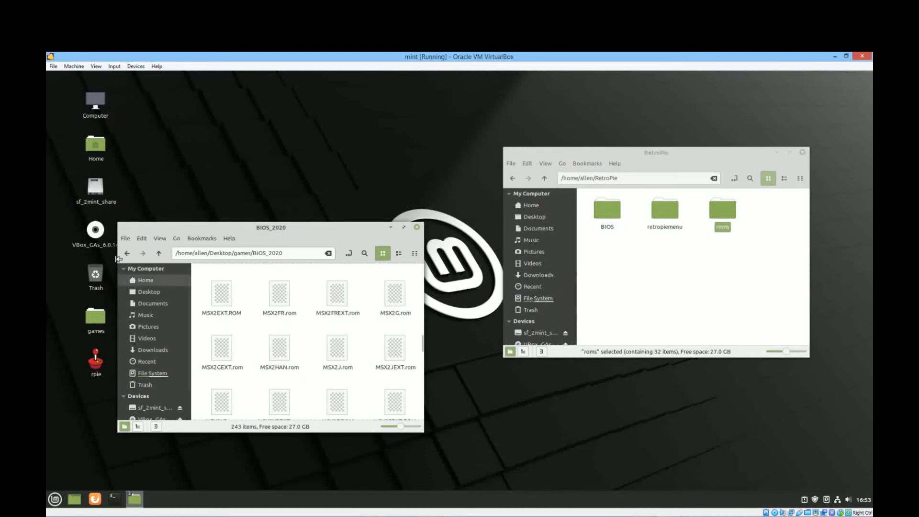
# Revisit BIOS_2020, select all its items, then go back to the games folder
pyautogui.click(158, 253)
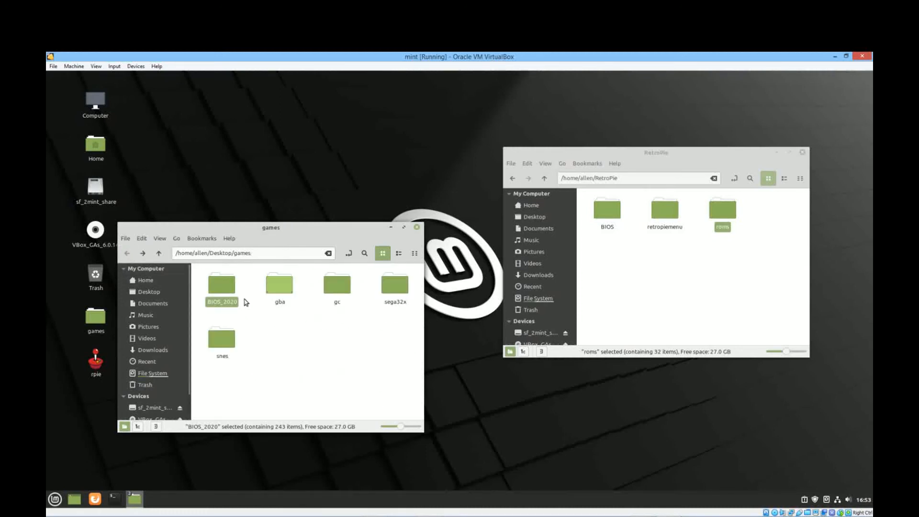
pyautogui.rightClick(222, 287)
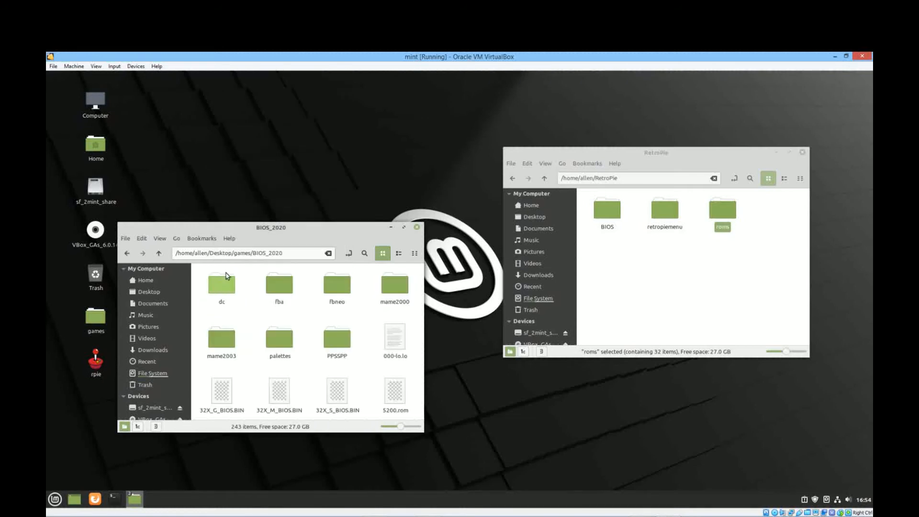
pyautogui.scroll(-3)
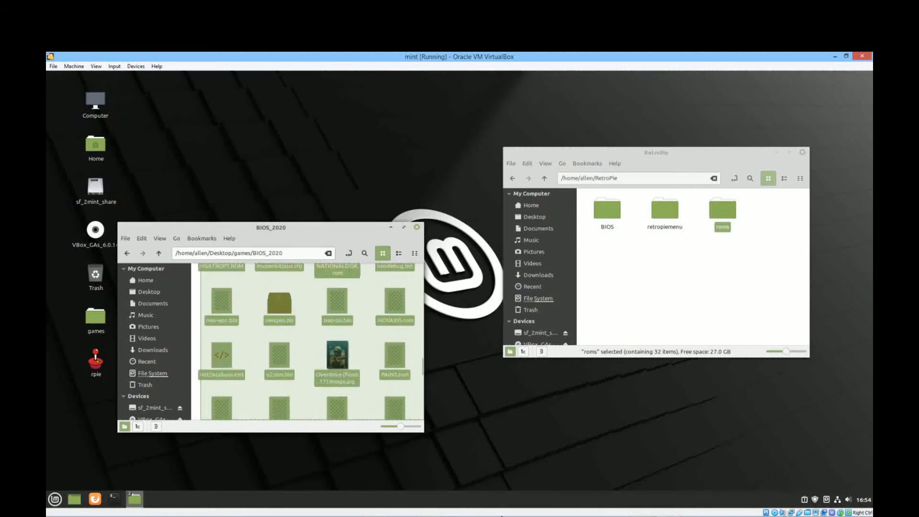
pyautogui.press('ctrl+a')
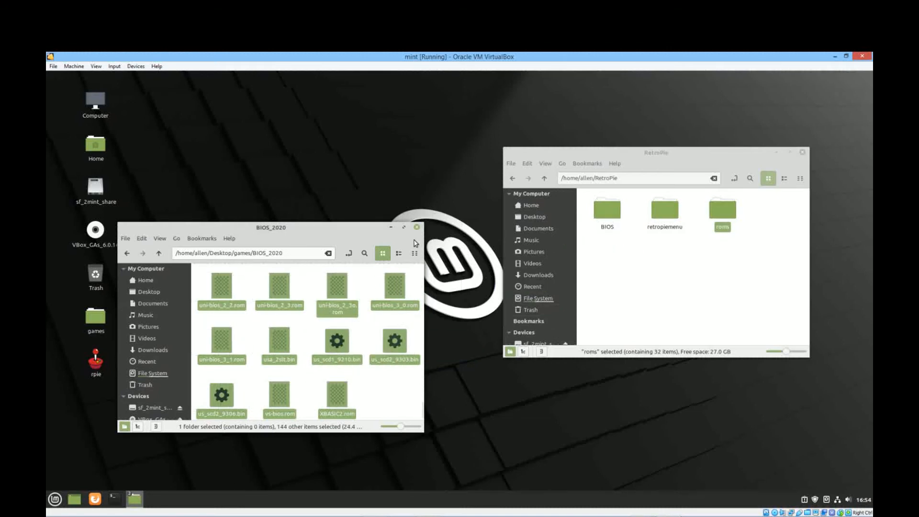
pyautogui.click(127, 253)
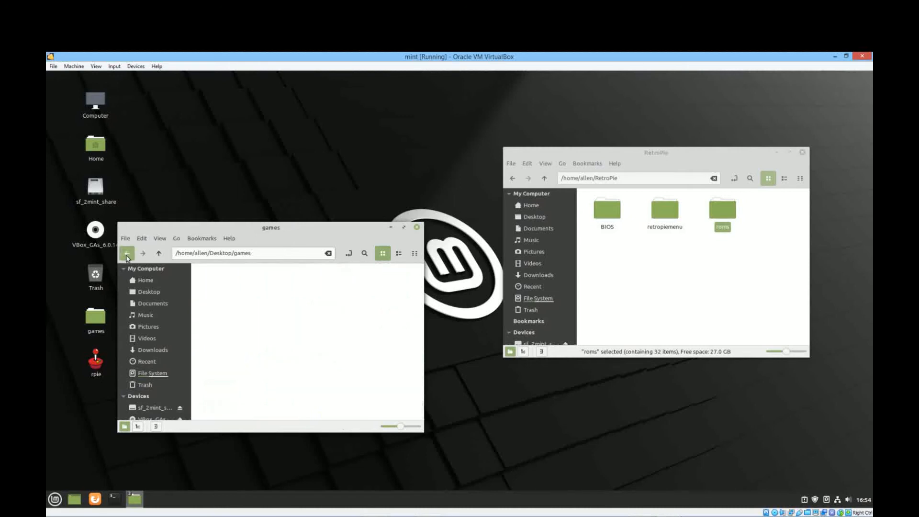
# Open RetroPie's roms folder and browse the gba and gc game folders
pyautogui.click(127, 253)
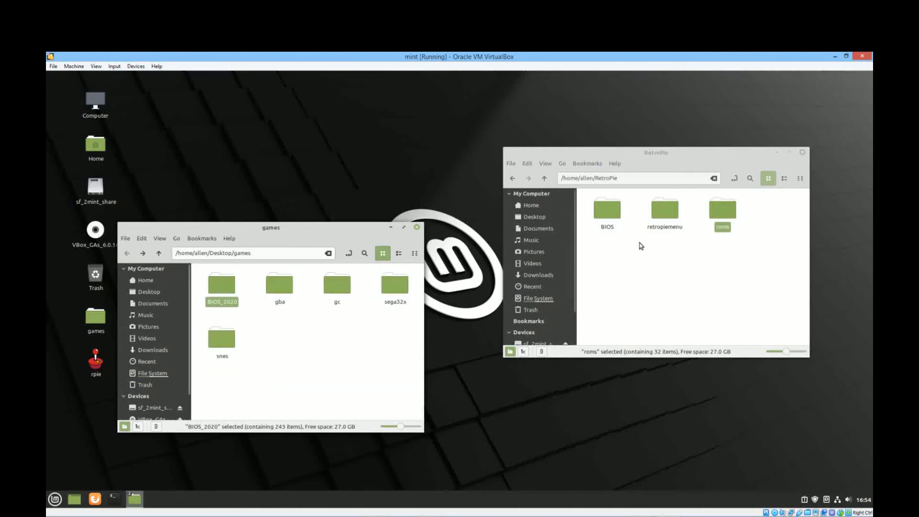
pyautogui.doubleClick(722, 208)
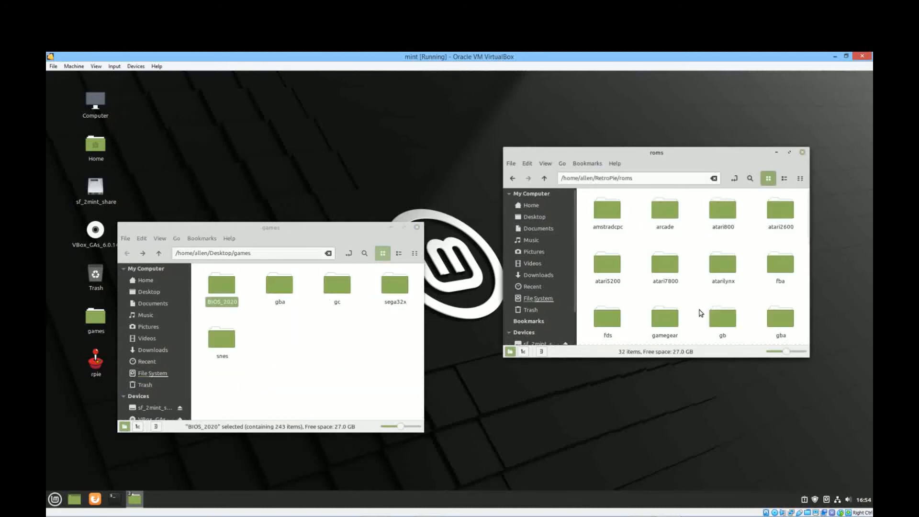
pyautogui.moveTo(514, 185)
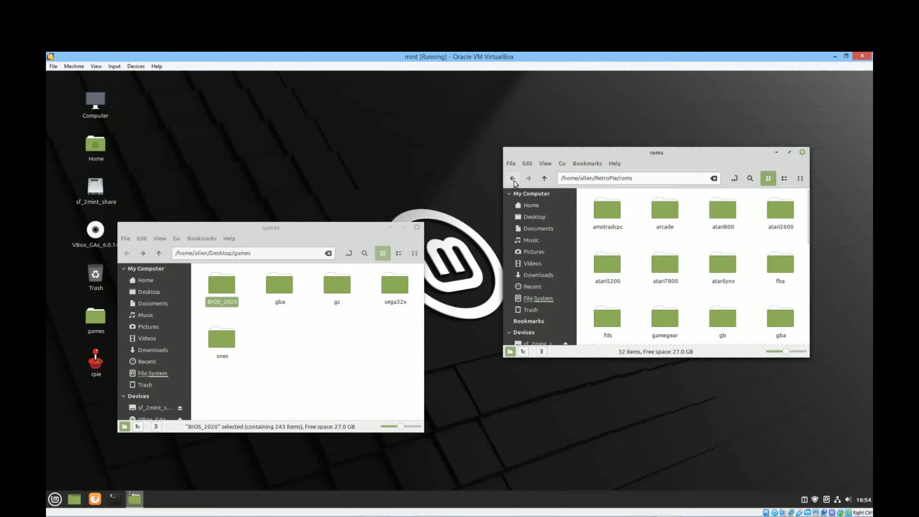
pyautogui.moveTo(722, 222)
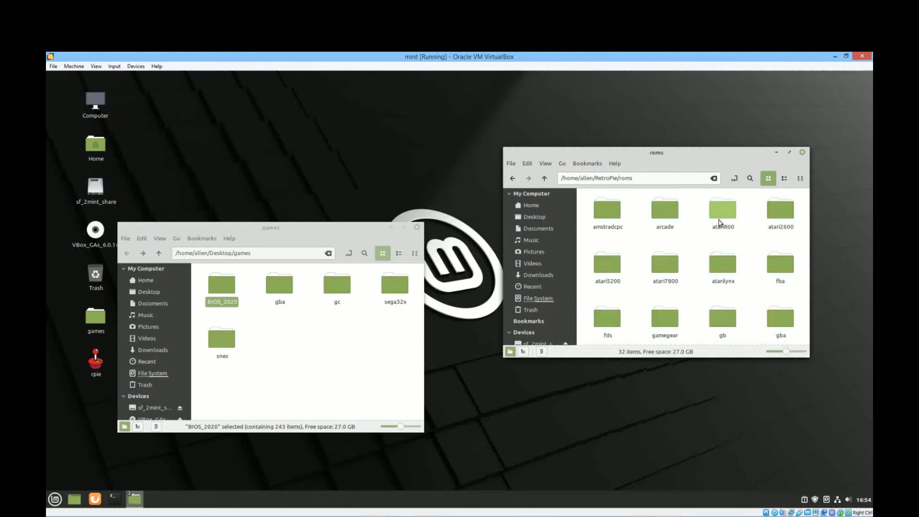
pyautogui.moveTo(361, 355)
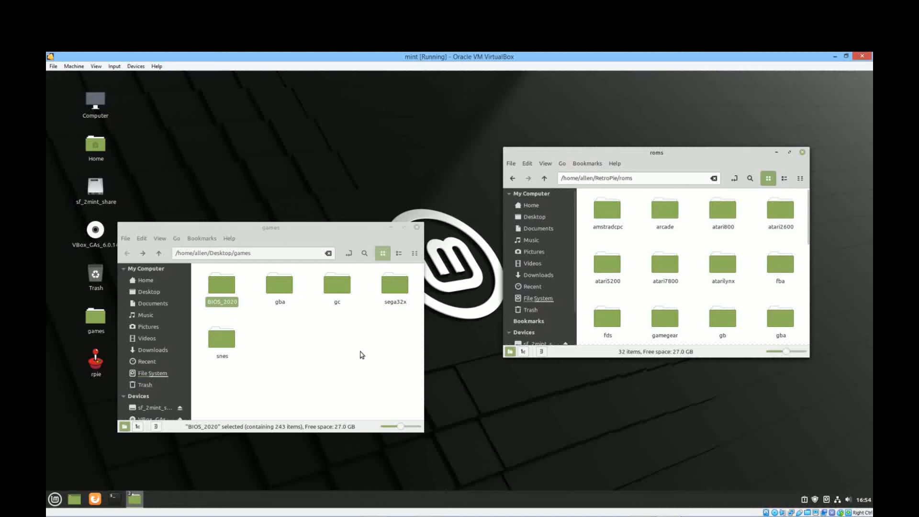
pyautogui.click(279, 283)
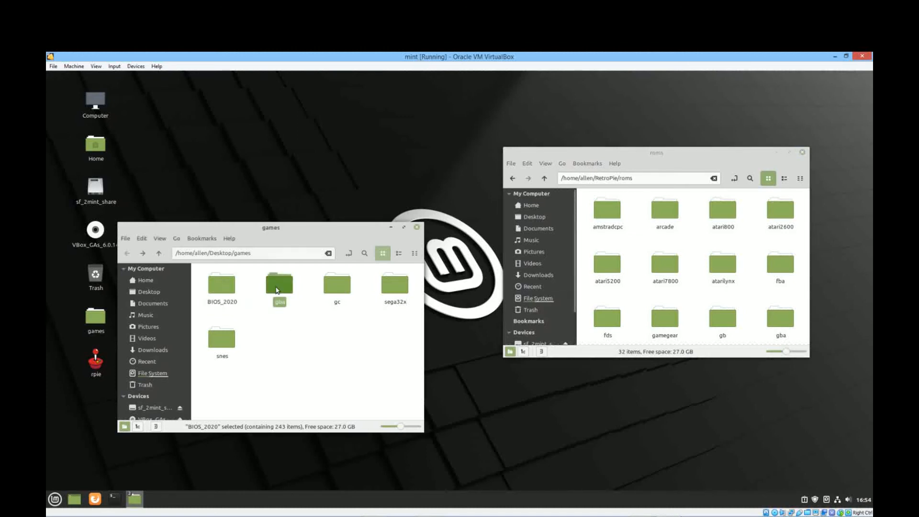
pyautogui.doubleClick(280, 283)
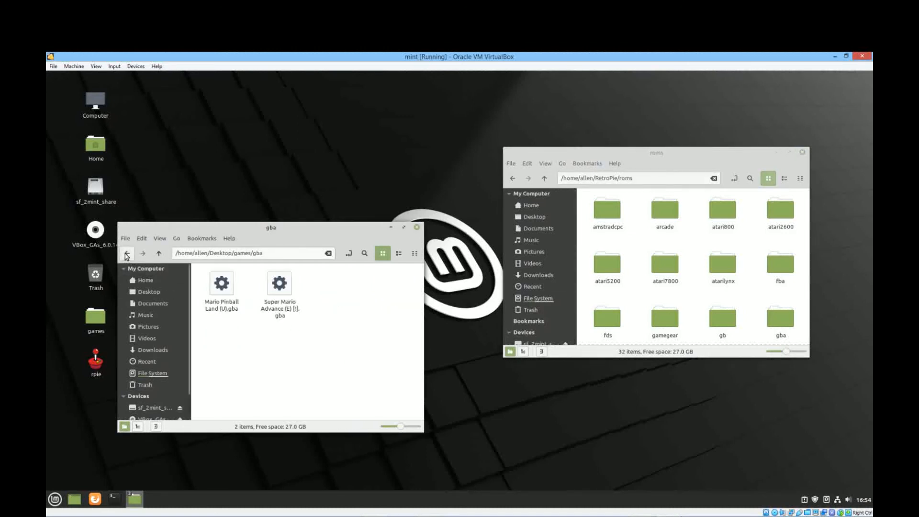
pyautogui.click(126, 253)
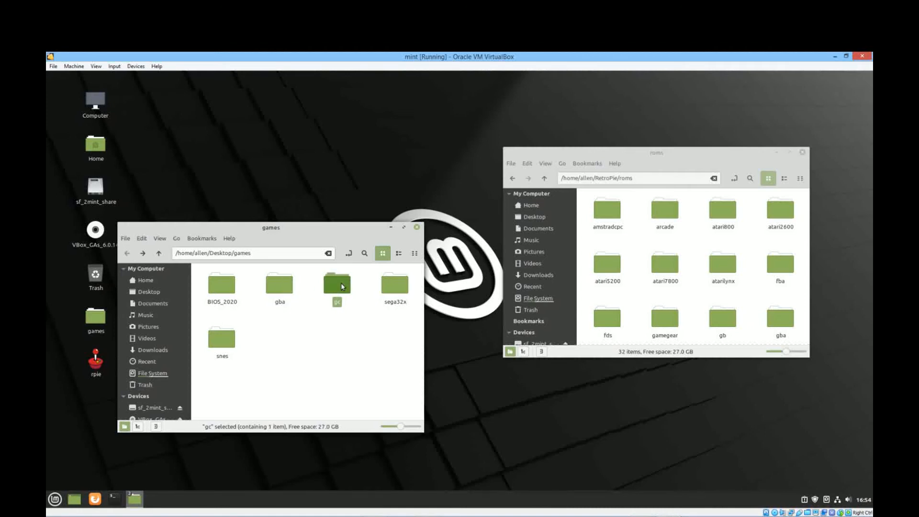
pyautogui.doubleClick(336, 284)
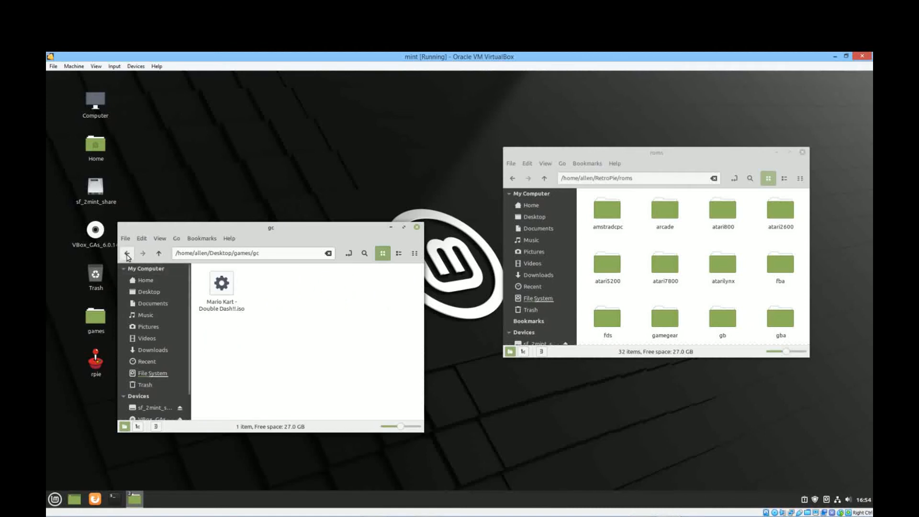
pyautogui.click(128, 256)
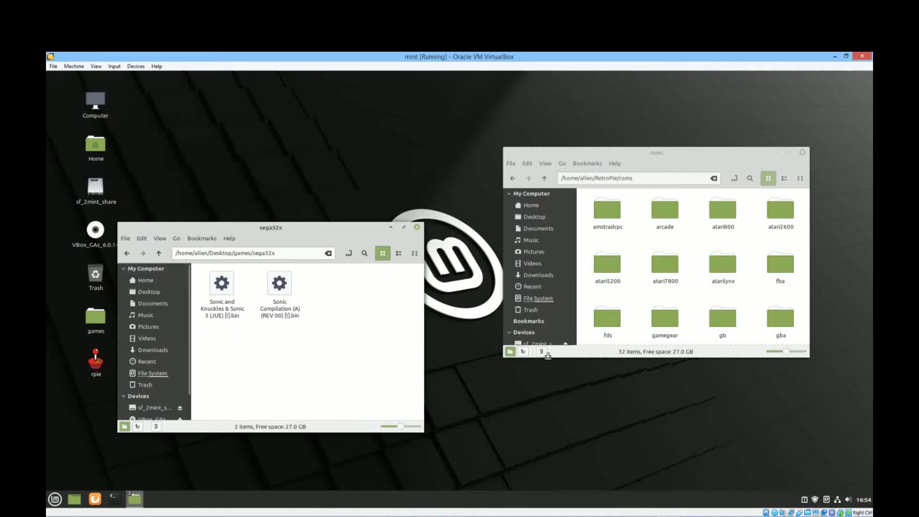
# Move both Sonic .bin files into roms/sega32x, then launch RetroPie from the desktop
pyautogui.click(655, 153)
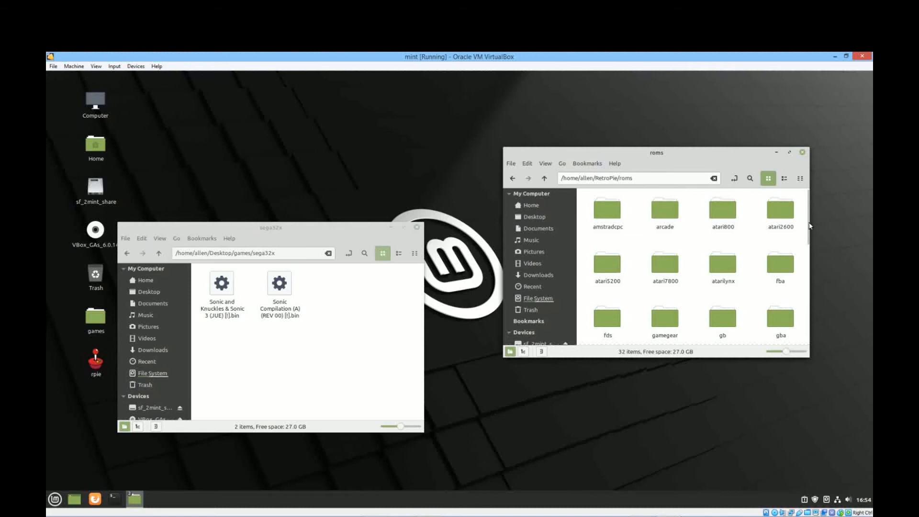
pyautogui.scroll(-3)
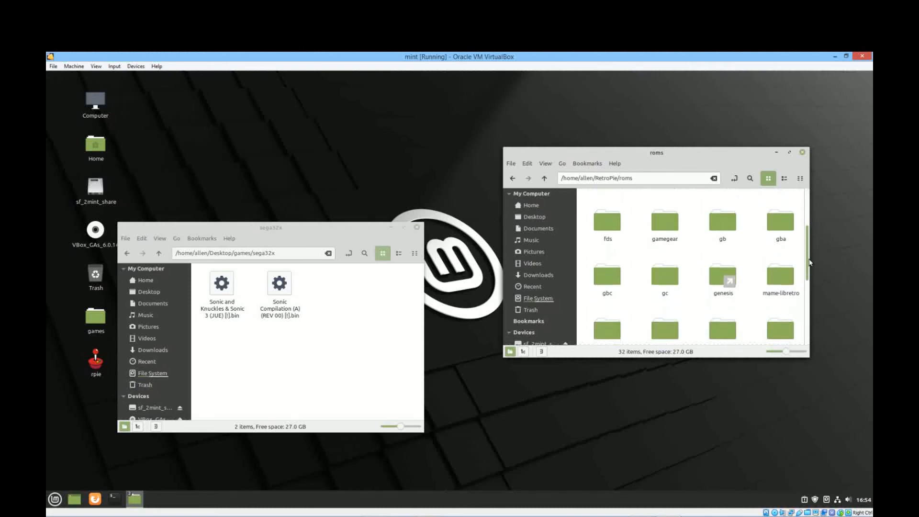
pyautogui.scroll(-3)
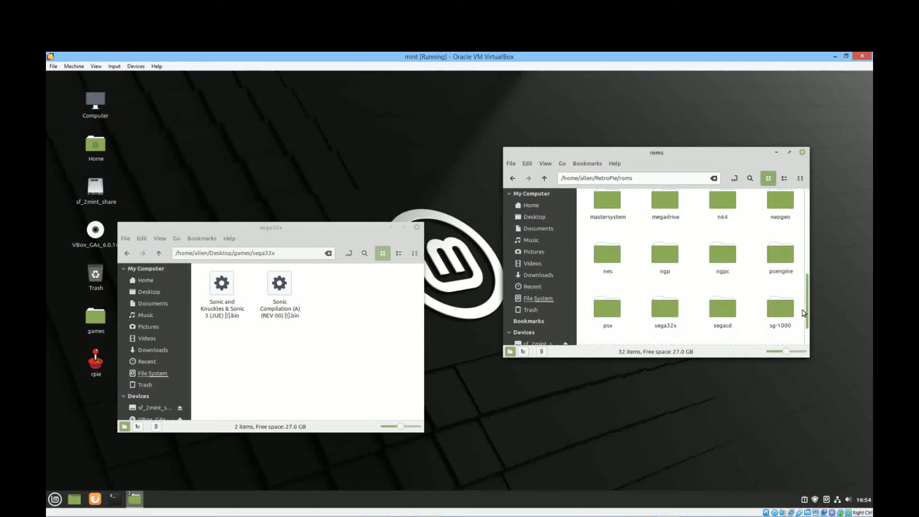
pyautogui.scroll(-3)
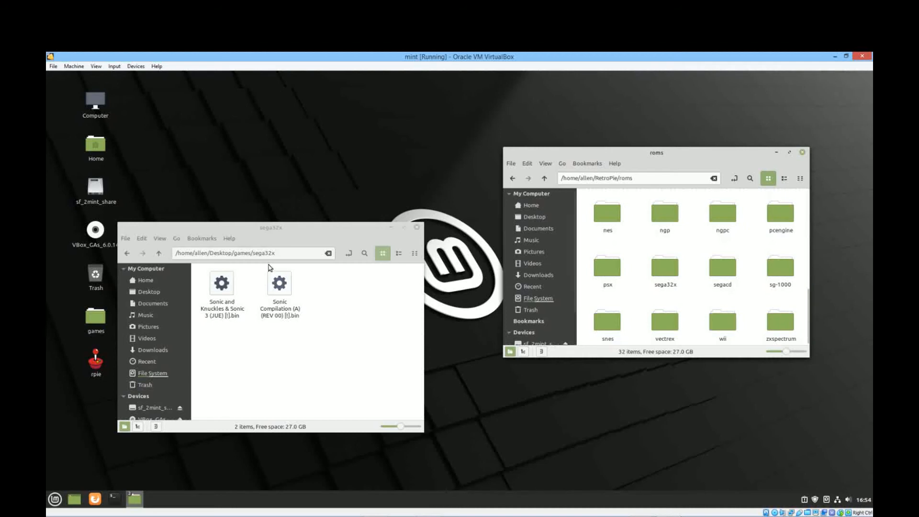
pyautogui.moveTo(392, 284)
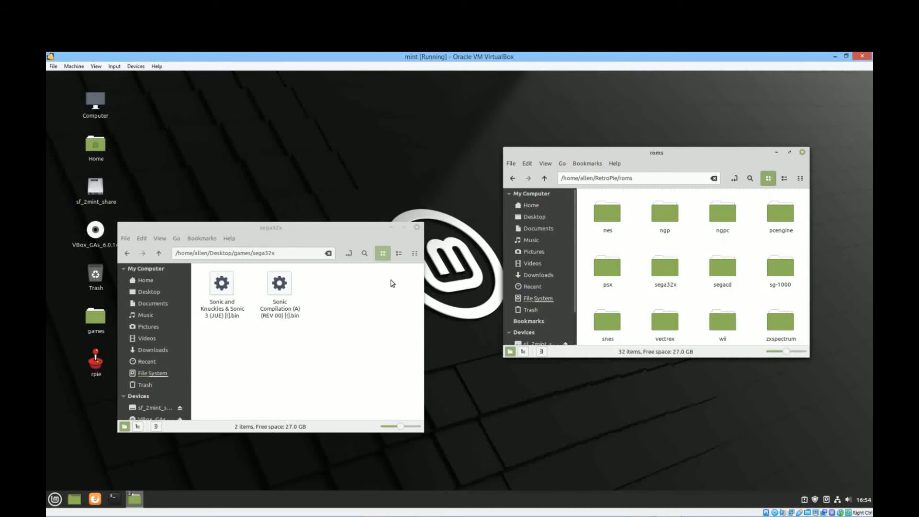
pyautogui.doubleClick(665, 270)
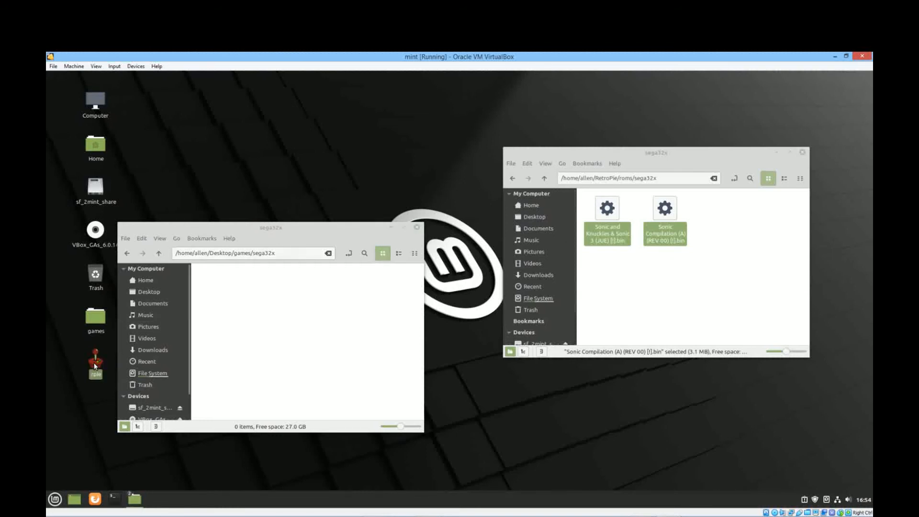
pyautogui.doubleClick(95, 357)
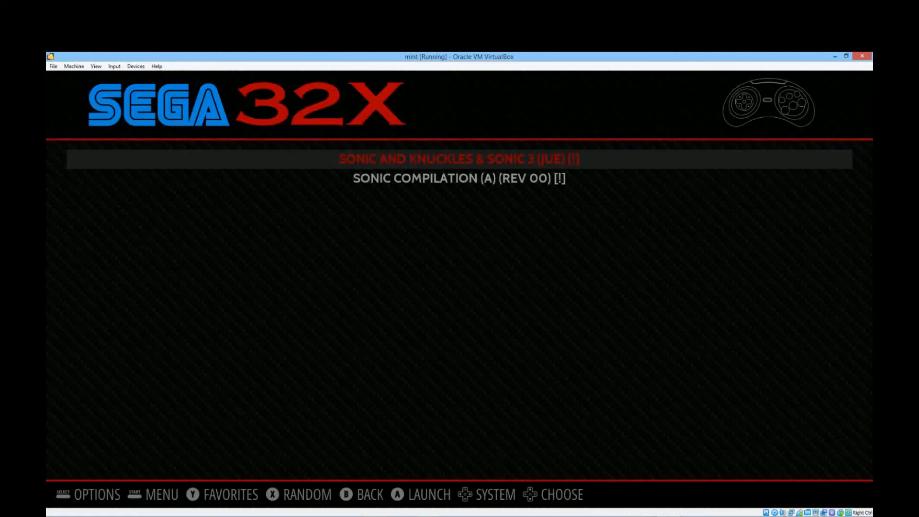
# Select the Sega 32X system to show its two Sonic games
pyautogui.press('Down')
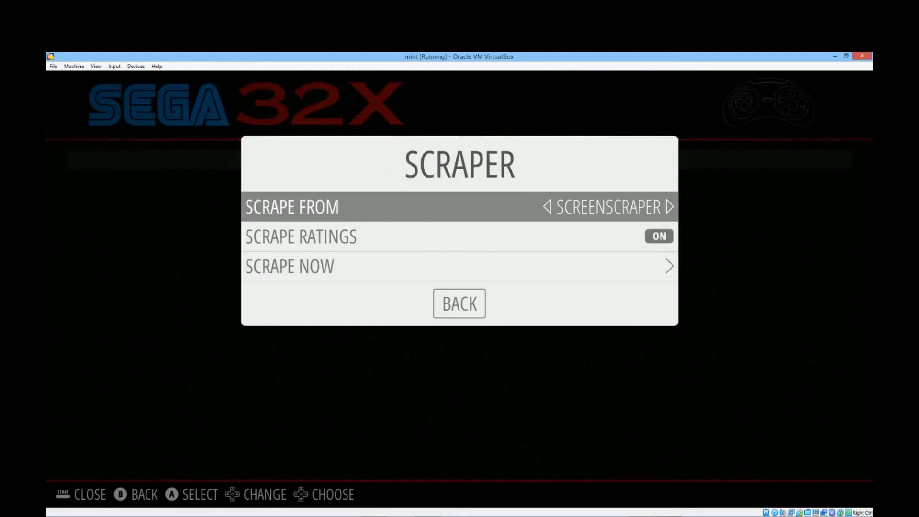
# Scrape both Sega 32X games from ScreenScraper with conflict prompts off, then dismiss the success message
pyautogui.press('down')
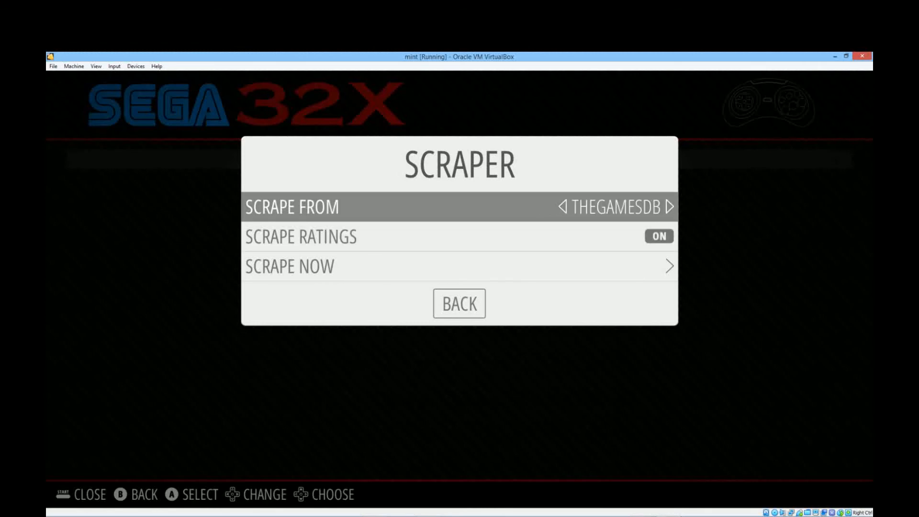
pyautogui.click(672, 207)
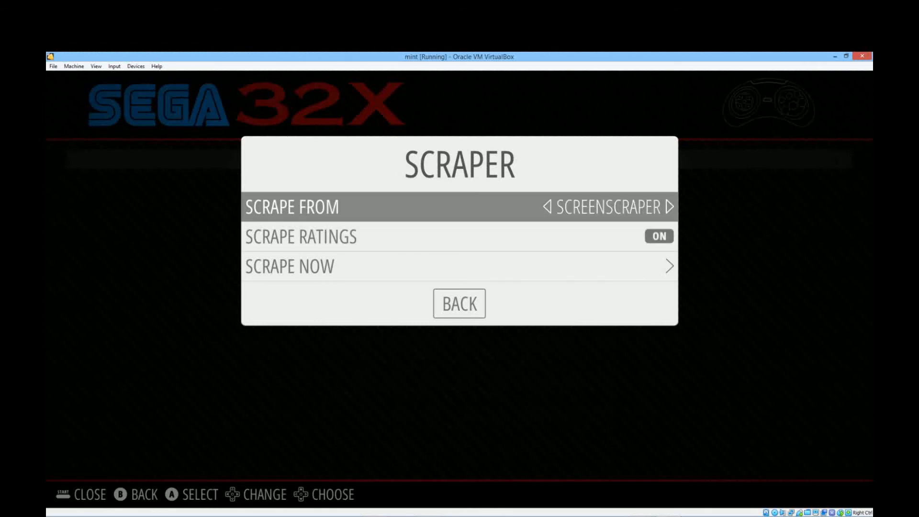
pyautogui.press('Down')
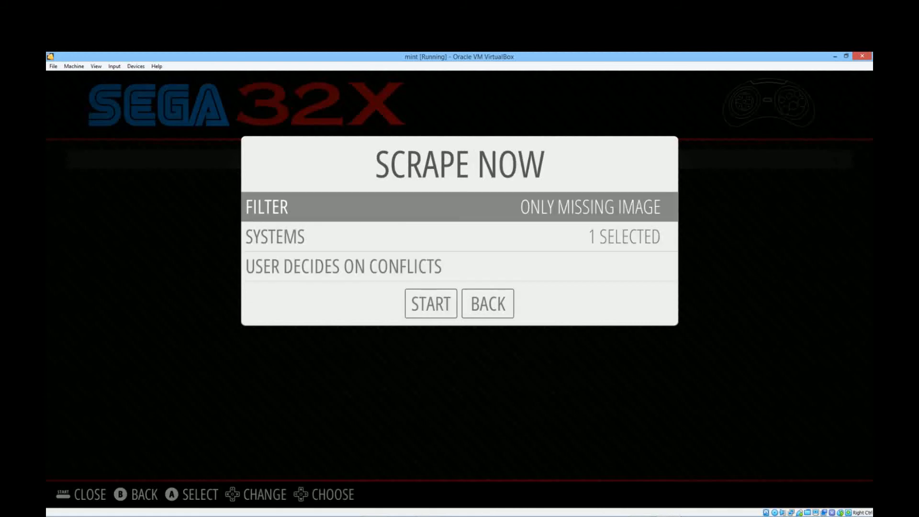
pyautogui.press('Down')
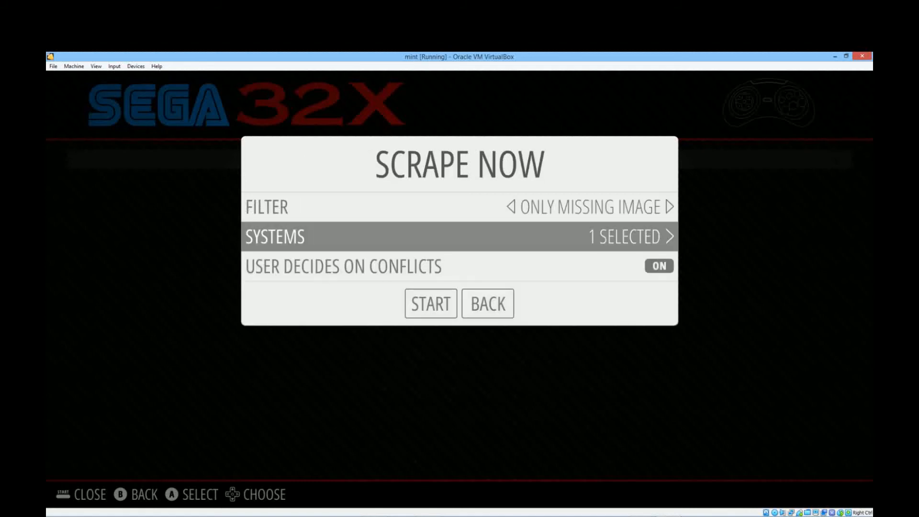
pyautogui.press('Down')
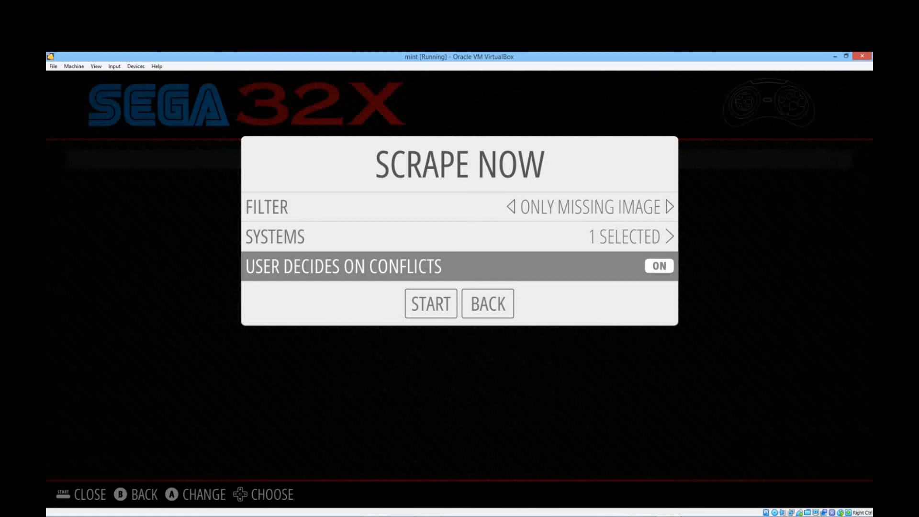
pyautogui.click(658, 265)
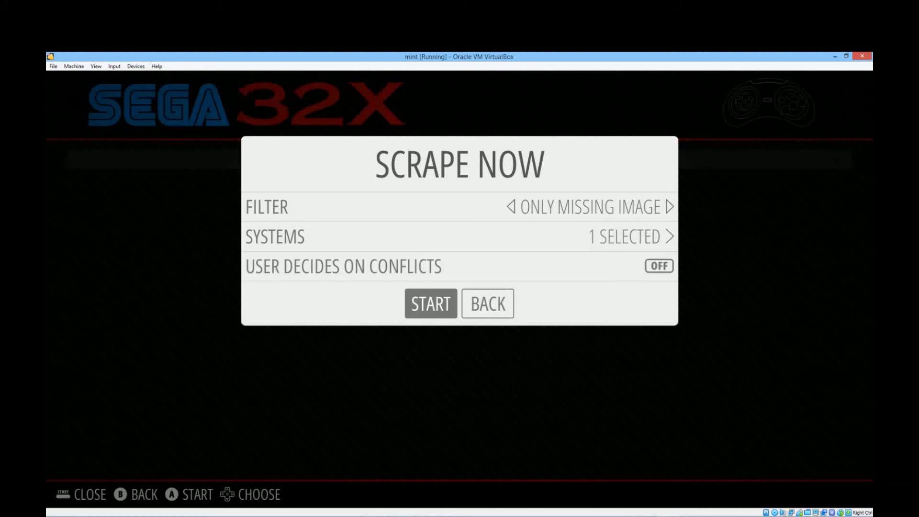
pyautogui.click(431, 304)
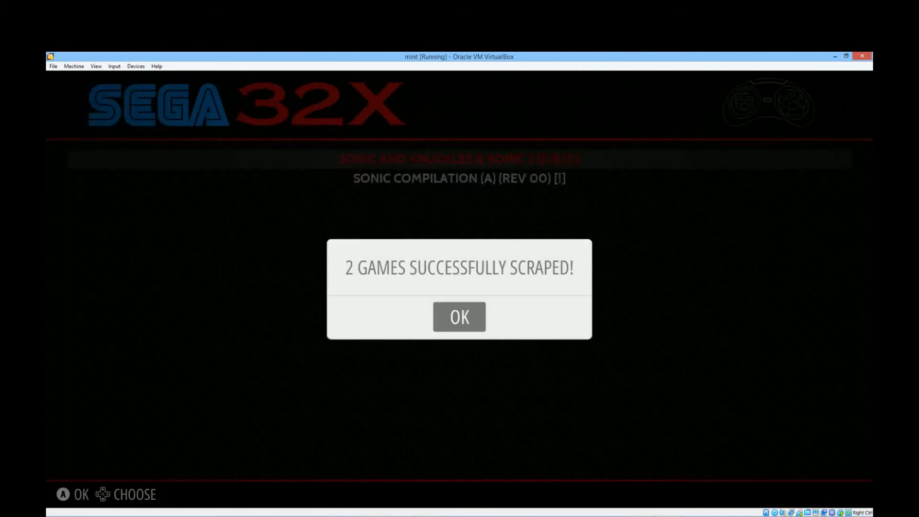
pyautogui.click(460, 316)
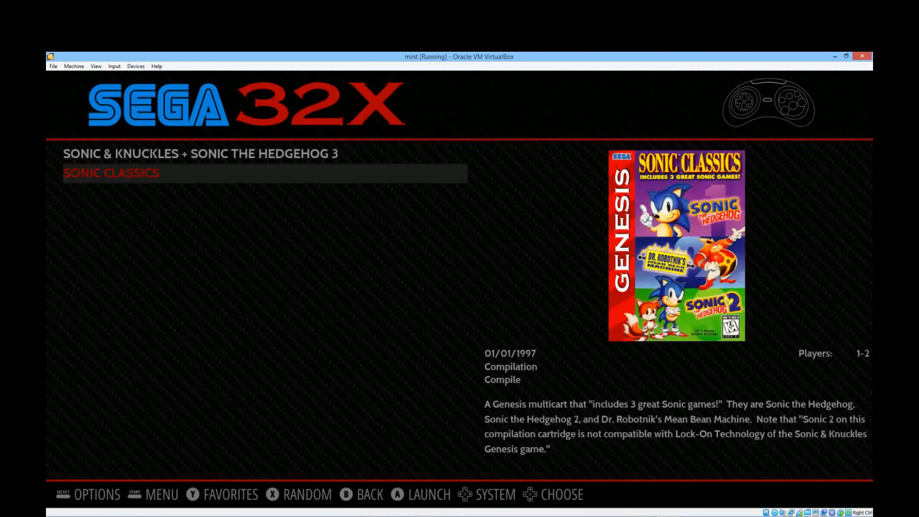
# Leave the scraped Sega 32X game list for the systems view
pyautogui.press('Up')
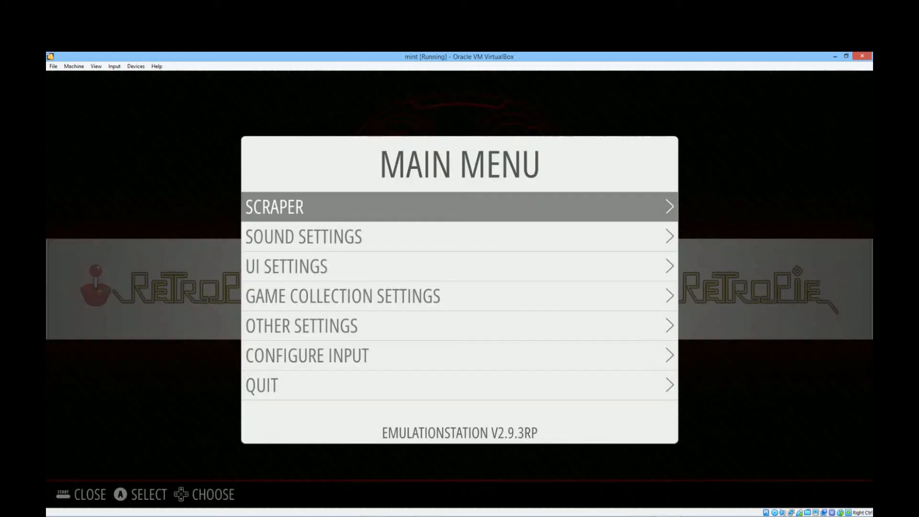
# In UI Settings, change the Theme Set from Soda to IO
pyautogui.press('Down')
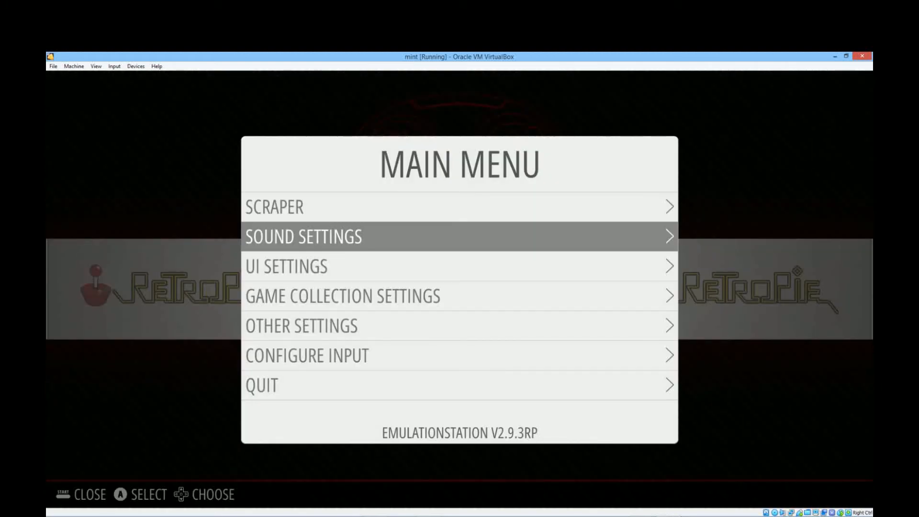
pyautogui.click(286, 266)
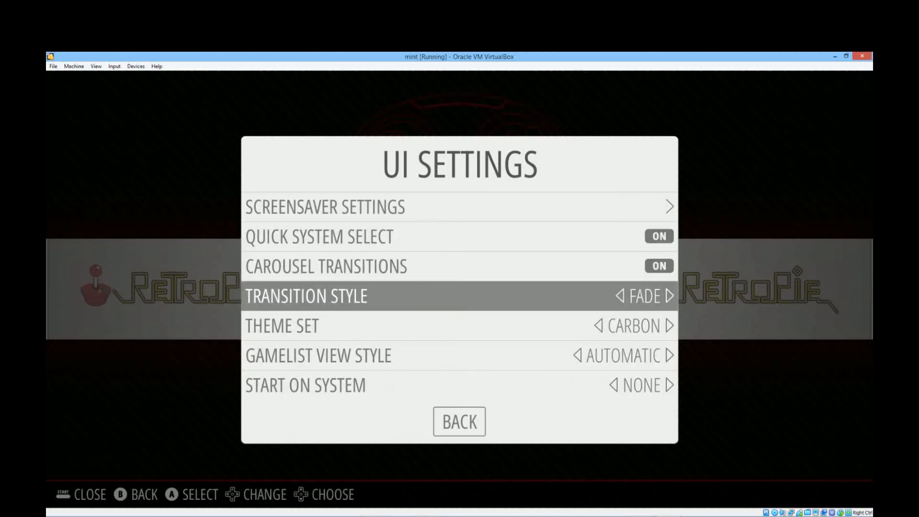
pyautogui.scroll(-3)
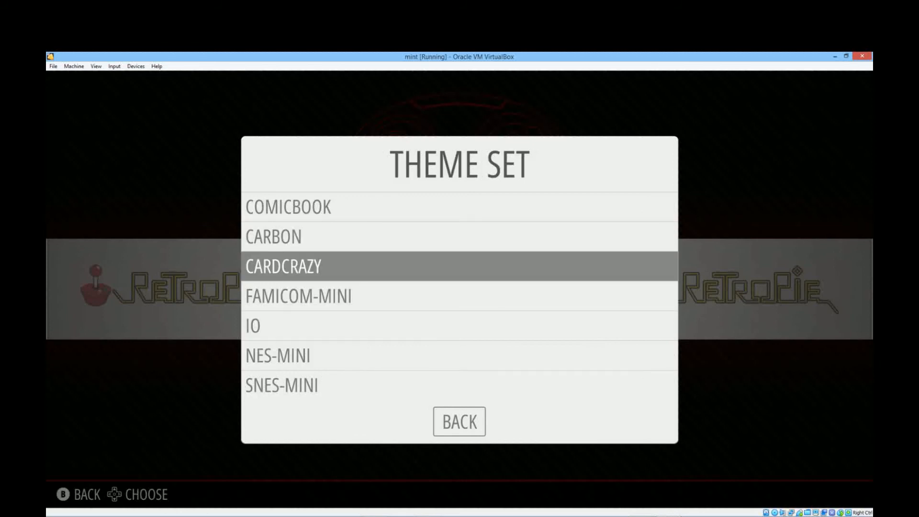
pyautogui.press('Down')
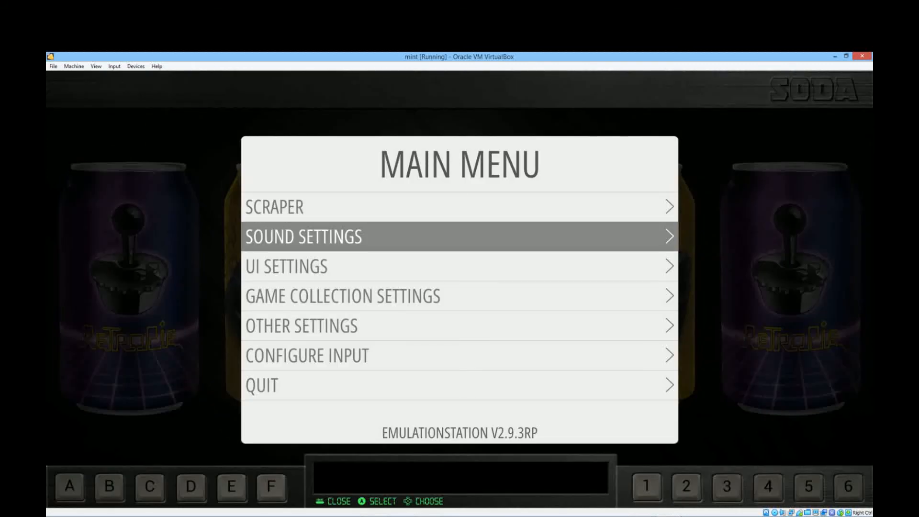
pyautogui.press('Down')
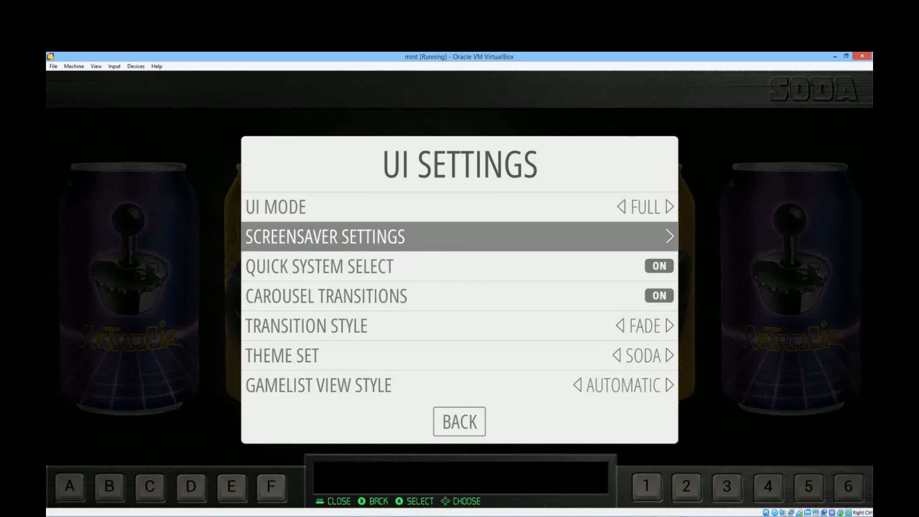
pyautogui.press('Down')
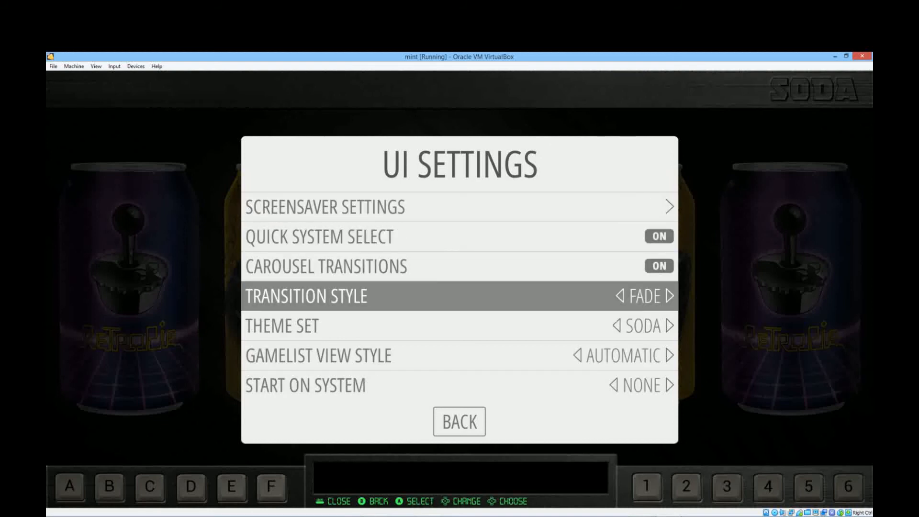
pyautogui.press('Down')
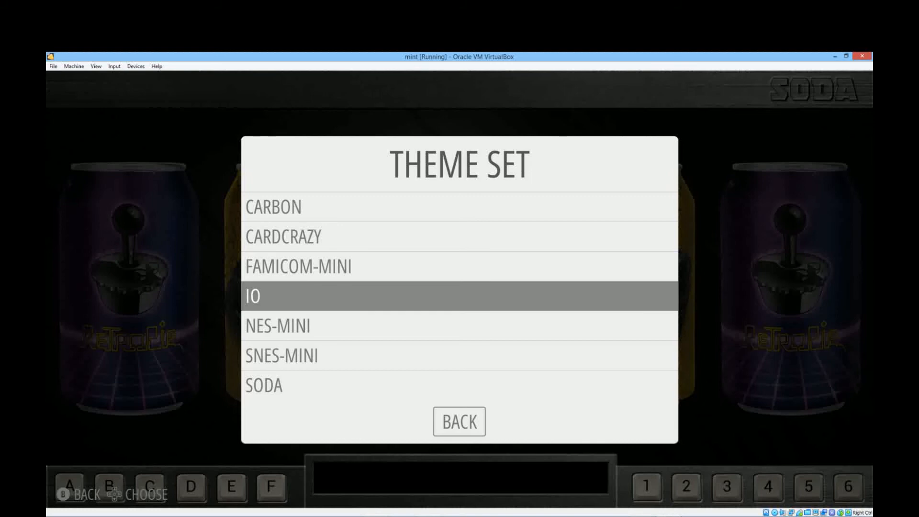
pyautogui.click(459, 421)
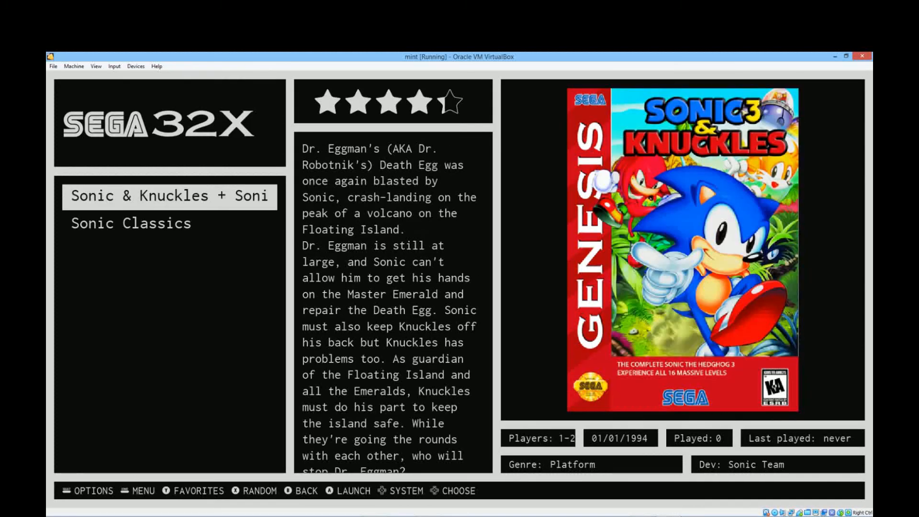
# Launch Sonic & Knuckles from the Sega 32X list to bring up the runcommand menu
pyautogui.click(130, 222)
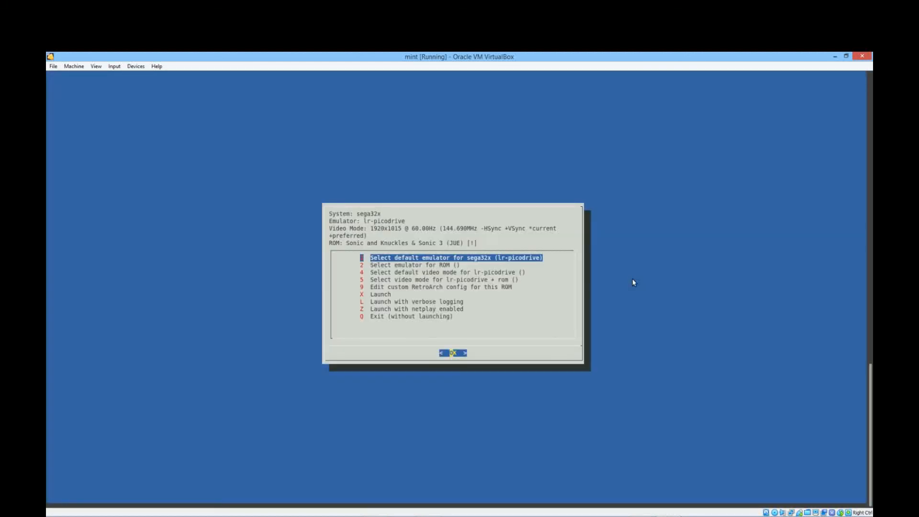
# Browse the video mode, RetroArch config and emulator options, then launch Sonic & Knuckles
pyautogui.press('Down')
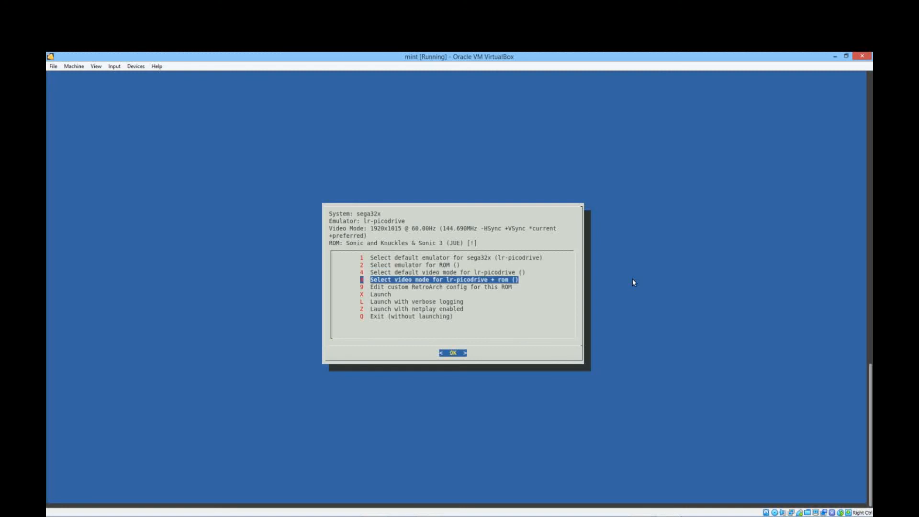
pyautogui.press('Down')
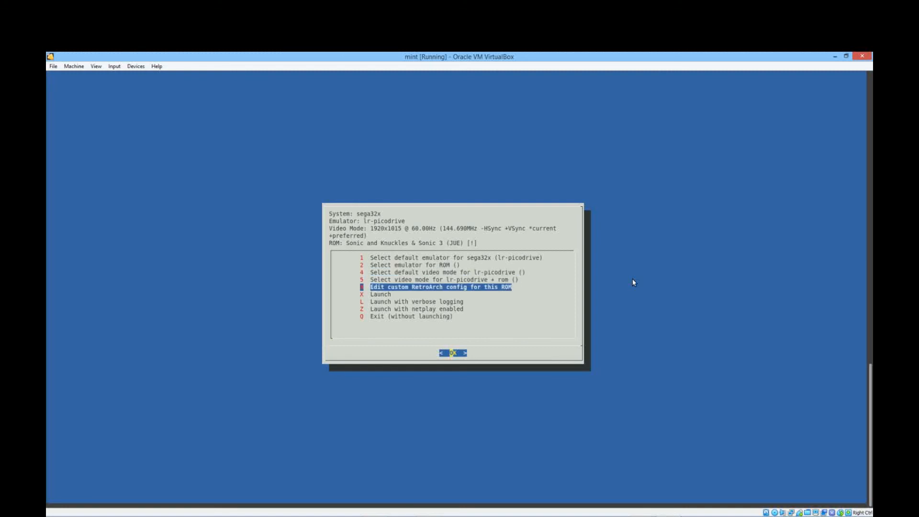
pyautogui.press('Up')
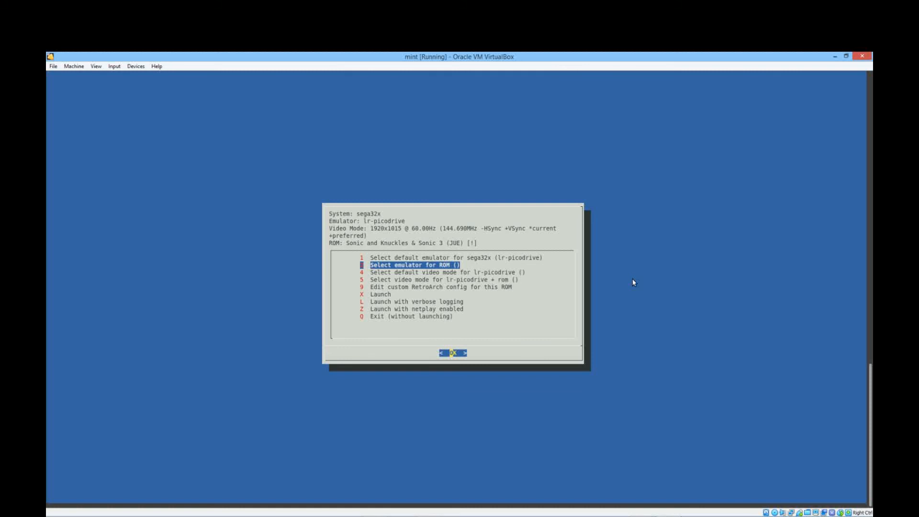
pyautogui.press('Up')
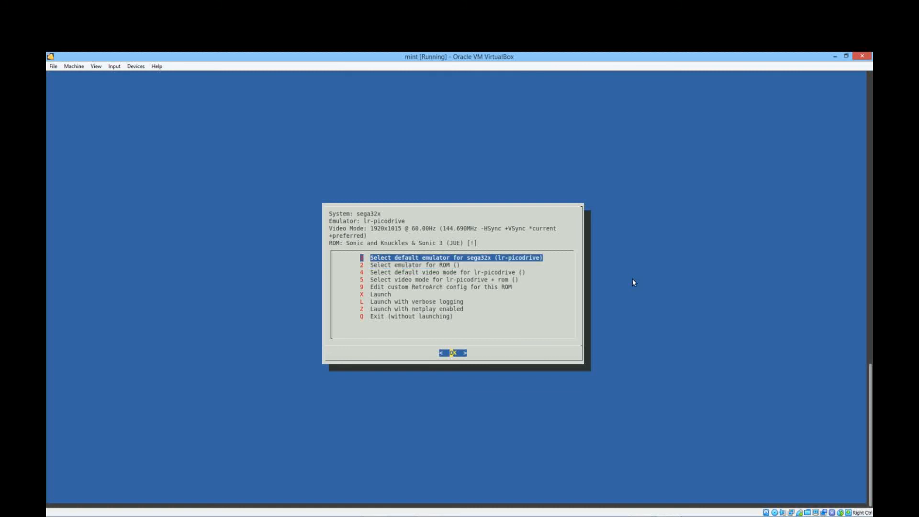
pyautogui.press('Down')
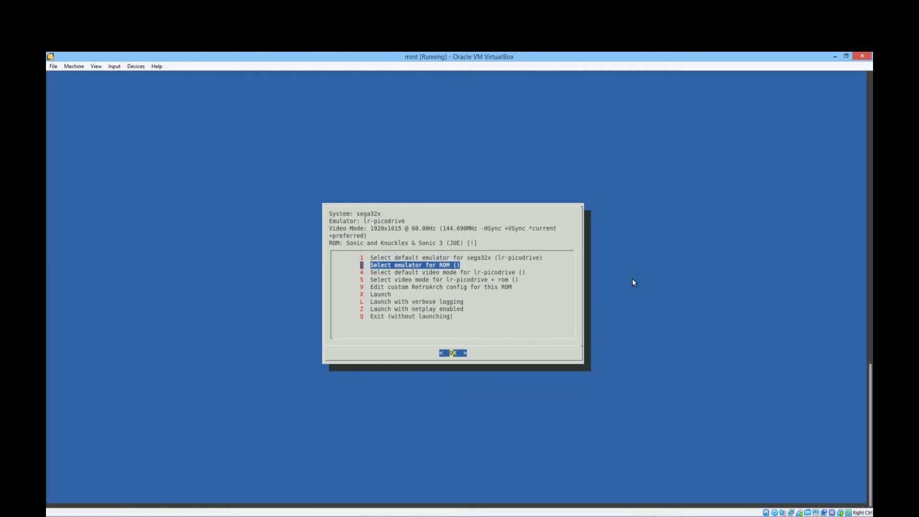
pyautogui.press('Down')
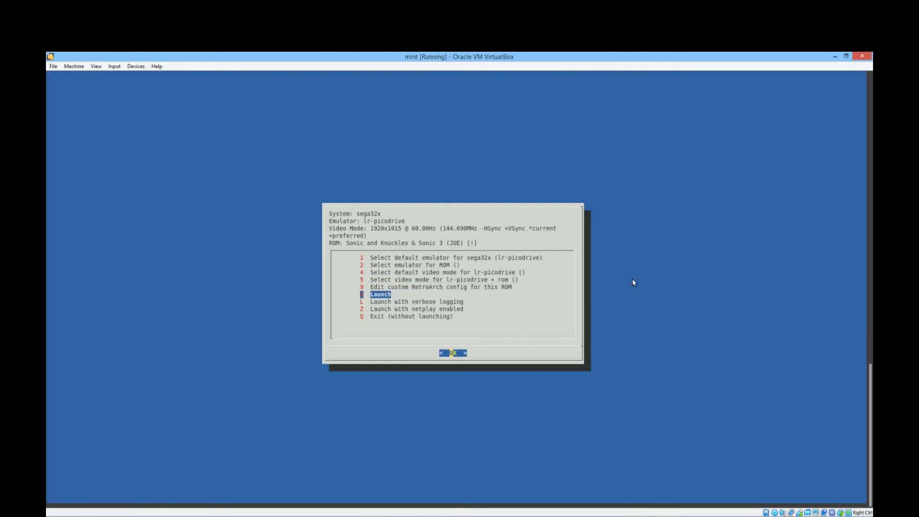
pyautogui.click(453, 352)
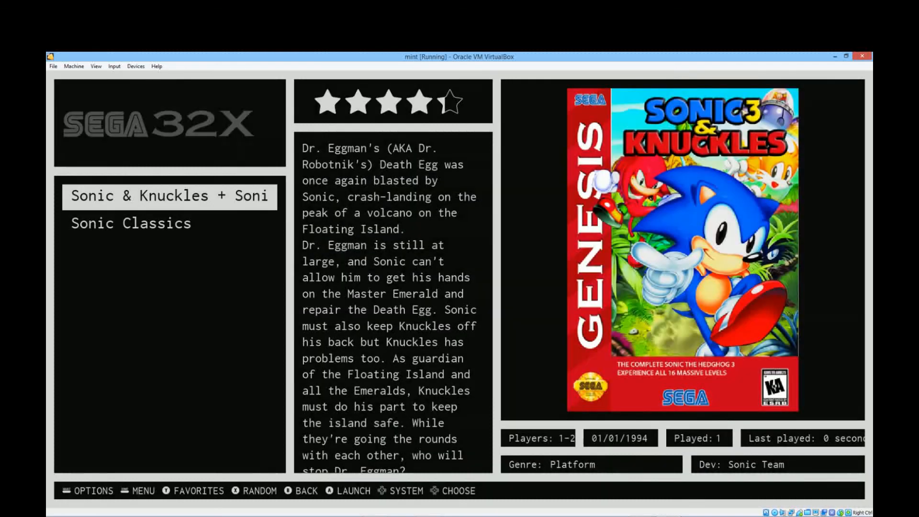
# Choose Quit EmulationStation from the main menu's Quit options
pyautogui.scroll(3)
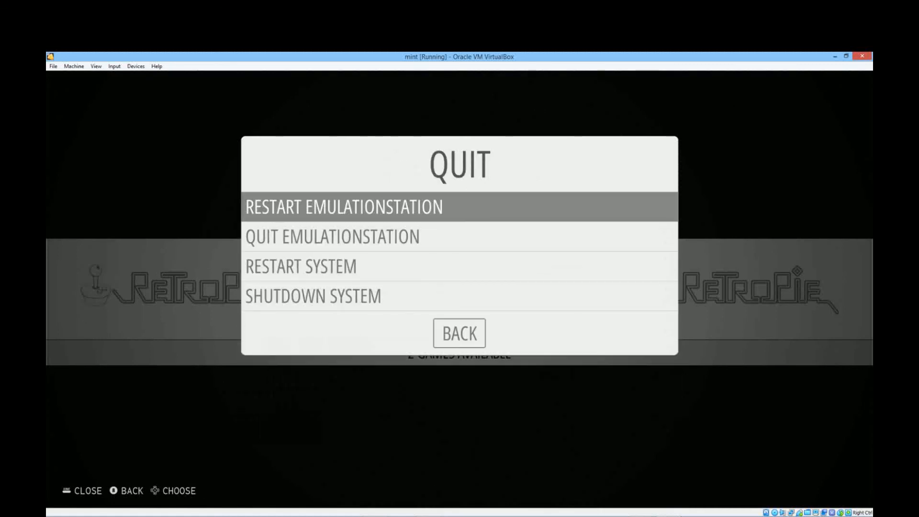
pyautogui.press('Down')
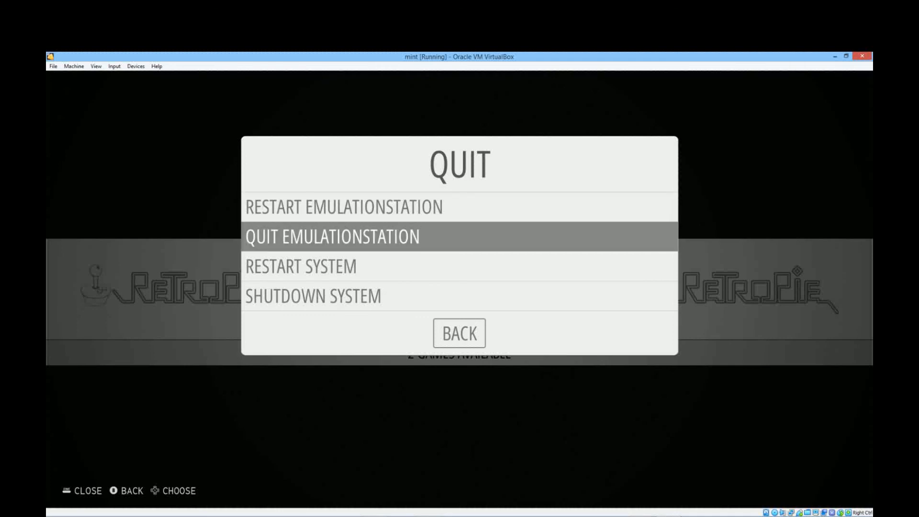
pyautogui.click(331, 236)
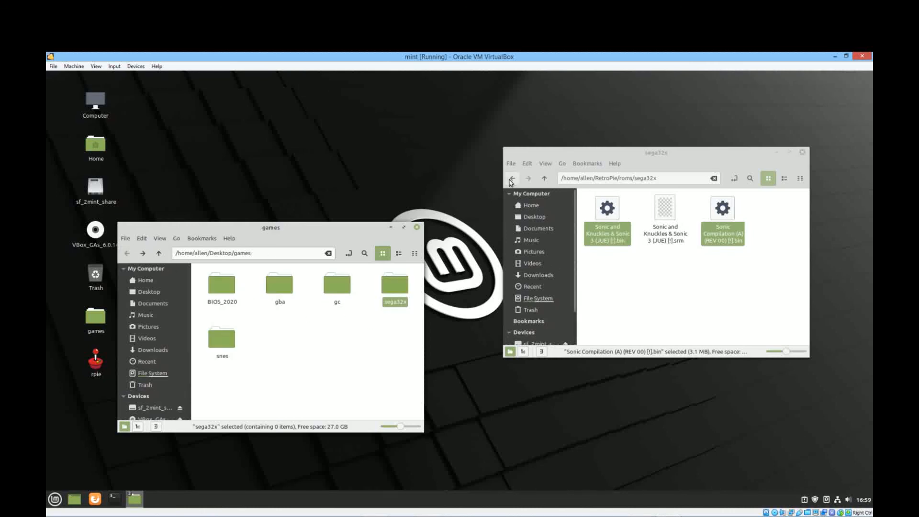
# Open RetroPie's roms/gc folder and the downloaded GameCube games folder
pyautogui.click(513, 178)
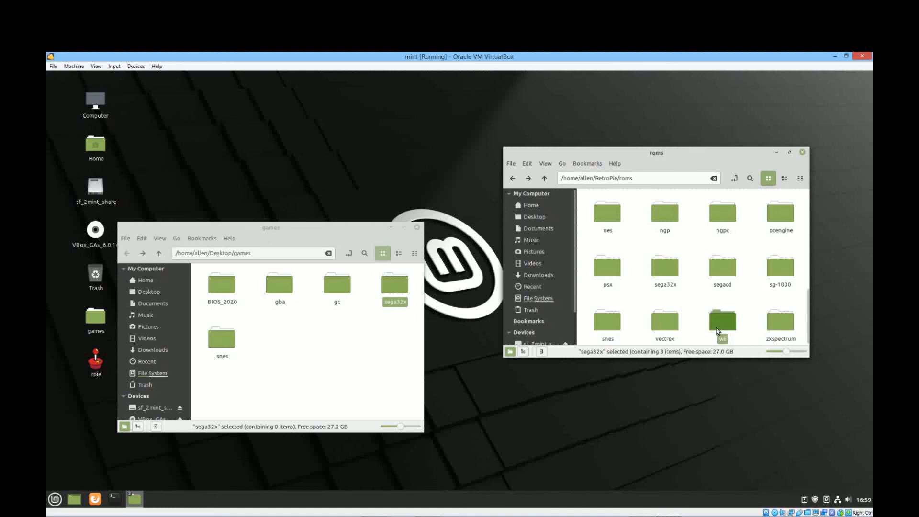
pyautogui.scroll(3)
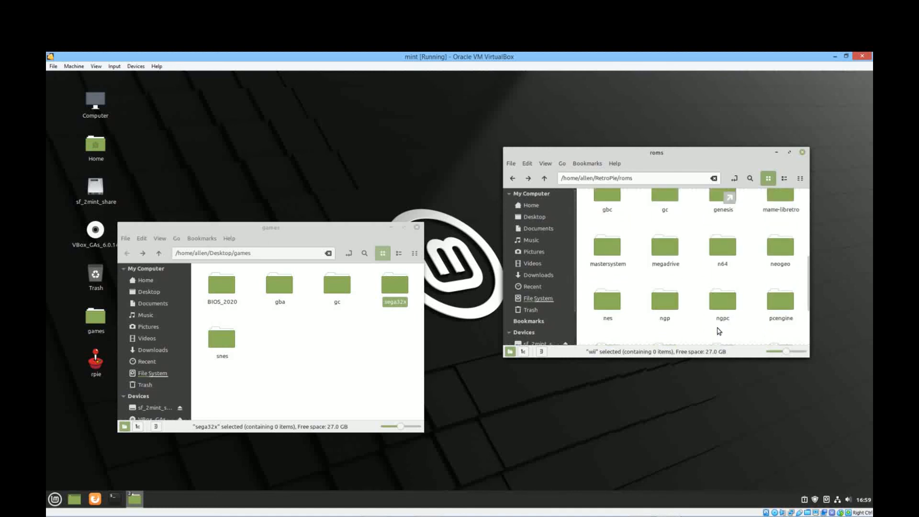
pyautogui.click(664, 207)
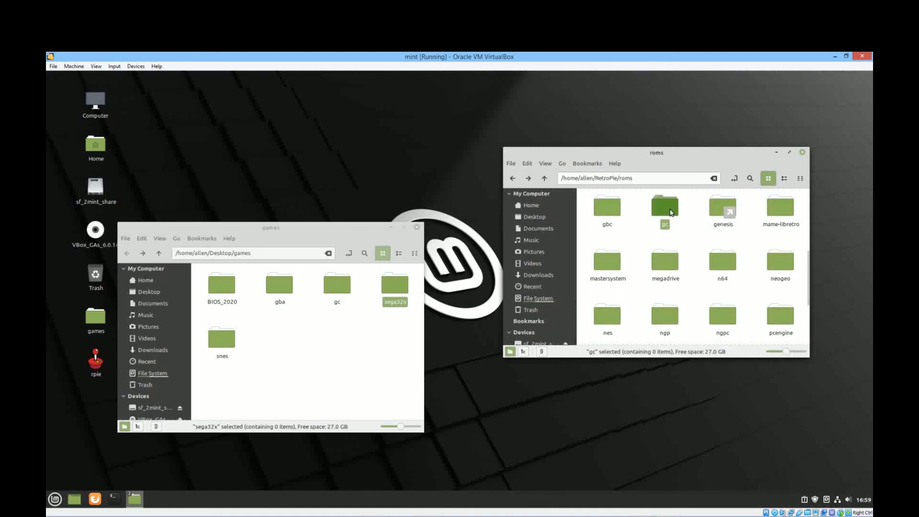
pyautogui.doubleClick(664, 207)
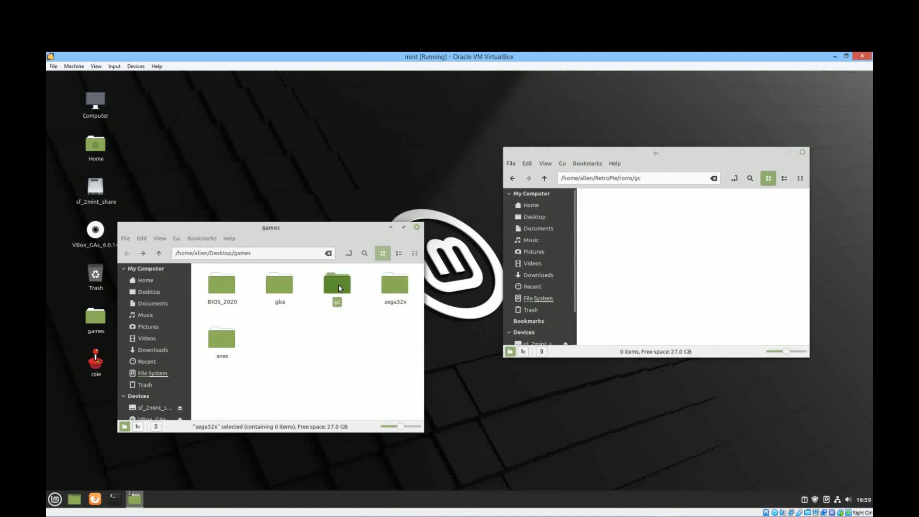
pyautogui.doubleClick(336, 285)
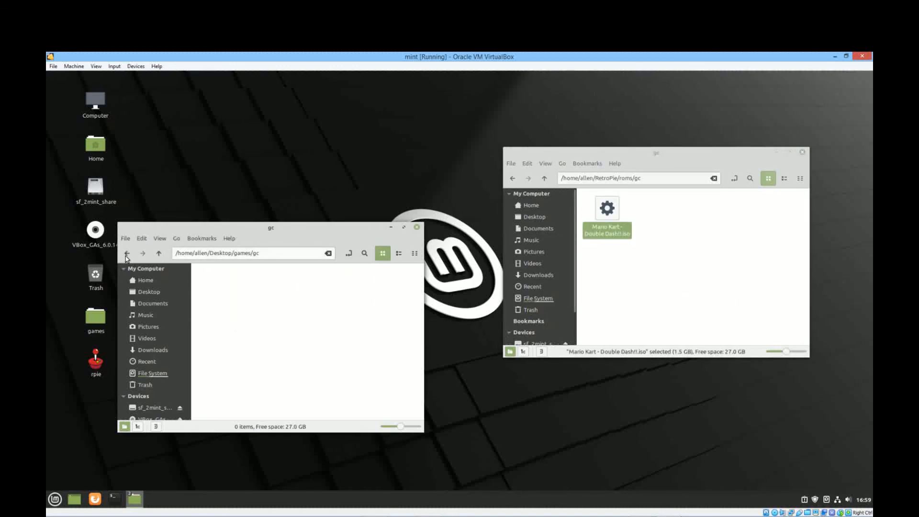
# Open the downloaded gba folder, select all GBA files, and relaunch RetroPie
pyautogui.click(127, 253)
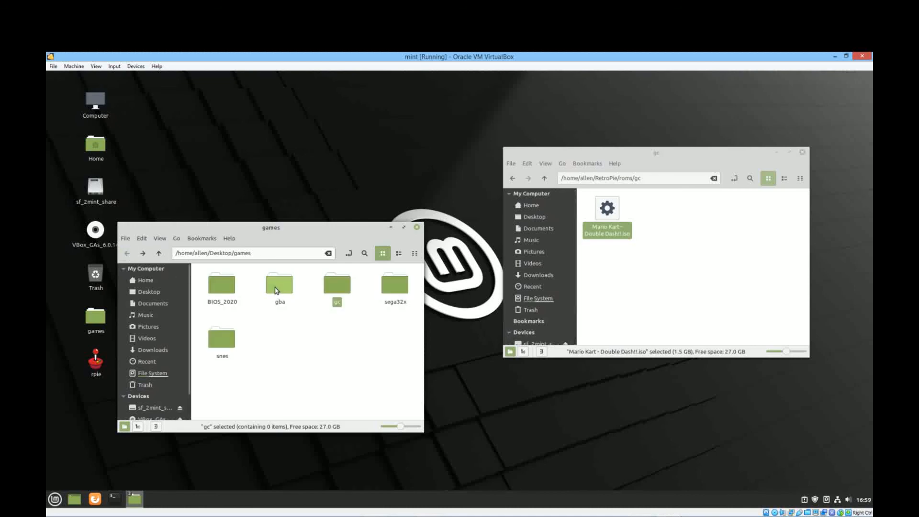
pyautogui.doubleClick(280, 283)
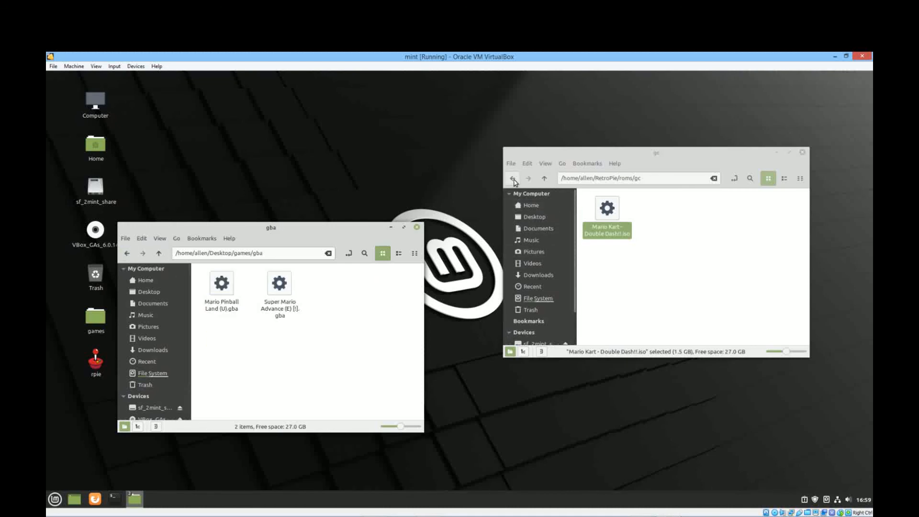
pyautogui.click(512, 179)
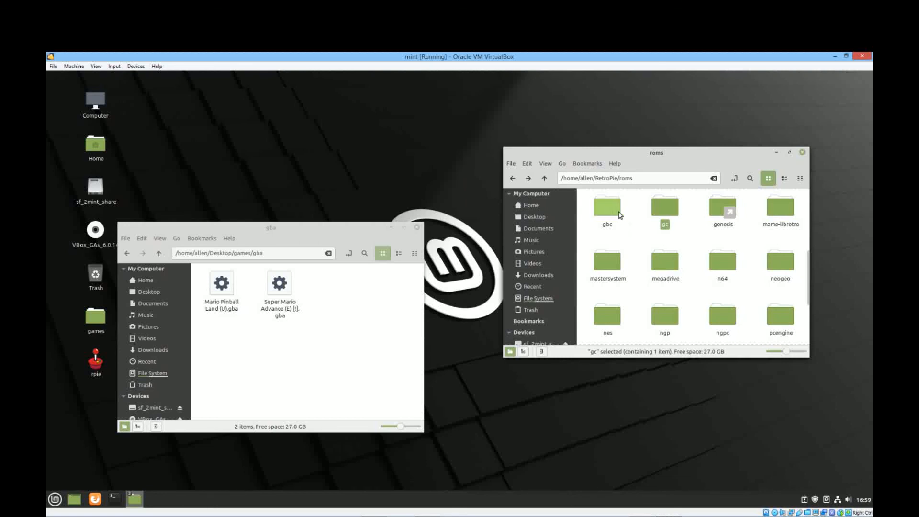
pyautogui.scroll(3)
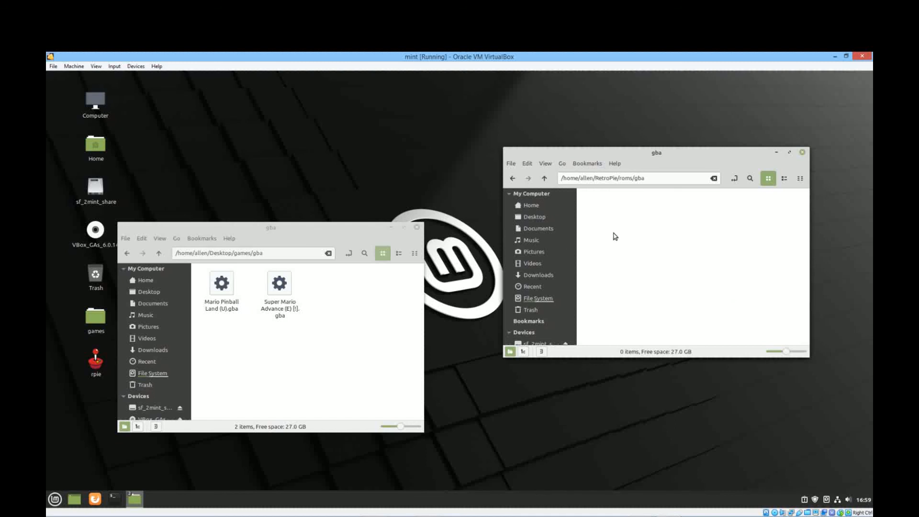
pyautogui.press('ctrl+a')
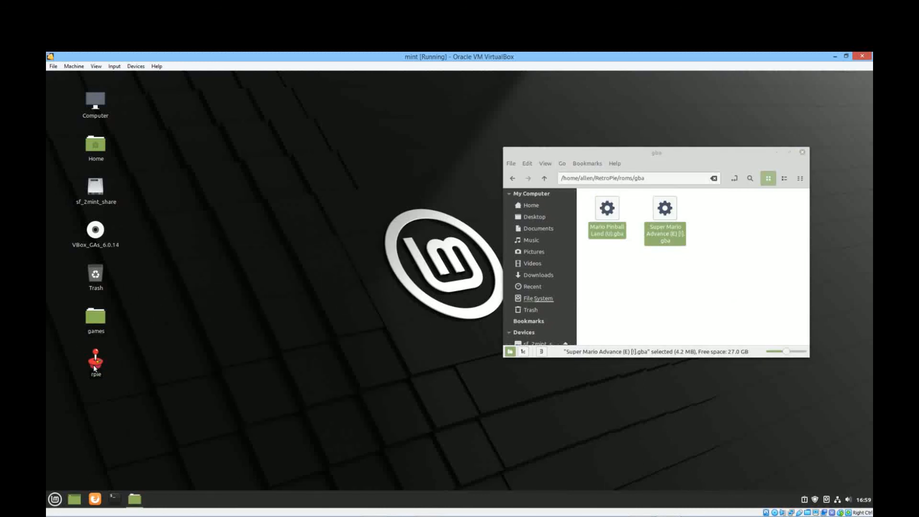
pyautogui.doubleClick(95, 359)
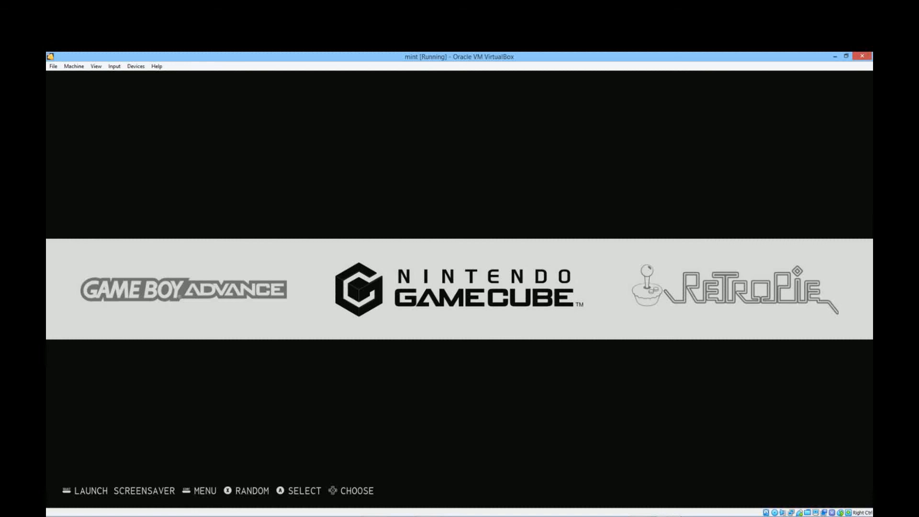
# Select Nintendo GameCube on the carousel to show Mario Kart: Double Dash
pyautogui.click(458, 290)
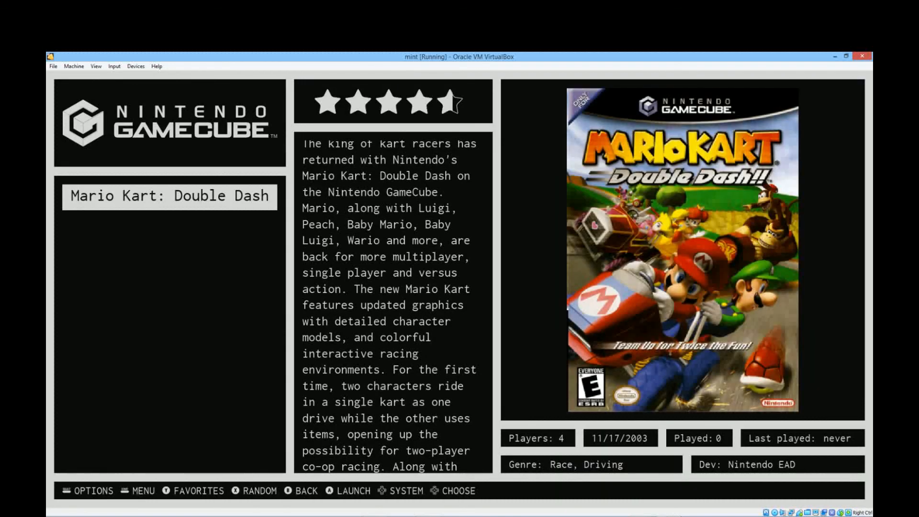